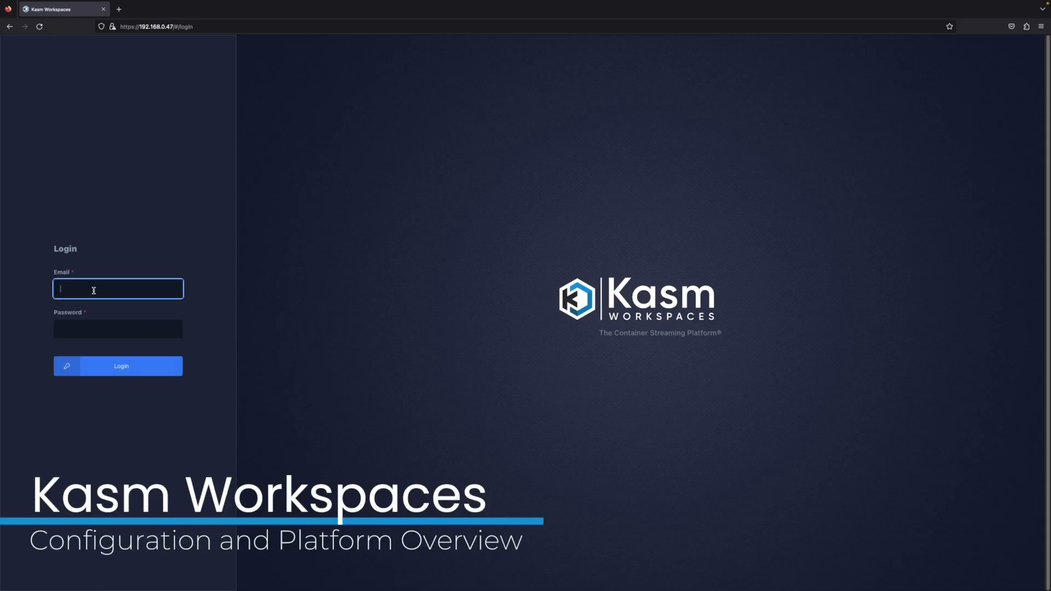
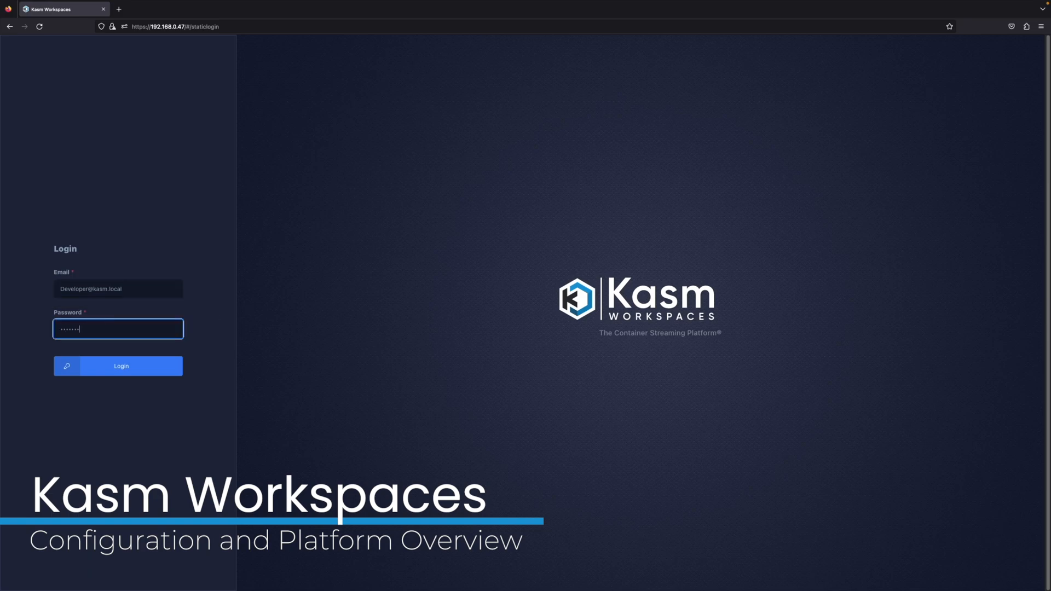
left_click(118, 366)
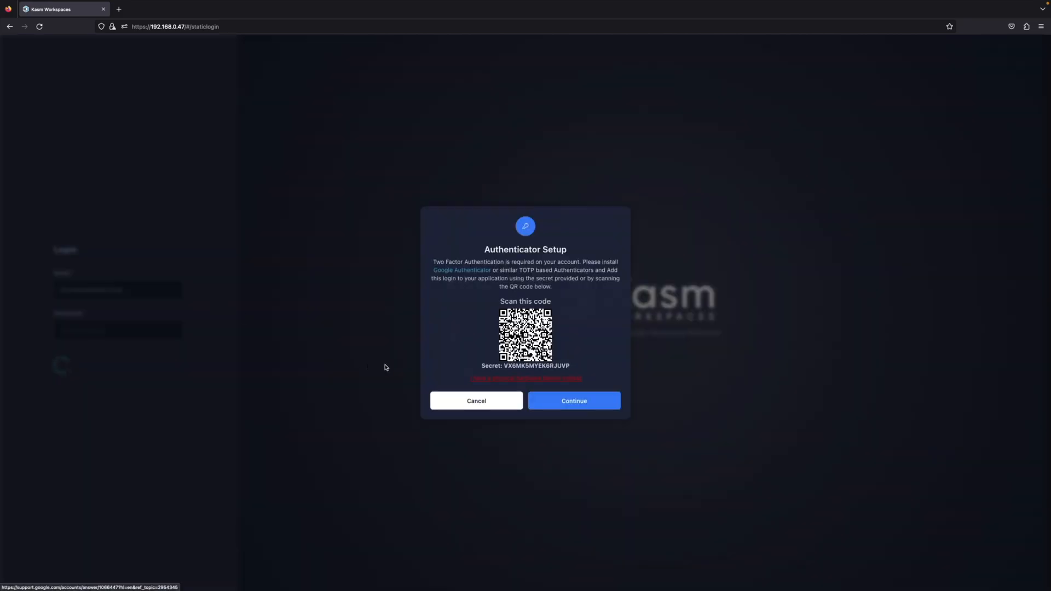
left_click(573, 401)
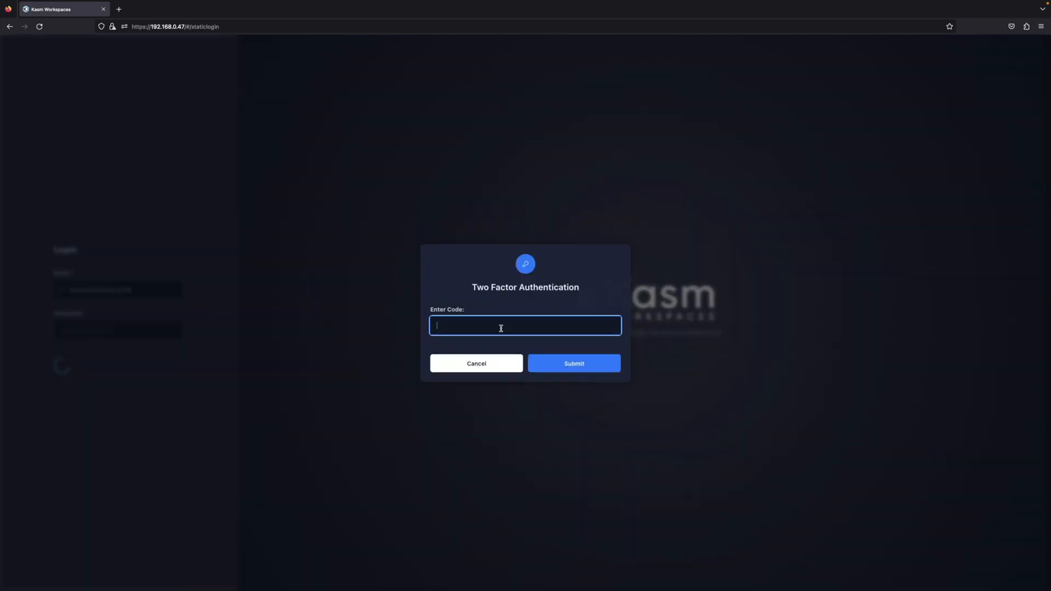
left_click(572, 363)
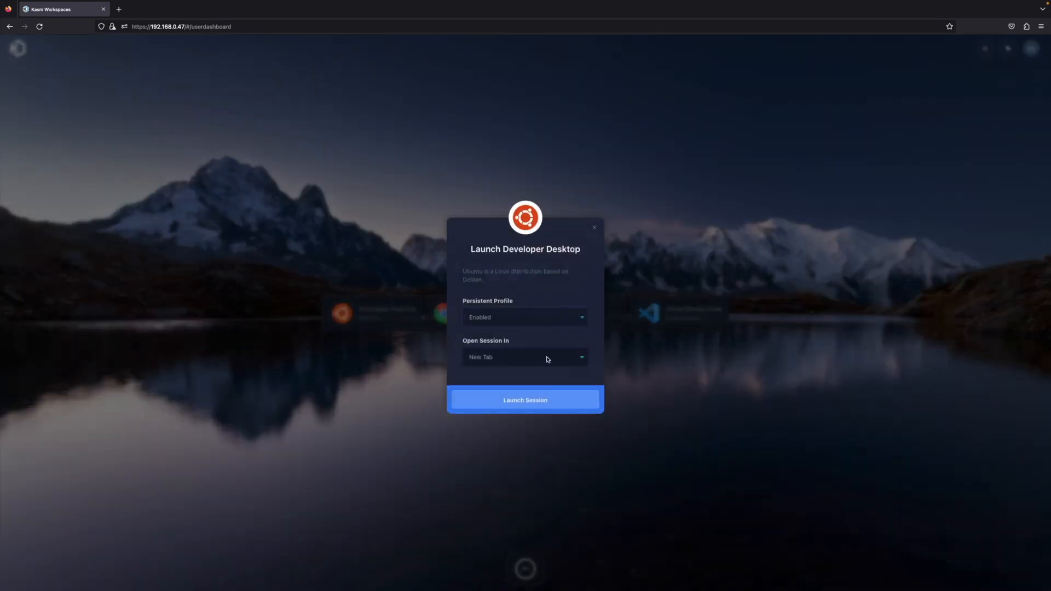
Step: Launch the Developer Desktop session with Open Session In set to Current Tab
left_click(525, 400)
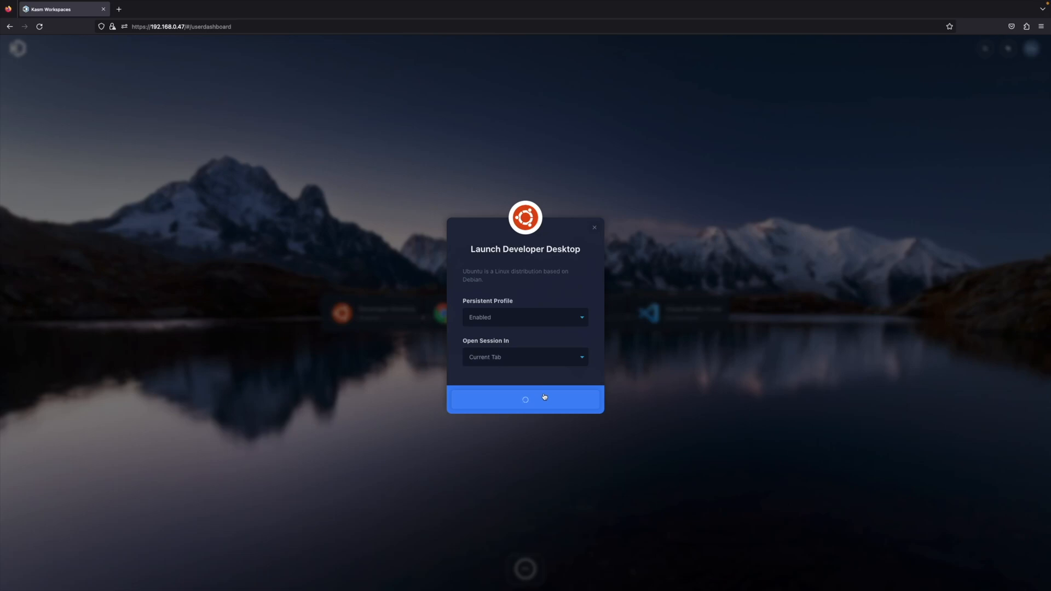
left_click(525, 400)
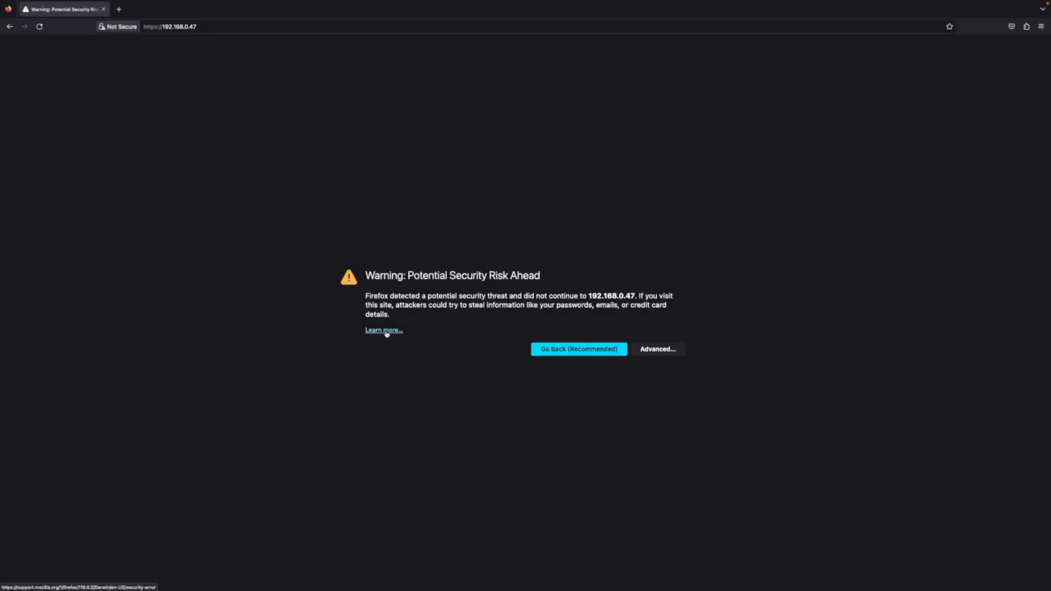
Step: Proceed past the Firefox security warning to reach the Kasm login page
left_click(656, 348)
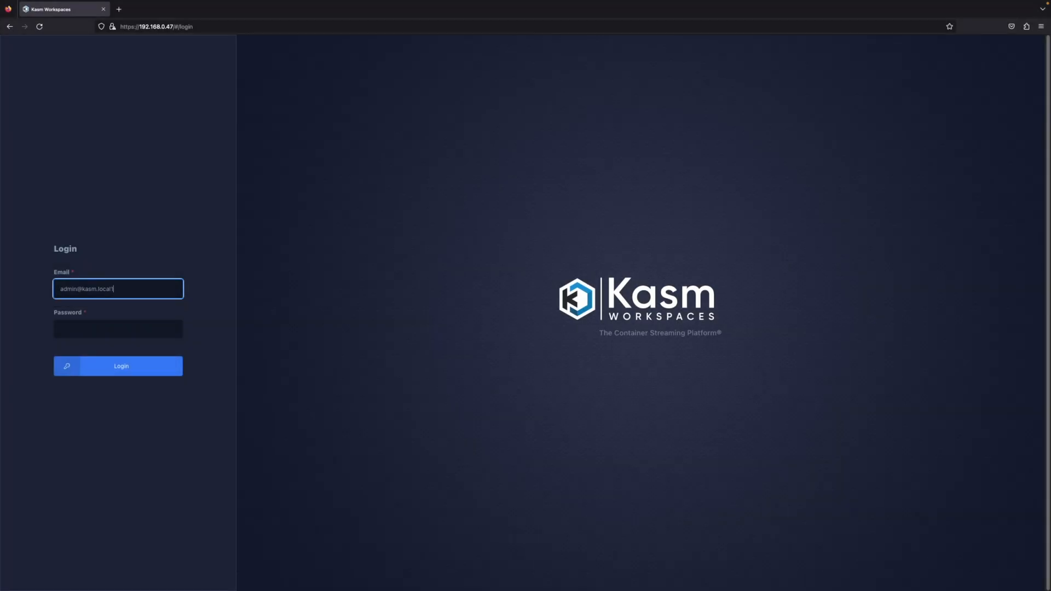
left_click(120, 366)
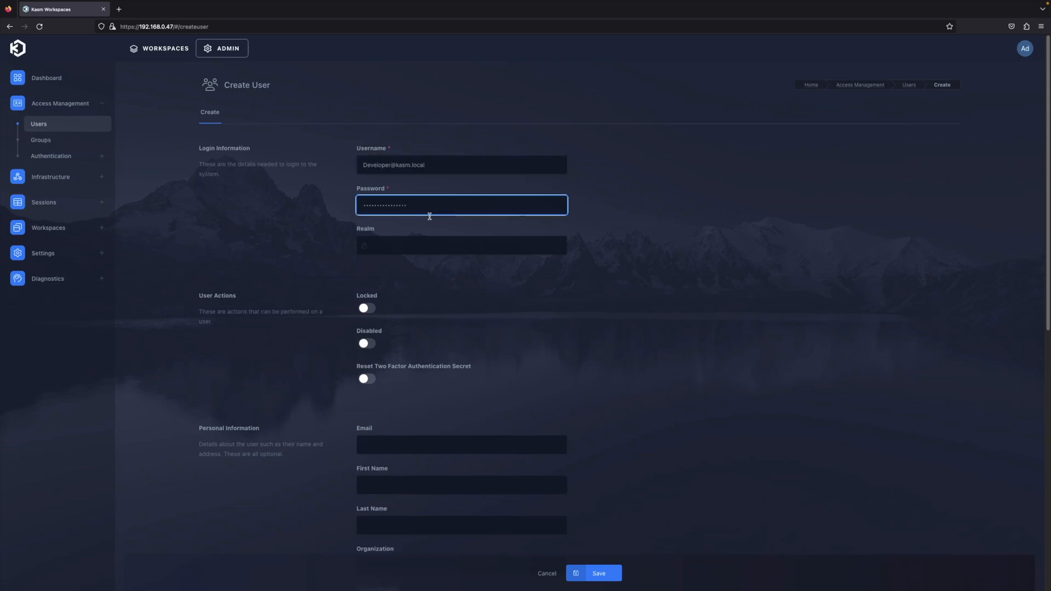
left_click(592, 572)
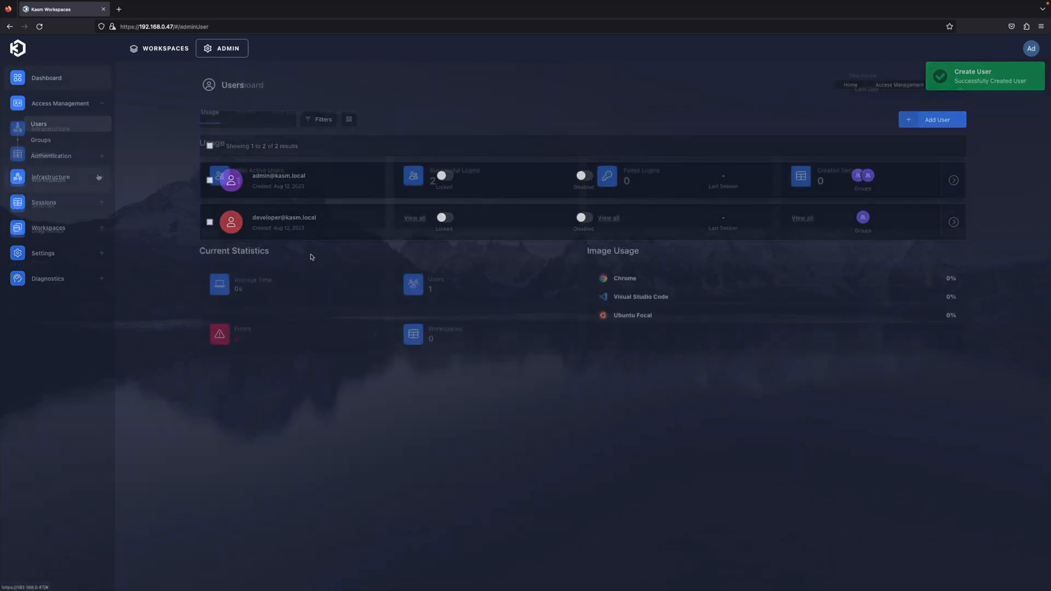
left_click(46, 78)
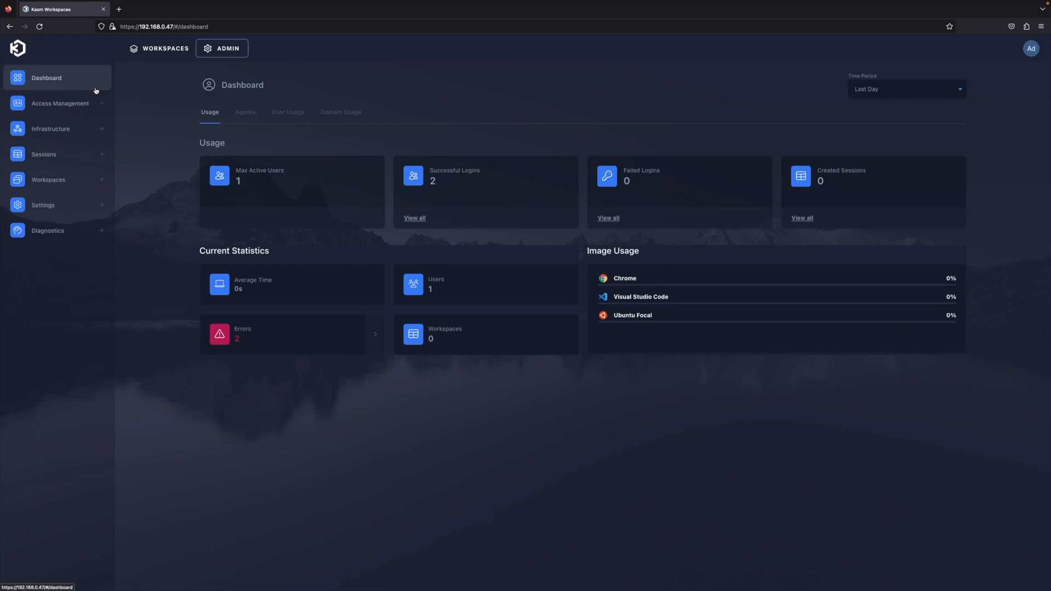
Step: Show the Groups list under Access Management
left_click(59, 103)
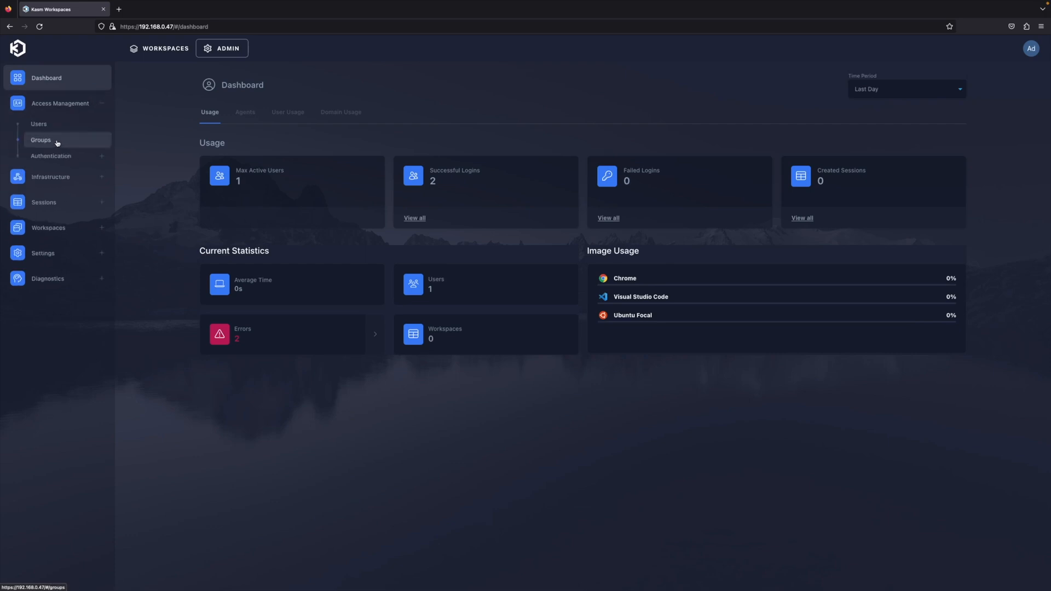
left_click(41, 140)
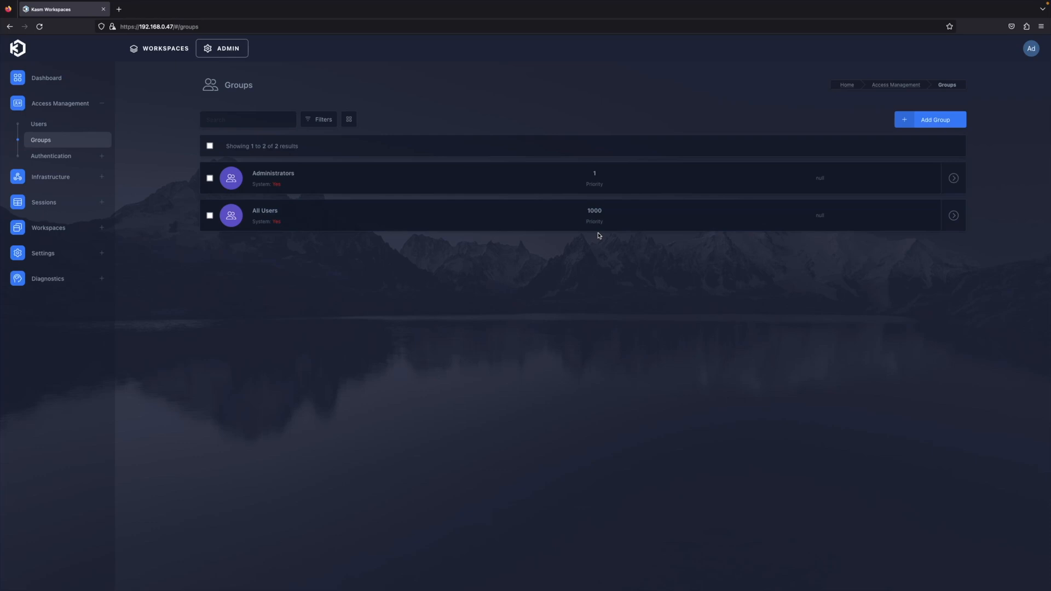
mouse_move(731, 242)
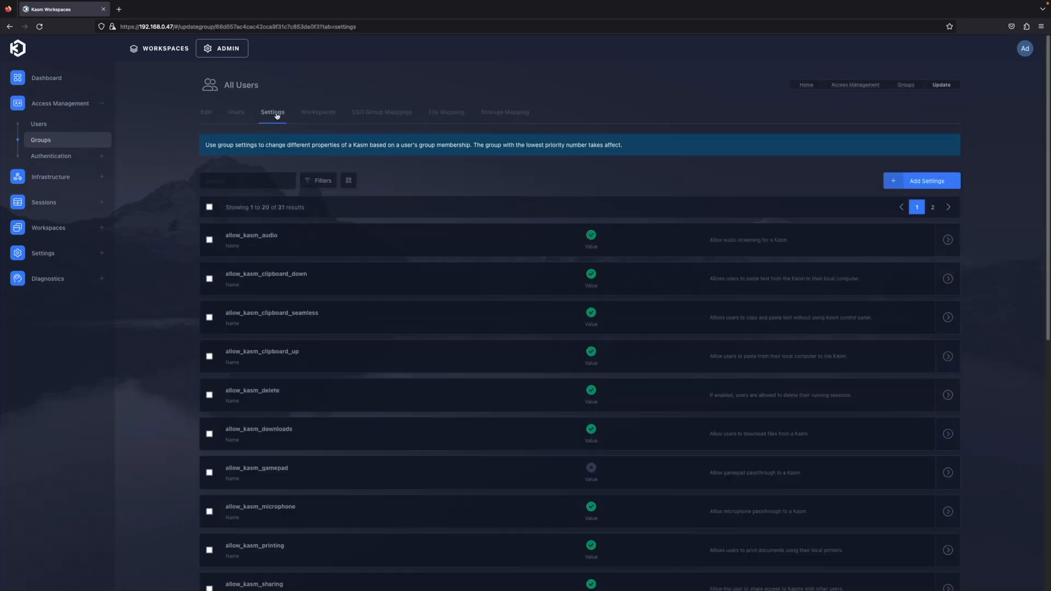
Step: Add enable_totp_two_factor set to True to the All Users group
scroll("down", 3)
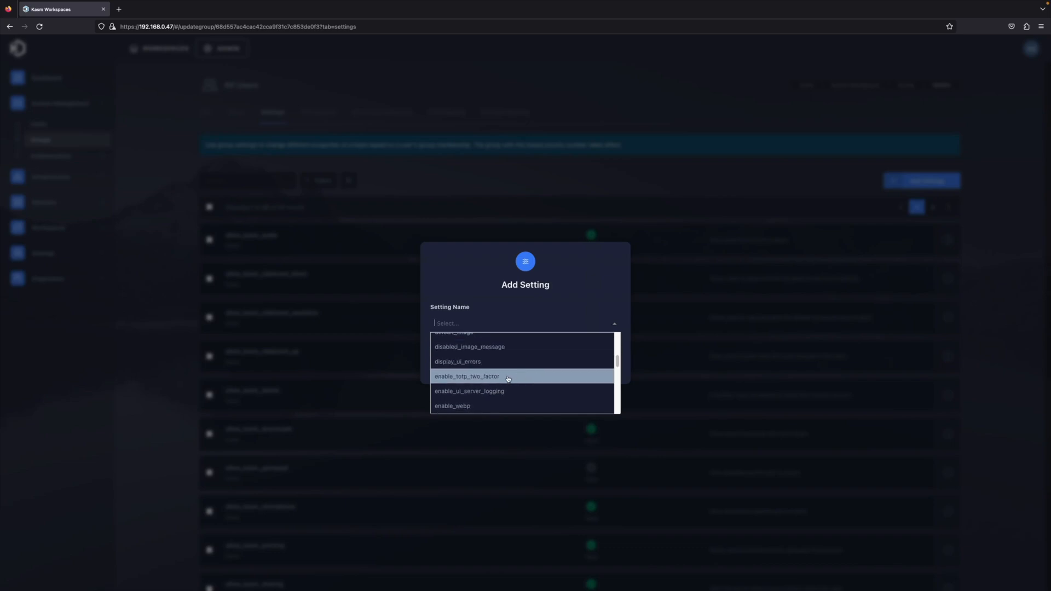
left_click(466, 376)
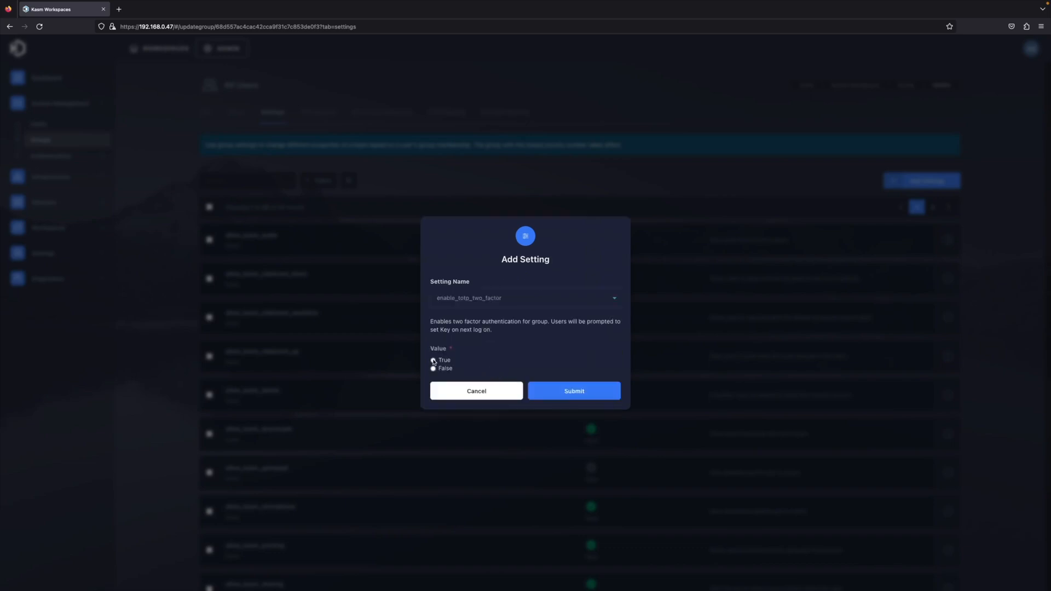
left_click(433, 360)
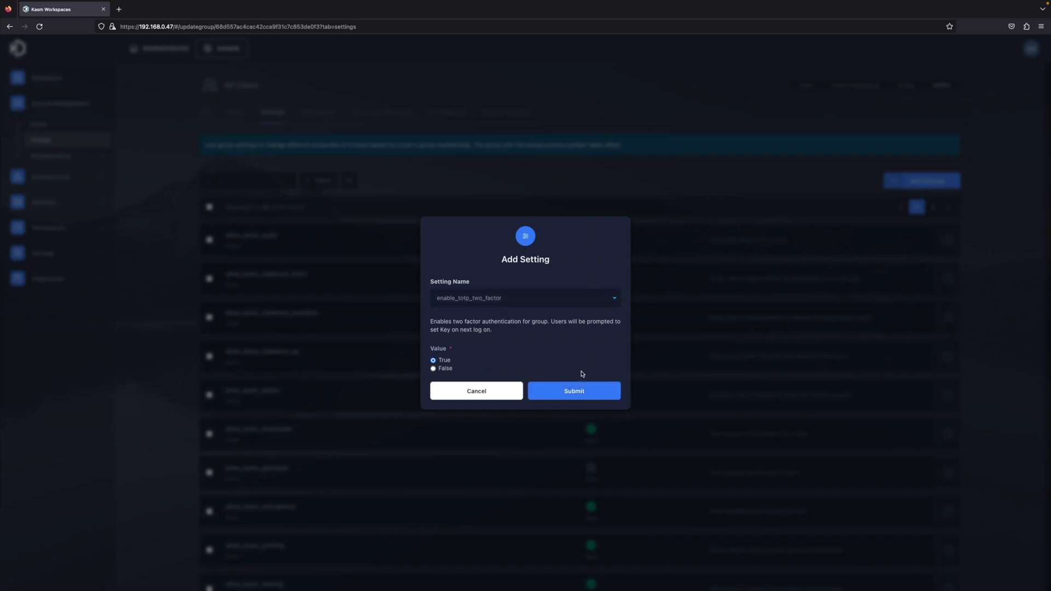
left_click(476, 391)
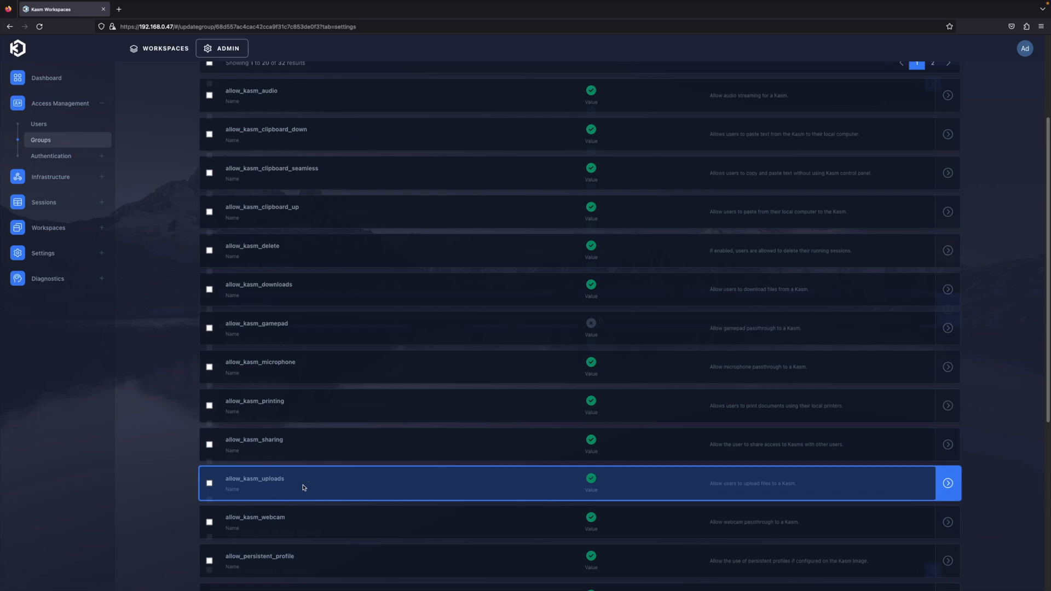
Step: Review the All Users group settings and start adding another setting
left_click(930, 83)
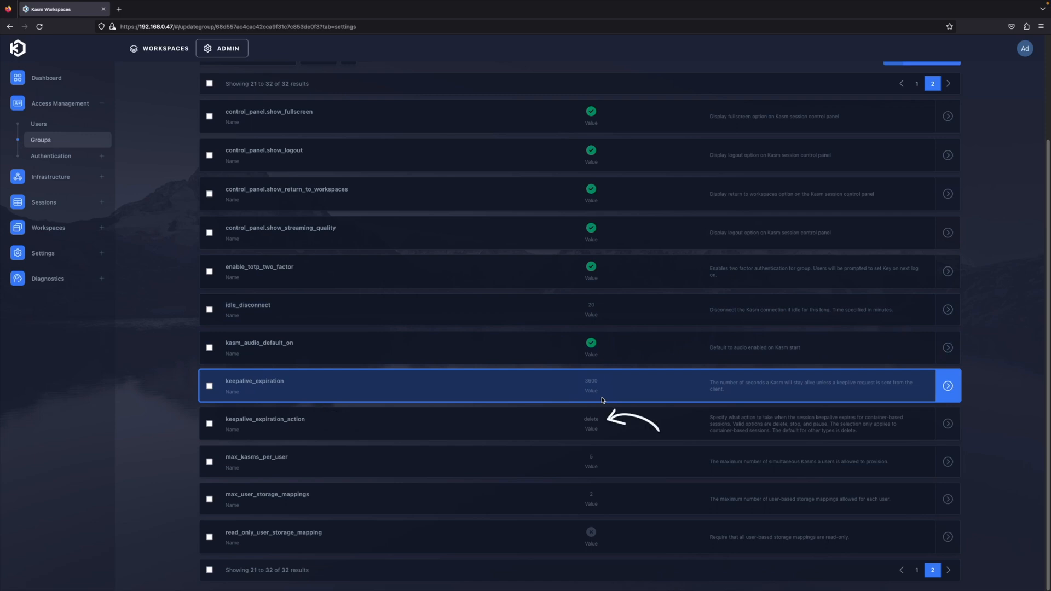
mouse_move(604, 400)
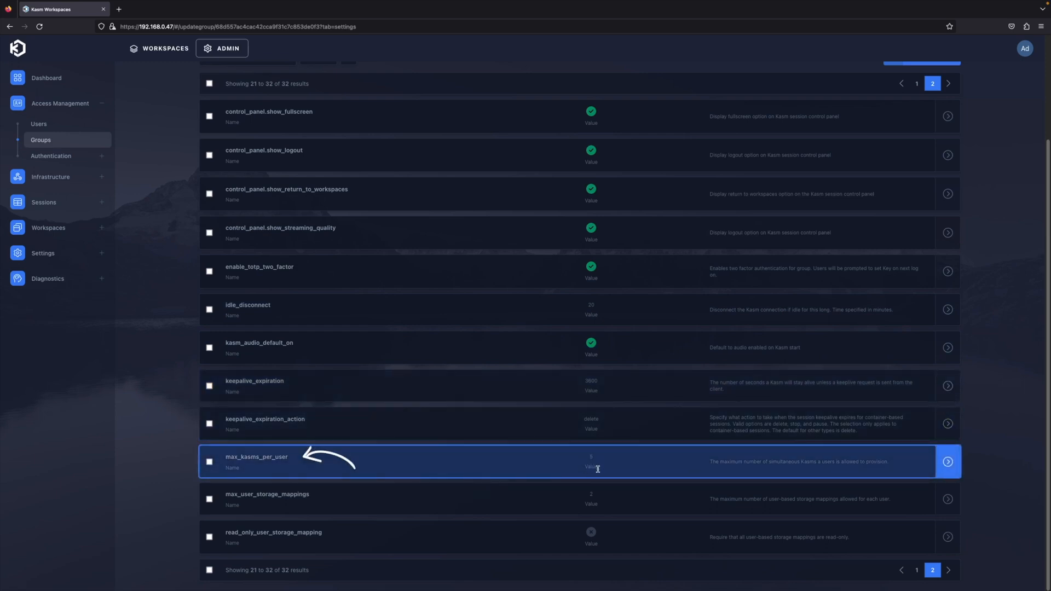
mouse_move(605, 469)
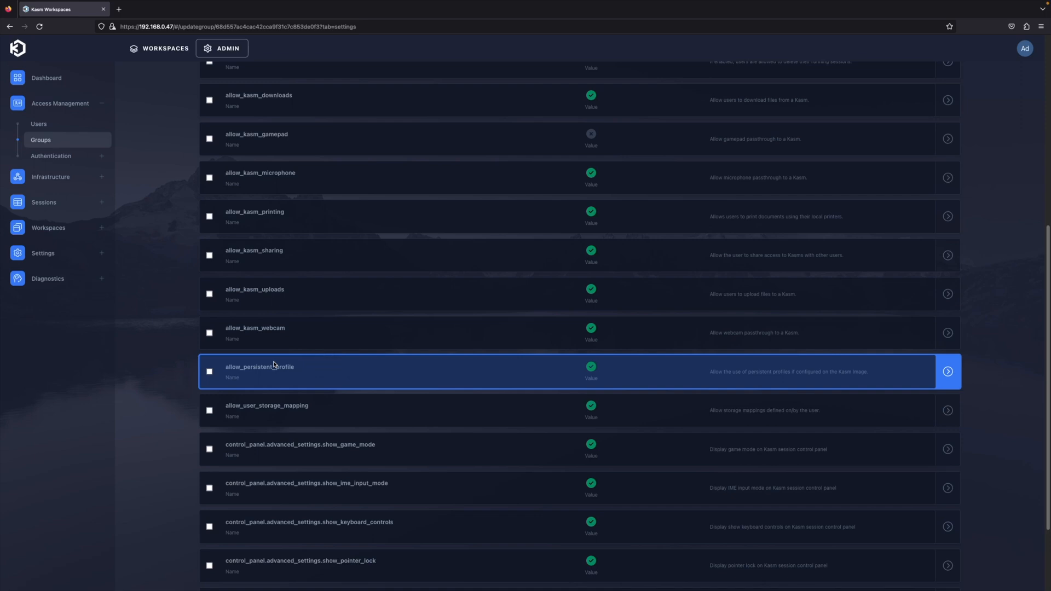
scroll("down", 3)
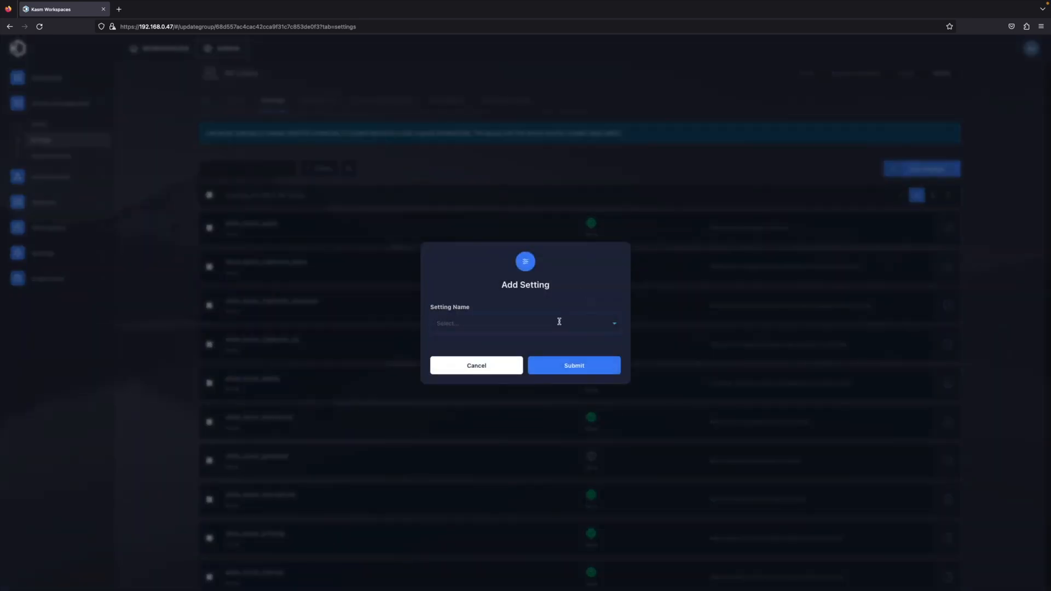
Step: Add a usage_limit of 5 hours per user daily to All Users
left_click(523, 323)
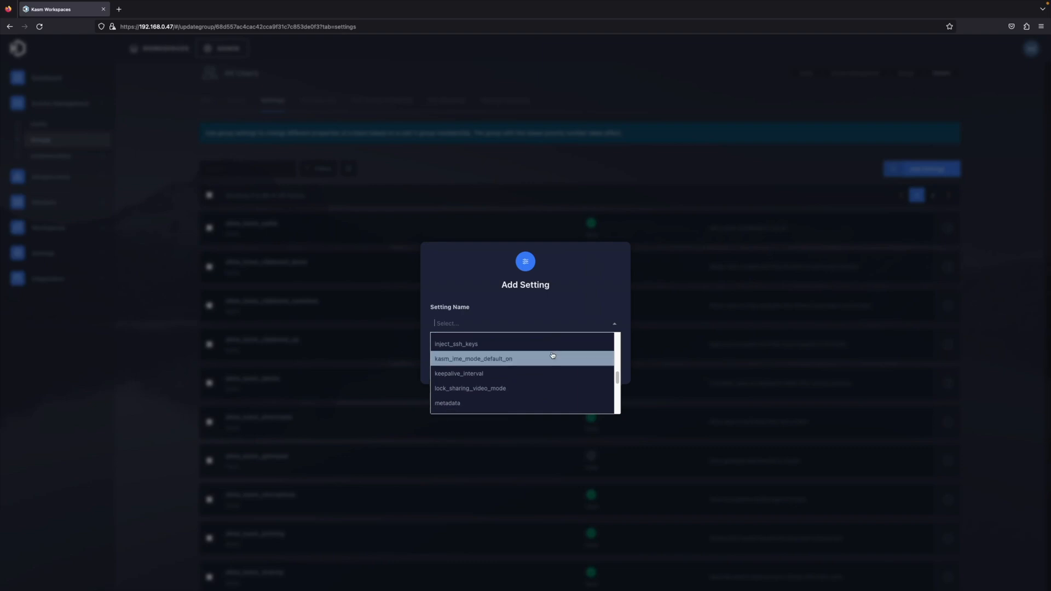
scroll("down", 3)
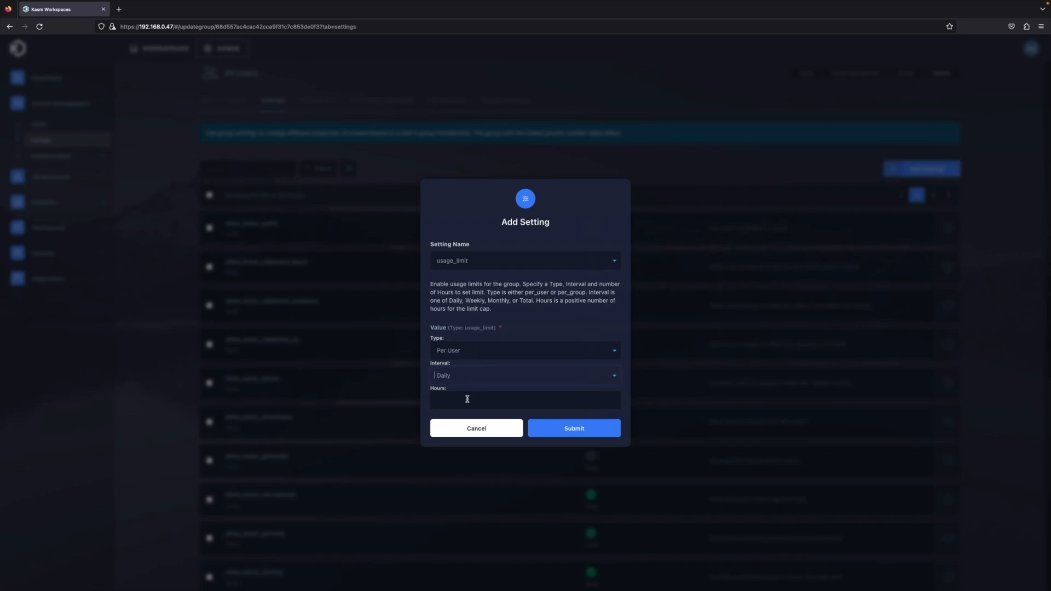
type("5")
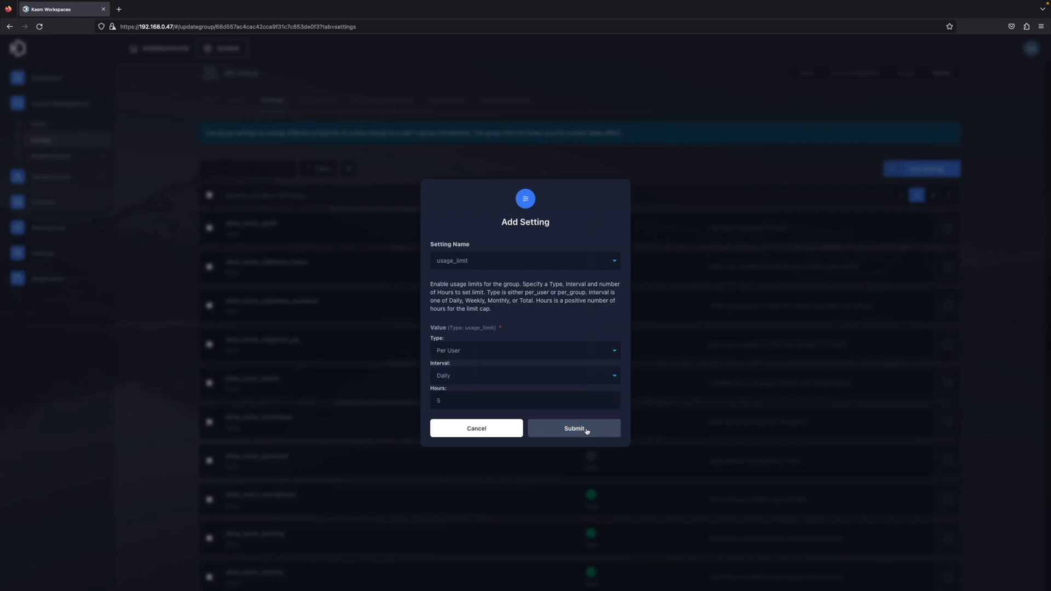
left_click(524, 261)
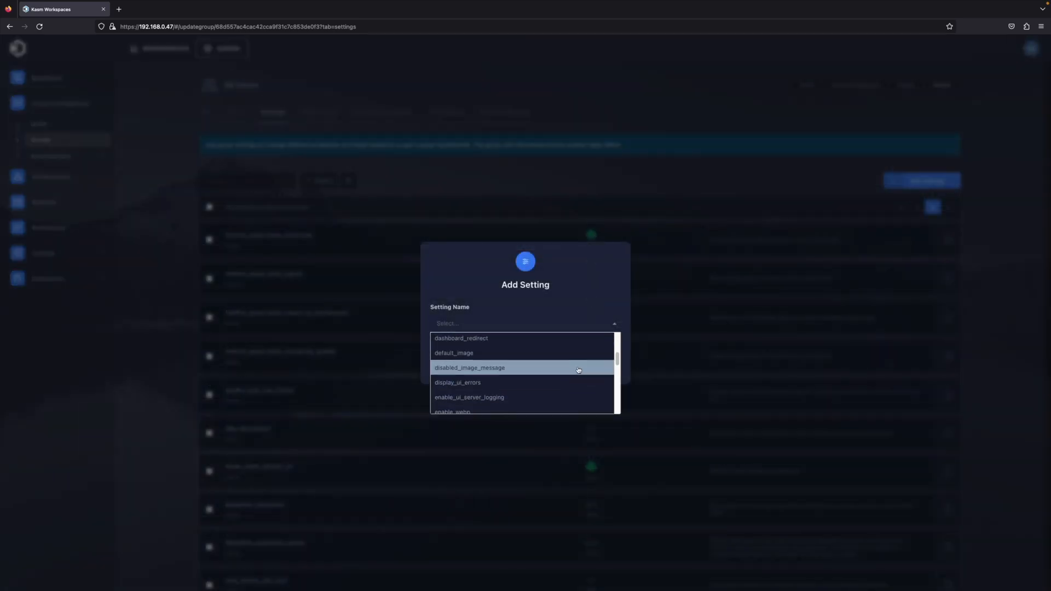
Step: Add inject_ssh_keys set to True to All Users
scroll("down", 3)
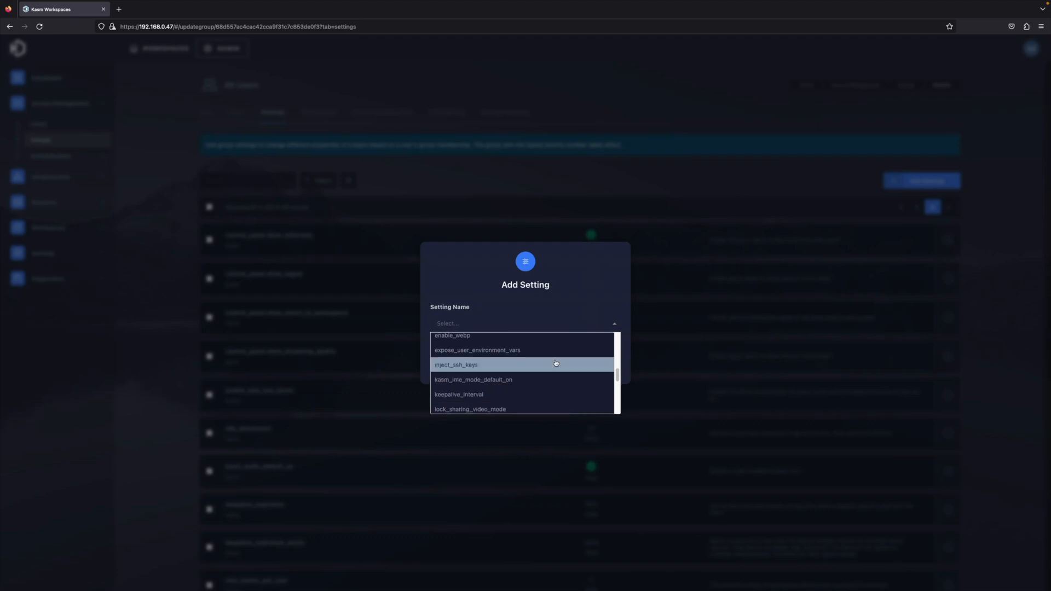
left_click(455, 364)
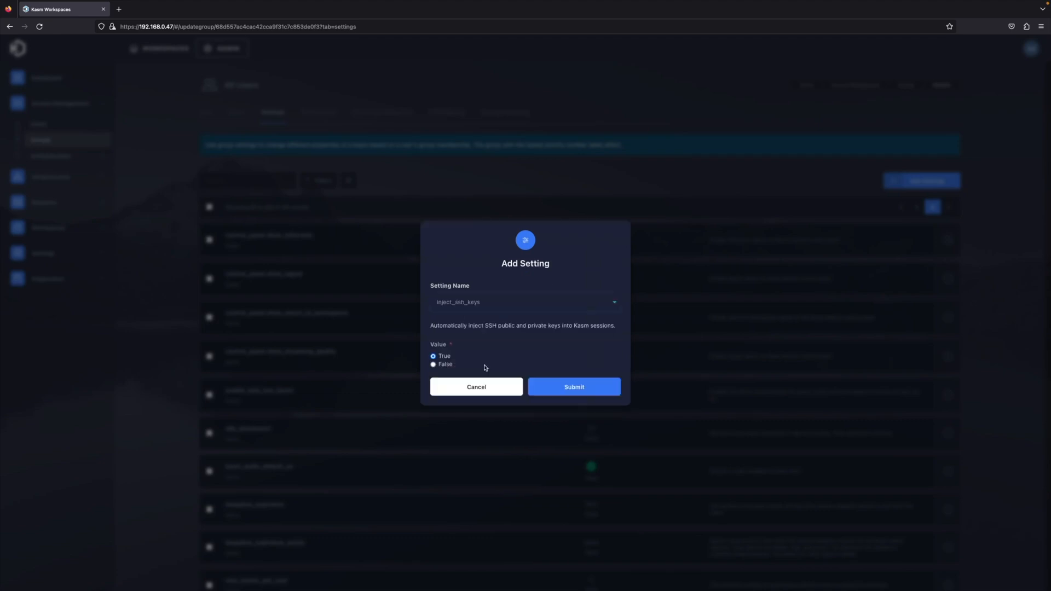
mouse_move(540, 394)
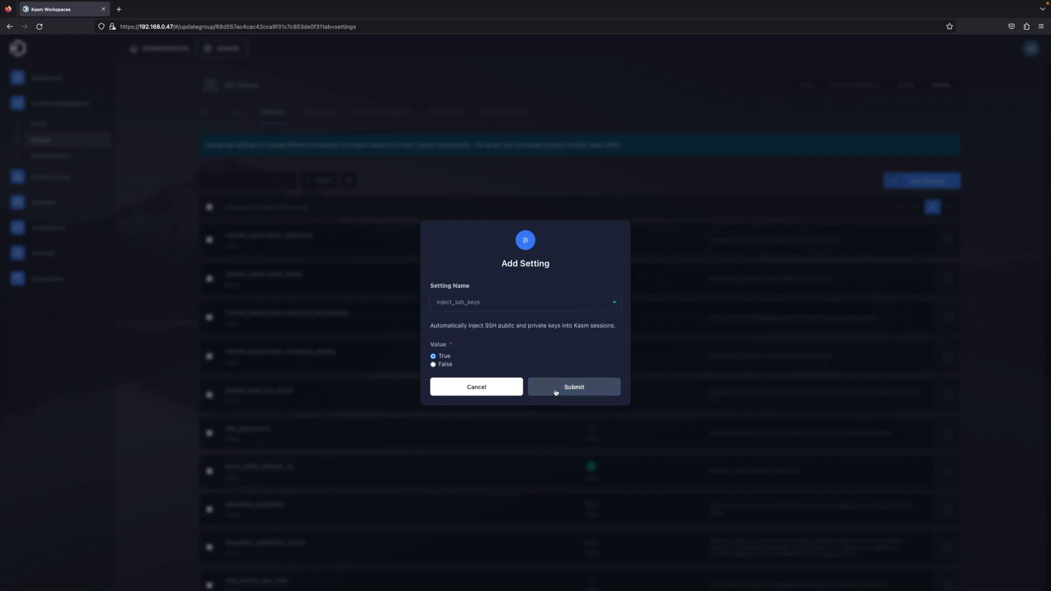
left_click(572, 387)
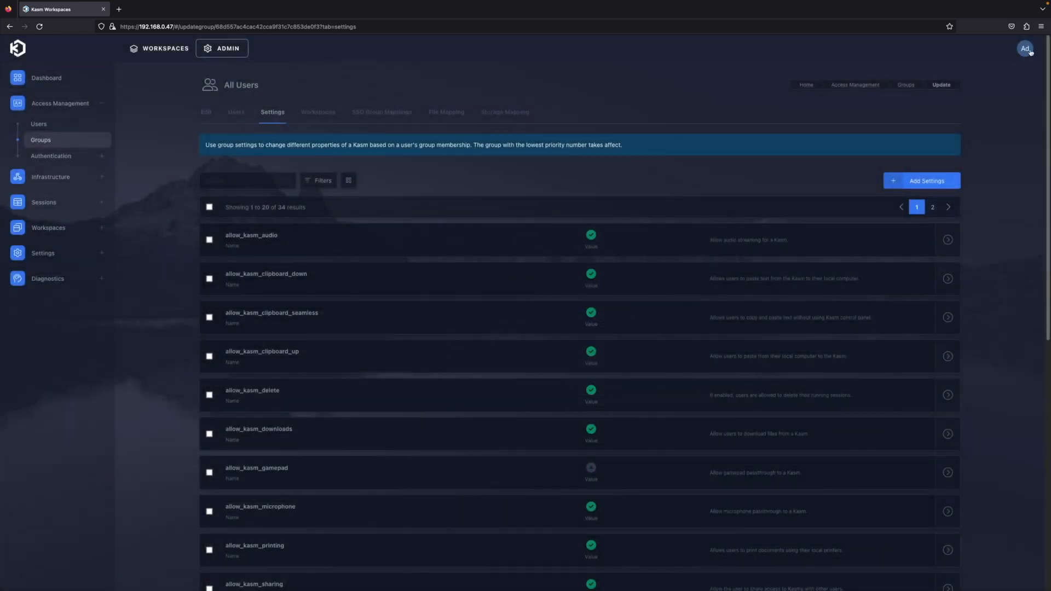
left_click(1025, 48)
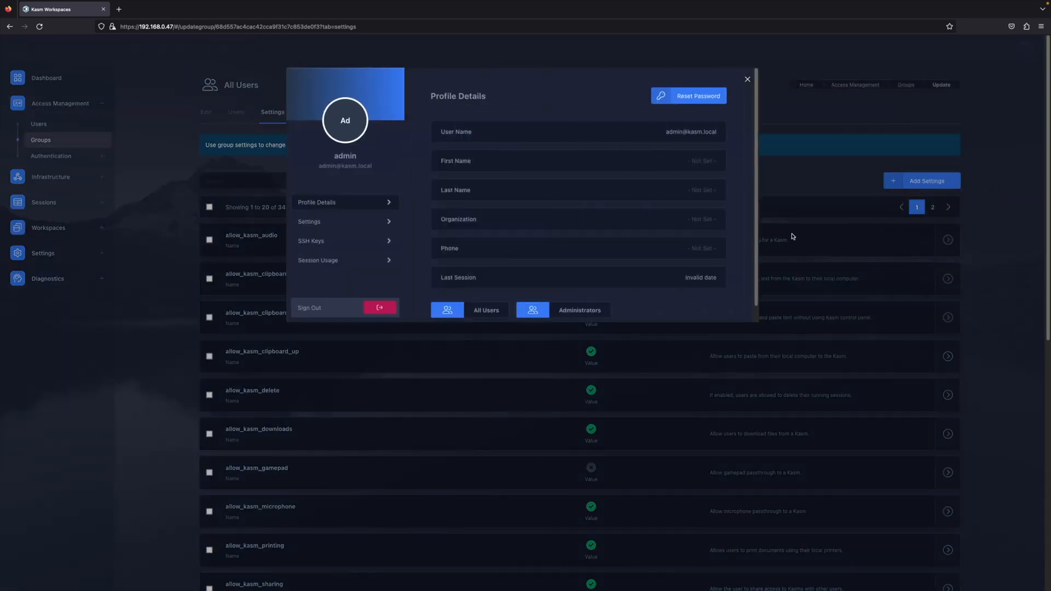
mouse_move(329, 244)
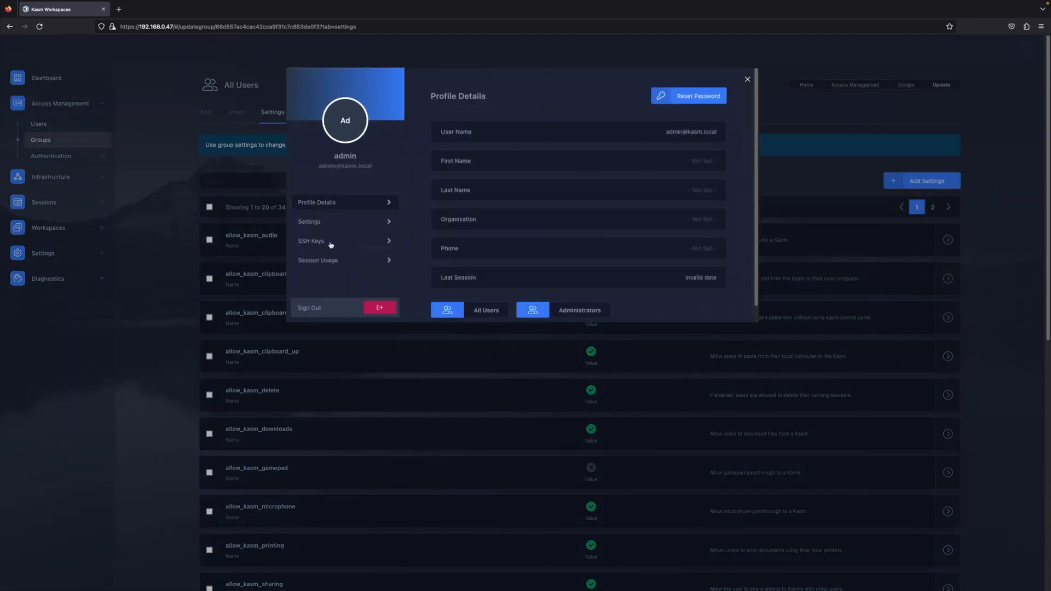
left_click(311, 241)
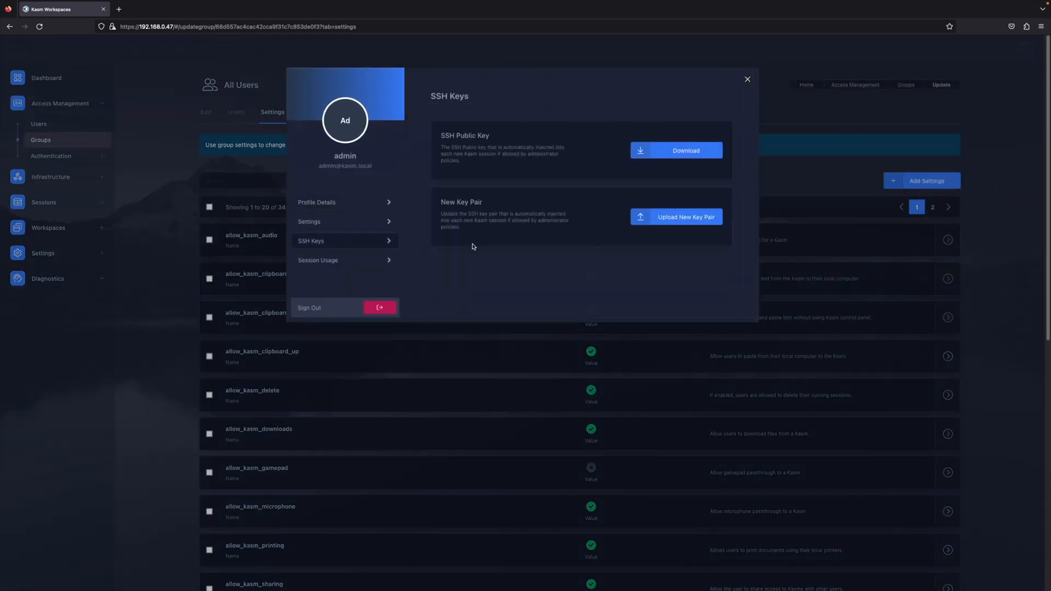
mouse_move(469, 241)
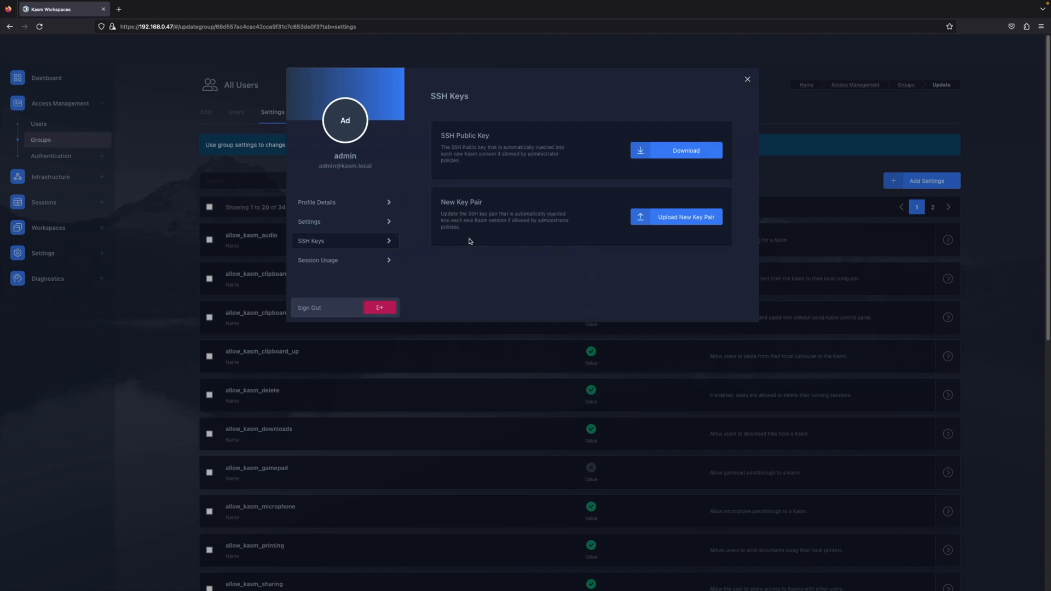
mouse_move(470, 243)
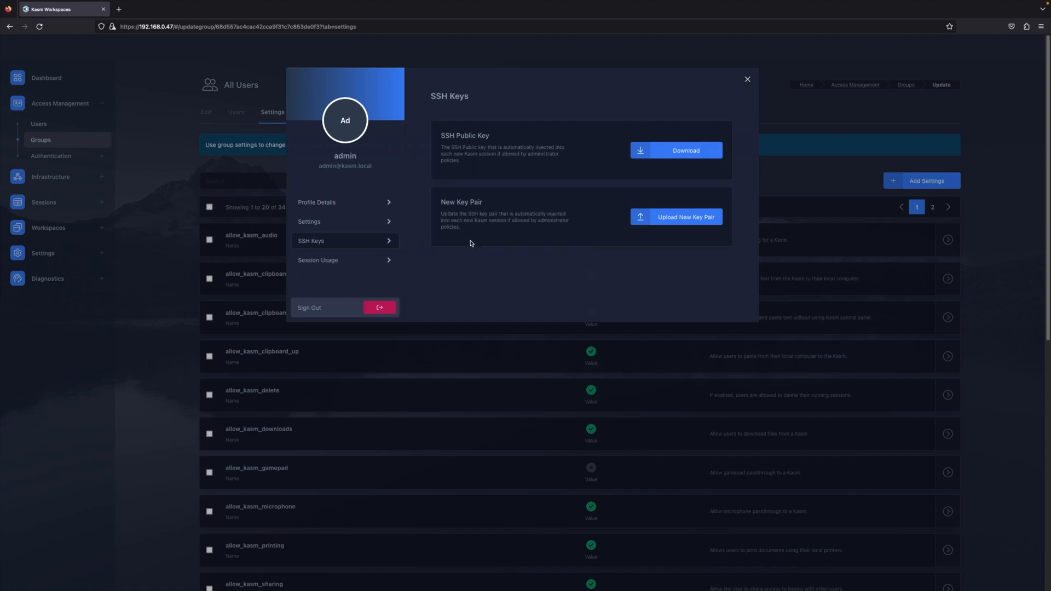
left_click(746, 79)
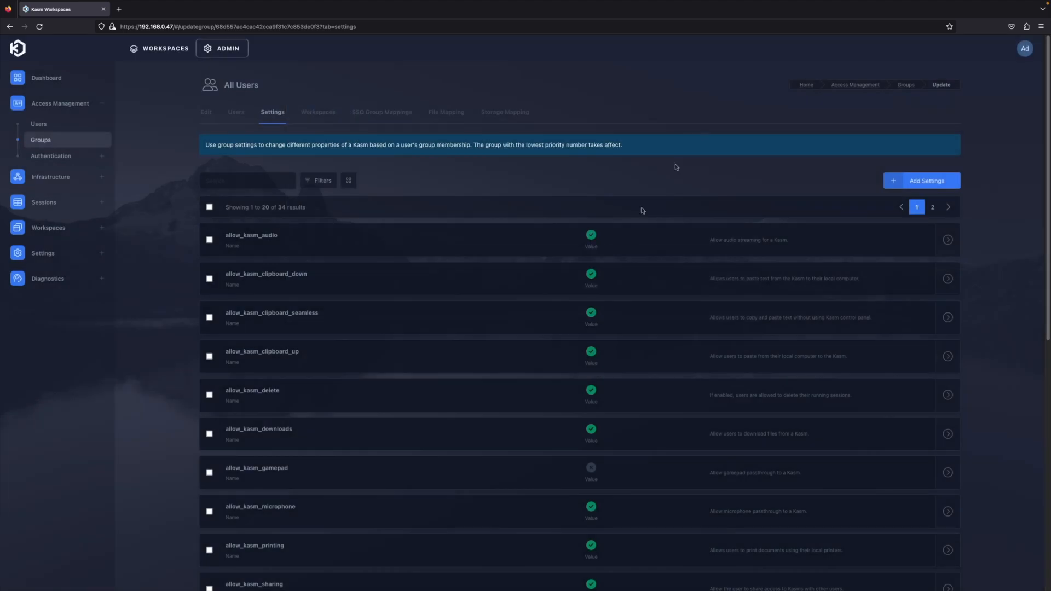
mouse_move(310, 355)
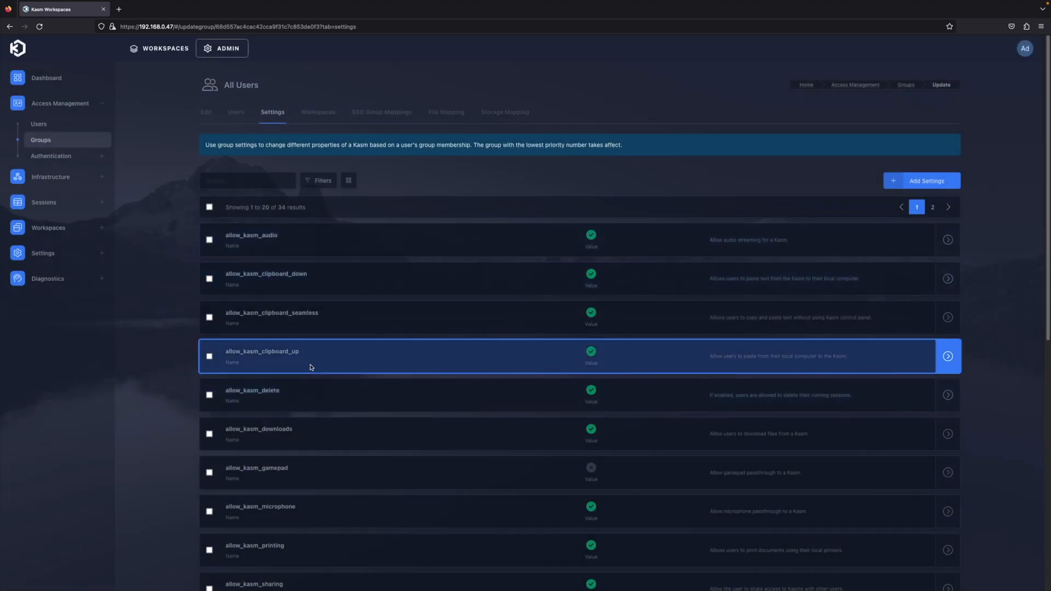
mouse_move(592, 433)
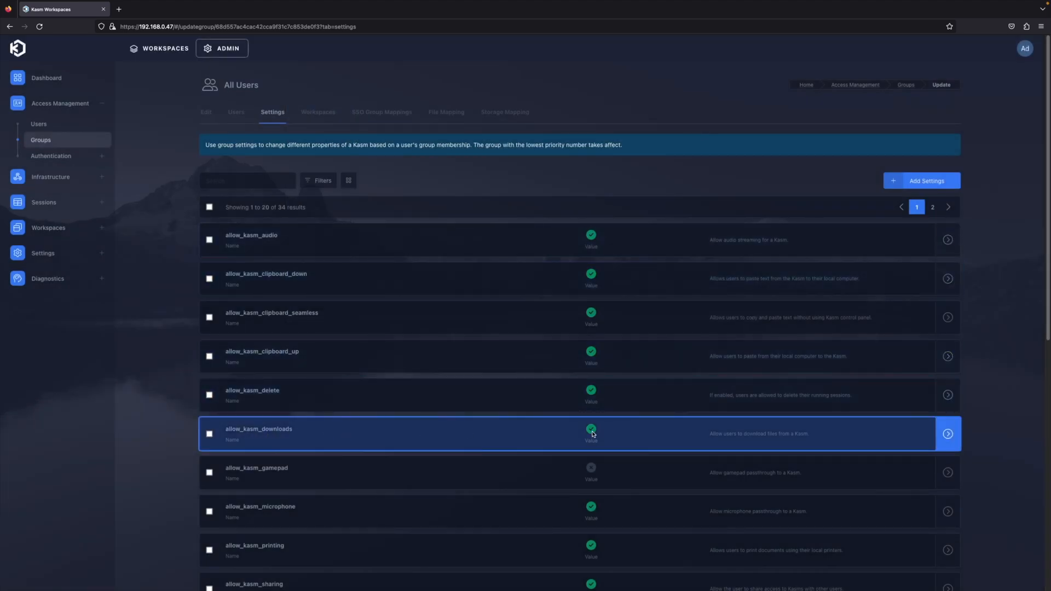
Step: Set allow_kasm_downloads to False for the All Users group
left_click(948, 433)
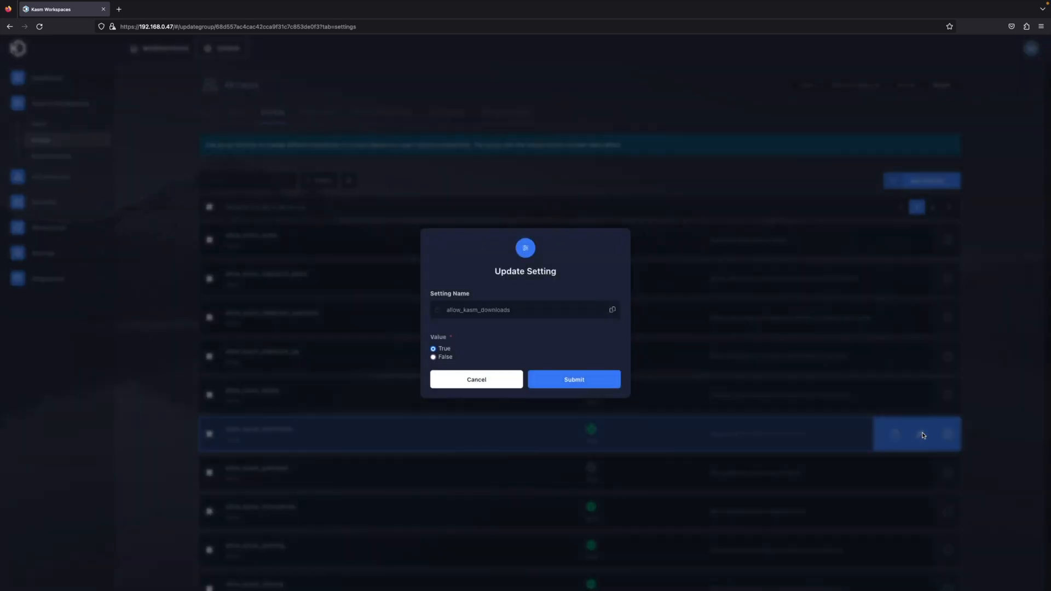
left_click(433, 357)
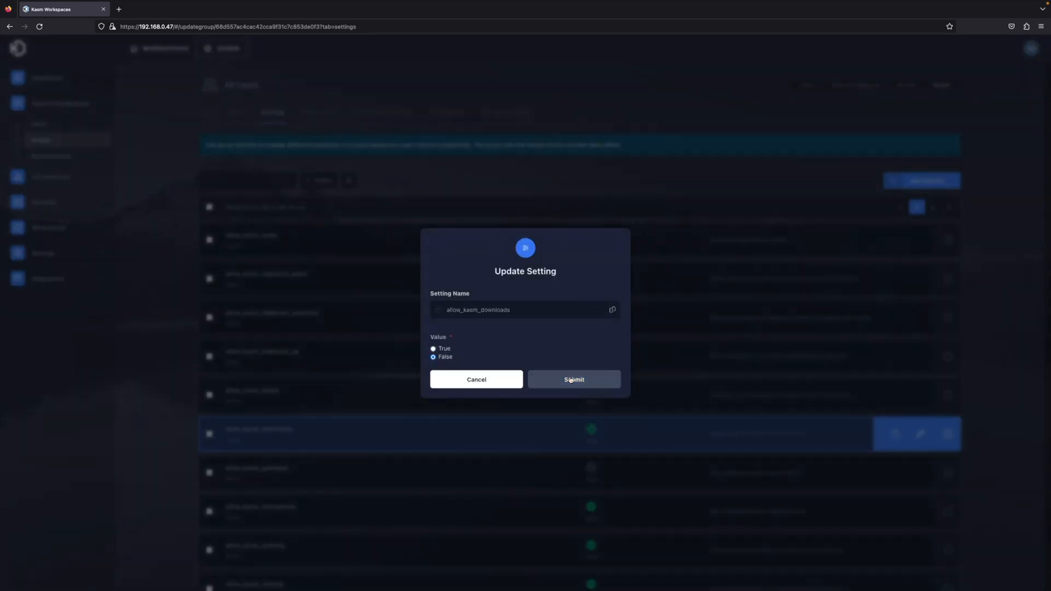
left_click(572, 380)
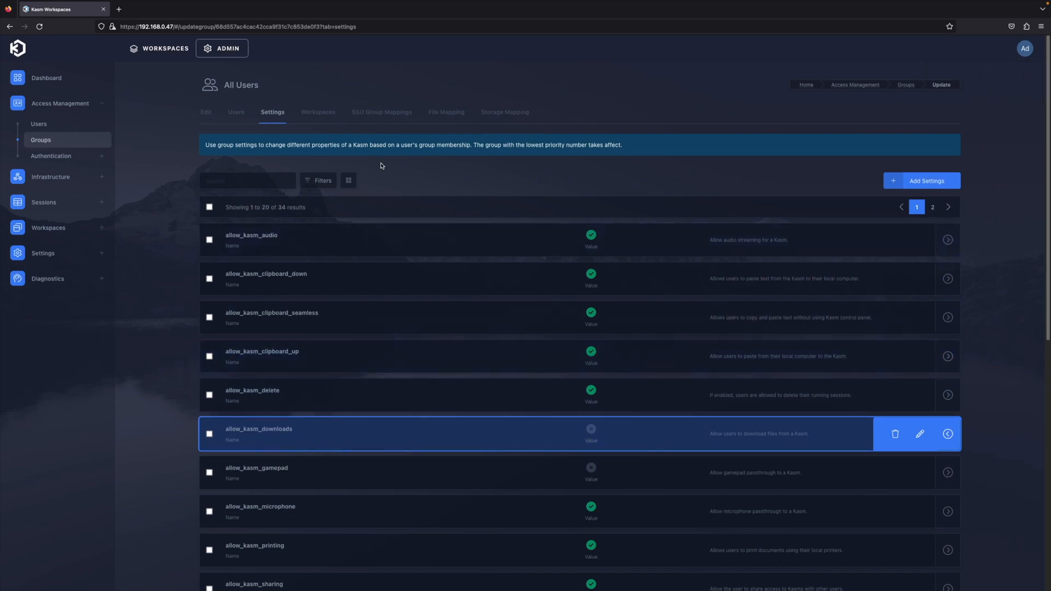
Step: Remove all workspaces from the All Users group and return to the Groups list
left_click(318, 112)
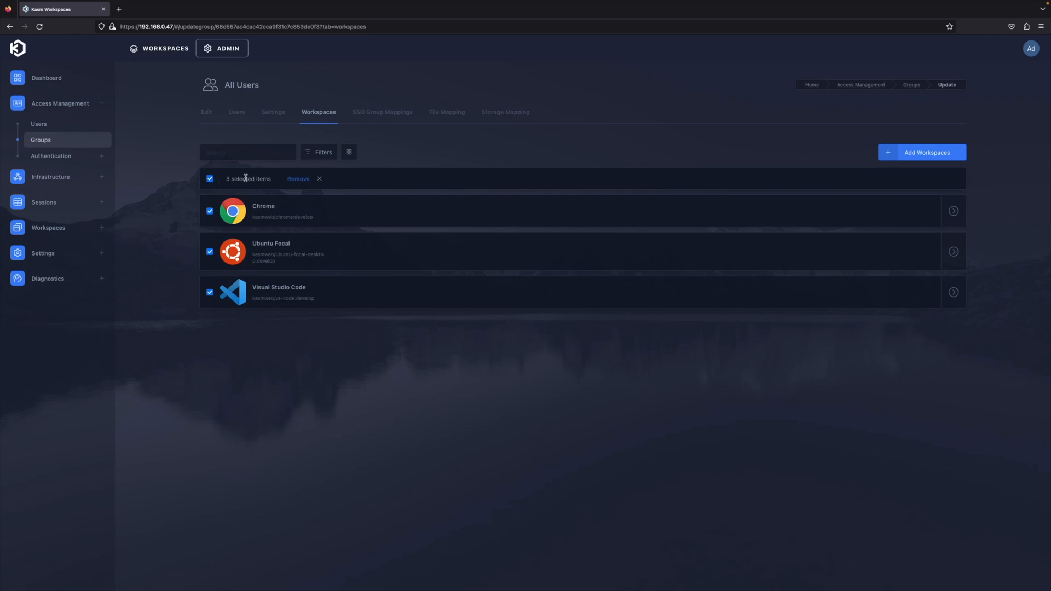
left_click(298, 178)
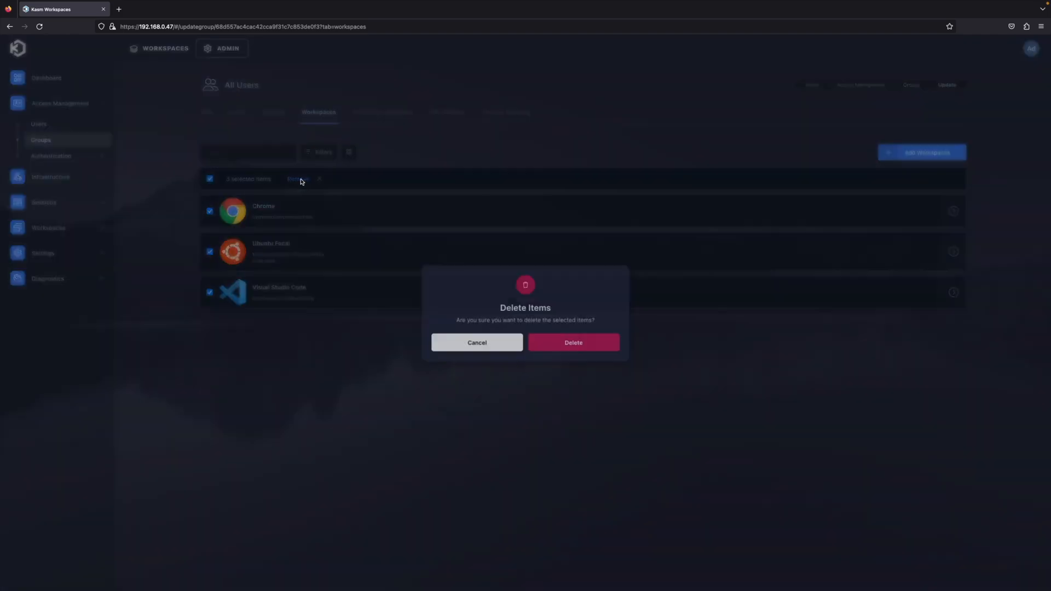
left_click(572, 342)
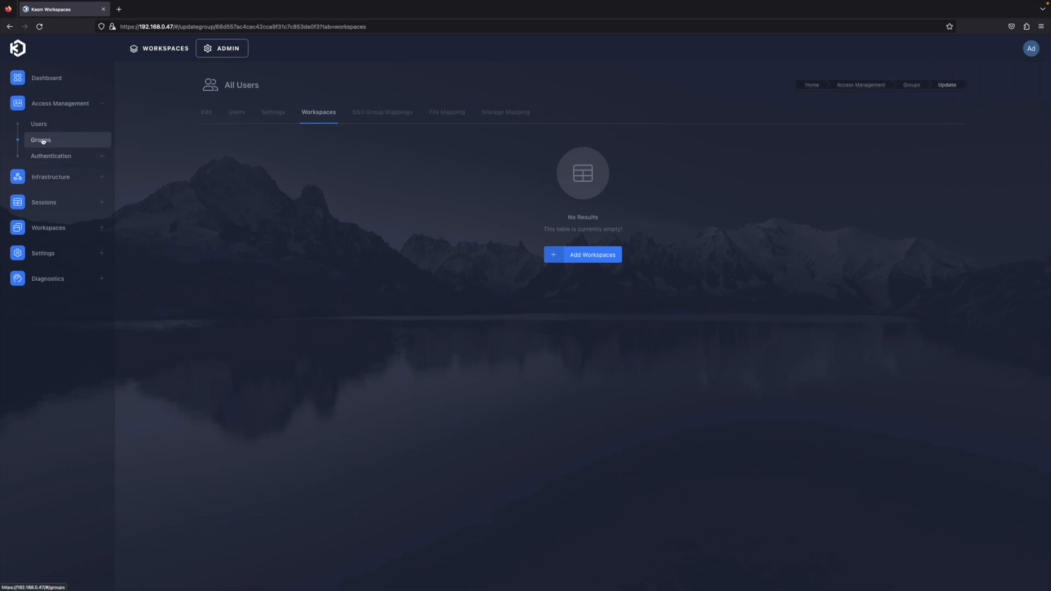
left_click(41, 140)
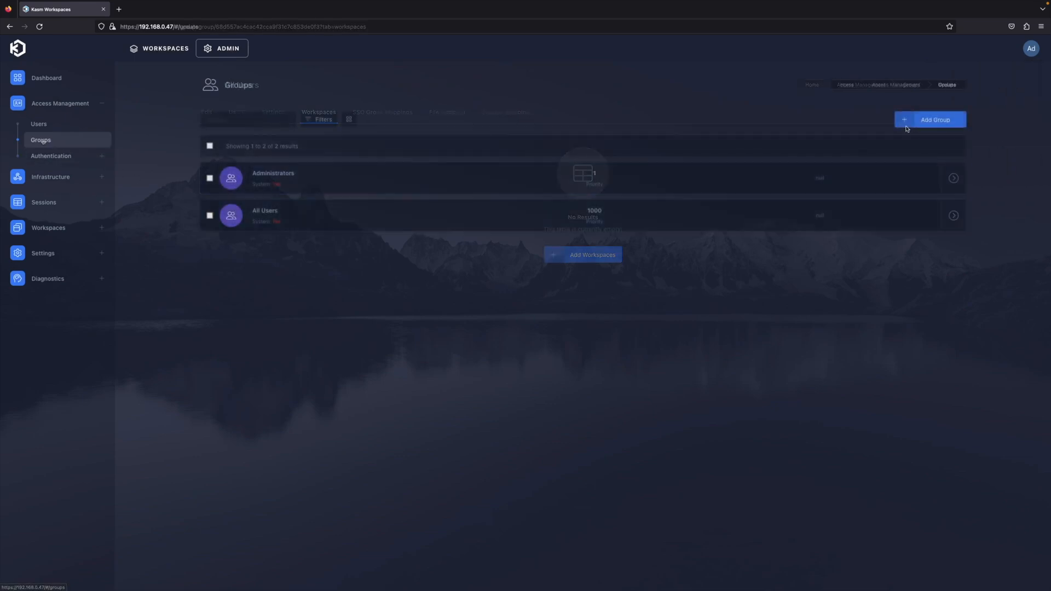
Step: Create a Development group with priority 10, described as a group for developers
left_click(934, 119)
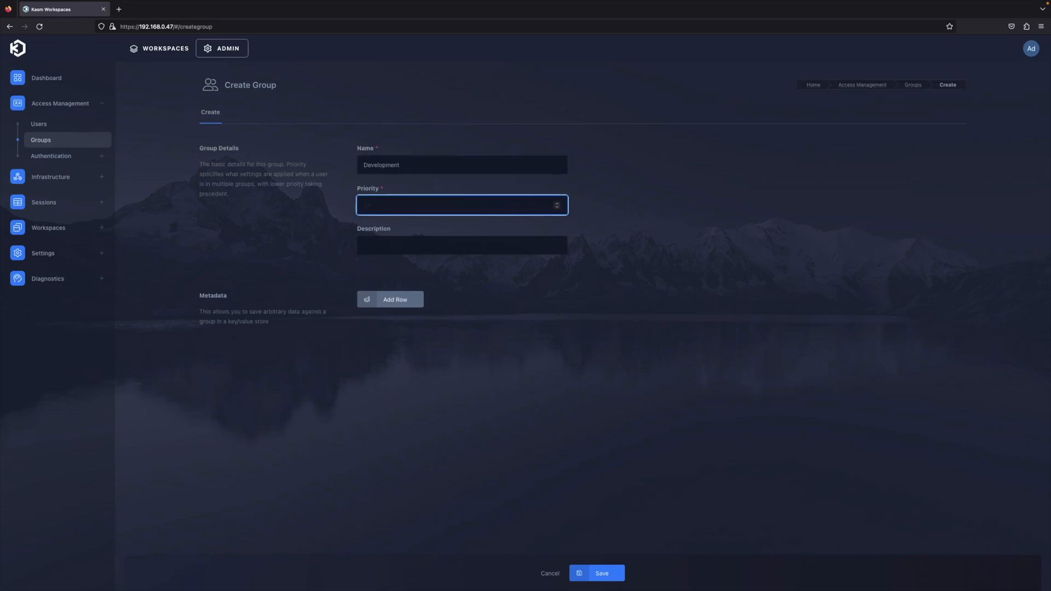
type("This is a grou")
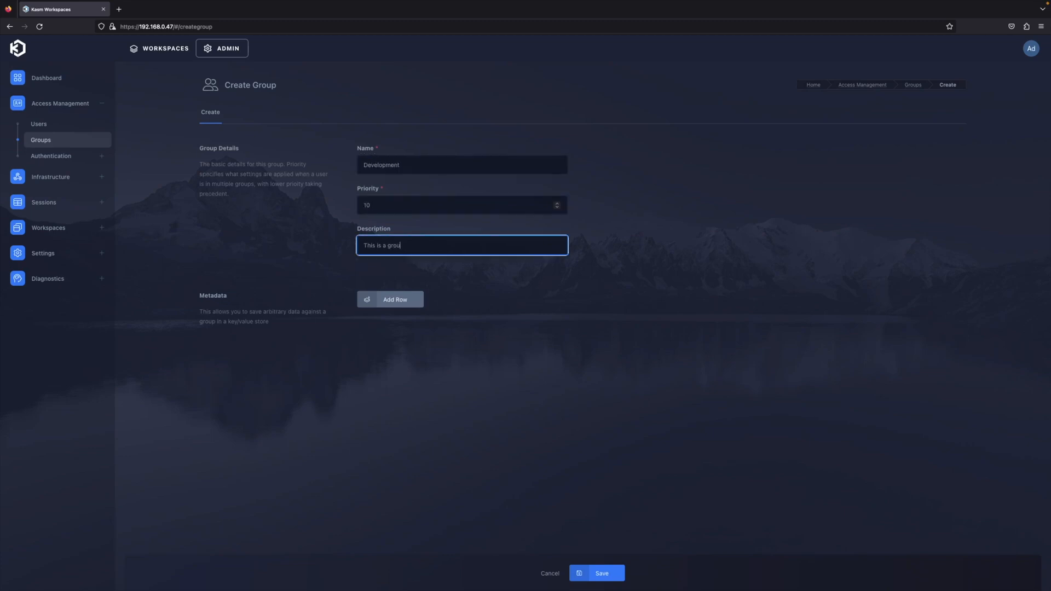
left_click(595, 575)
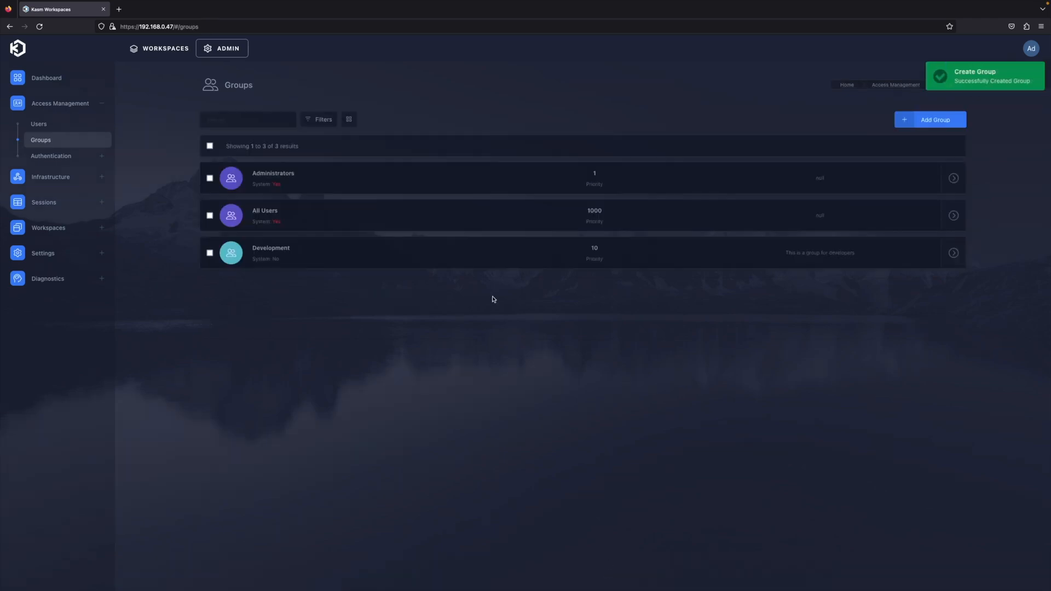
left_click(270, 252)
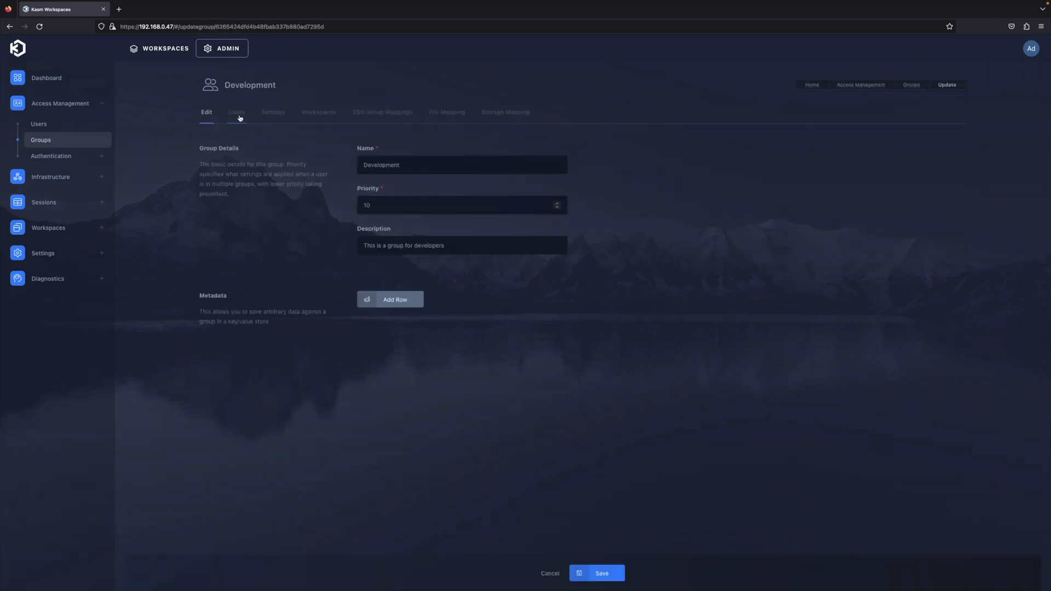
left_click(236, 112)
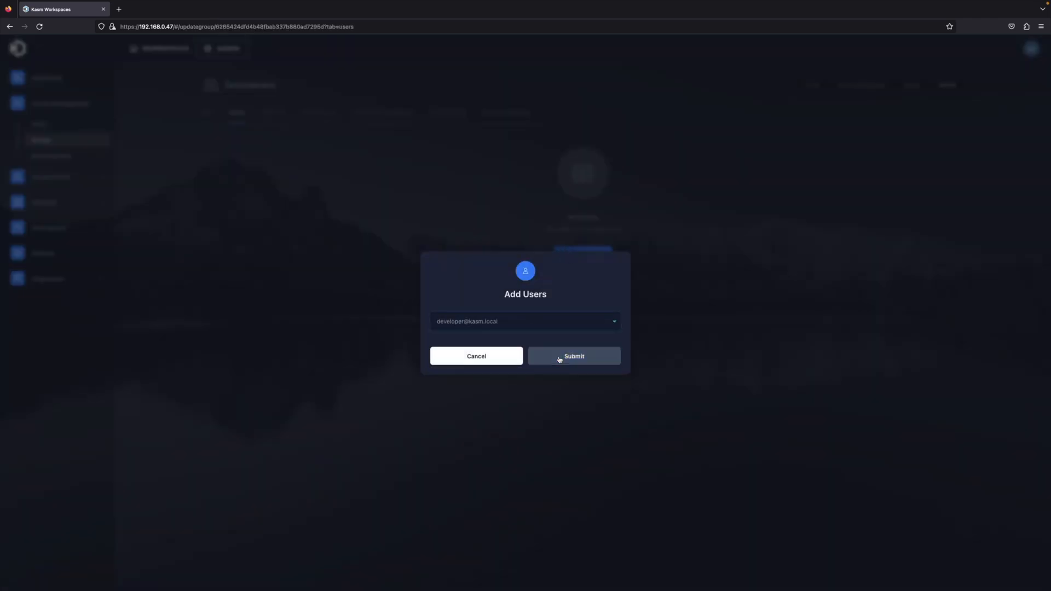
left_click(573, 356)
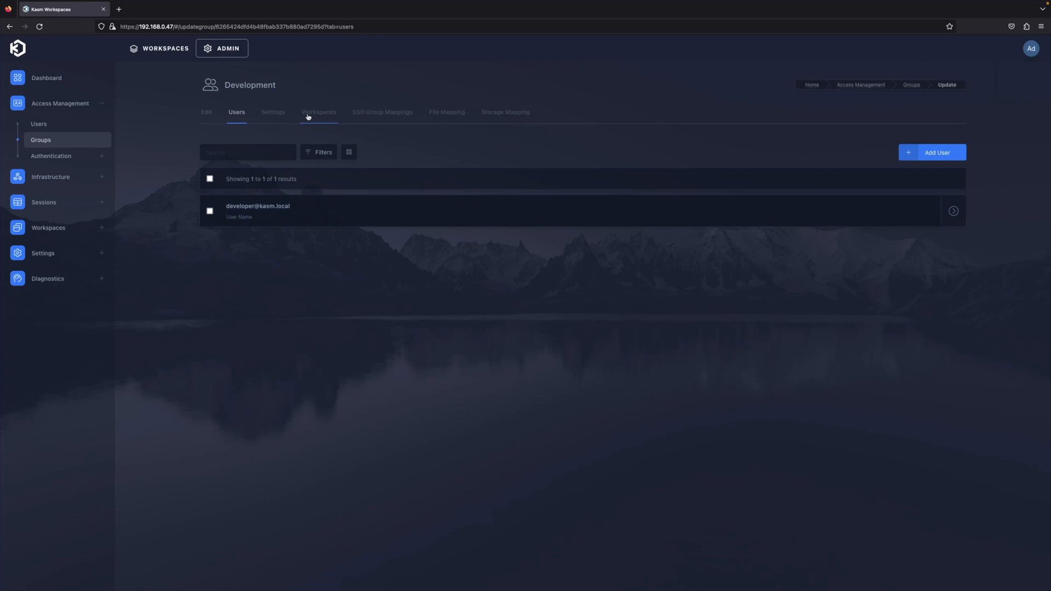
left_click(318, 111)
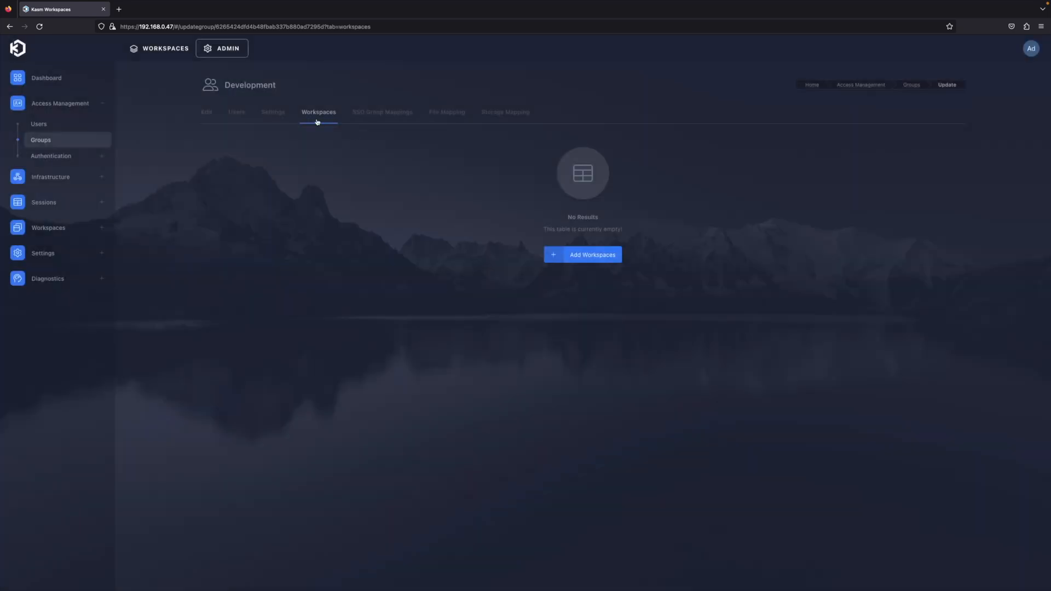
left_click(48, 227)
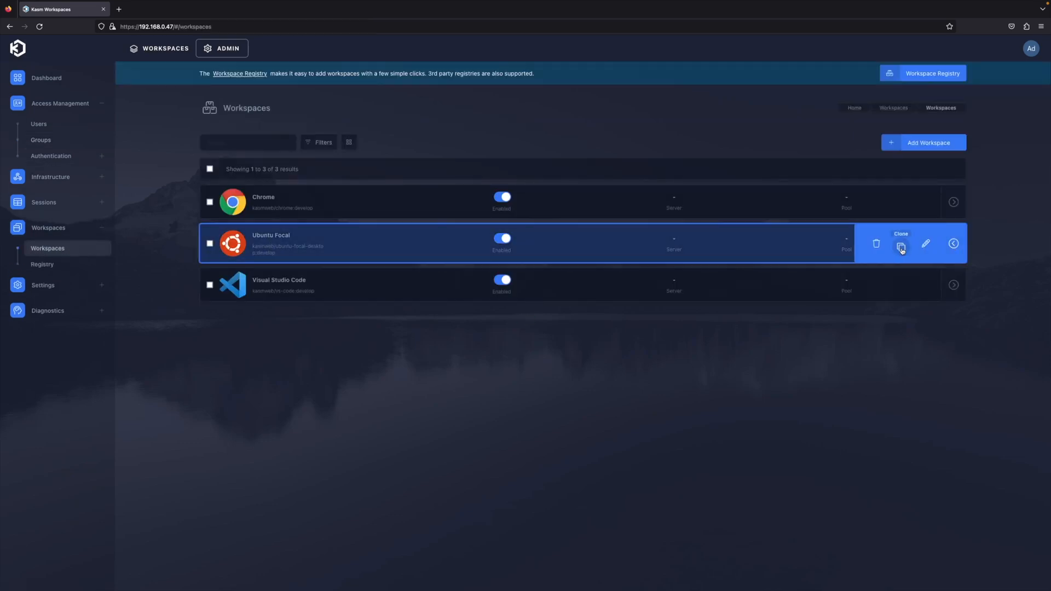
Step: Clone the Ubuntu Focal workspace with Friendly Name Developer Desktop
left_click(901, 243)
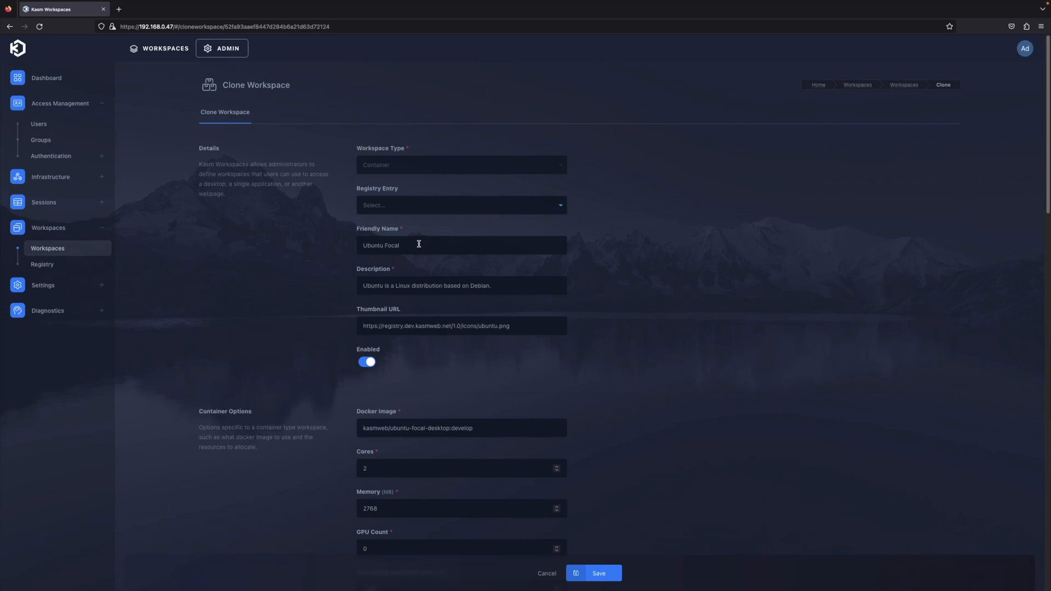
type("Developer Desktop")
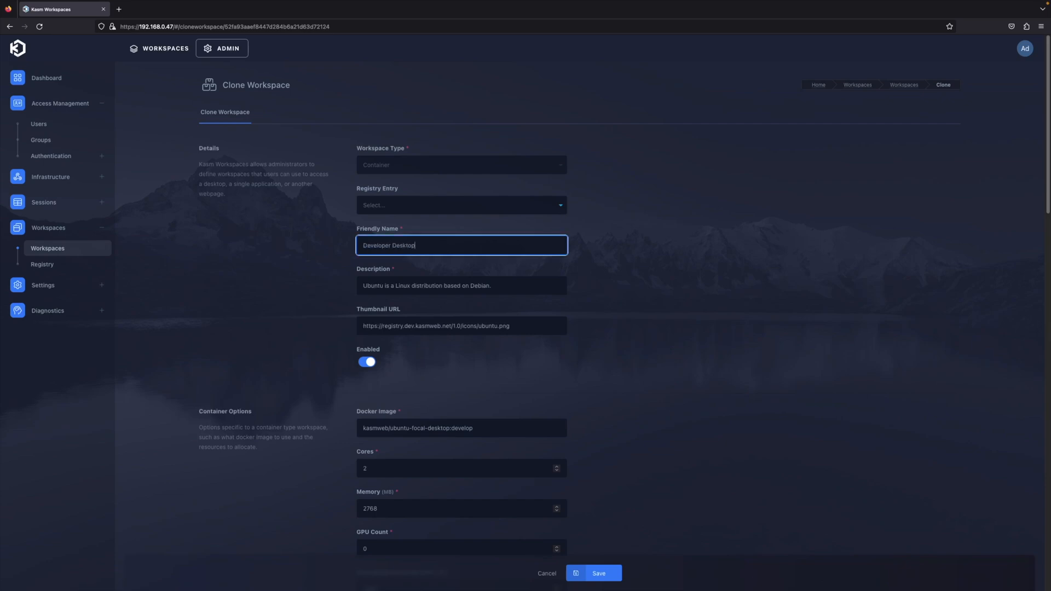
scroll("down", 3)
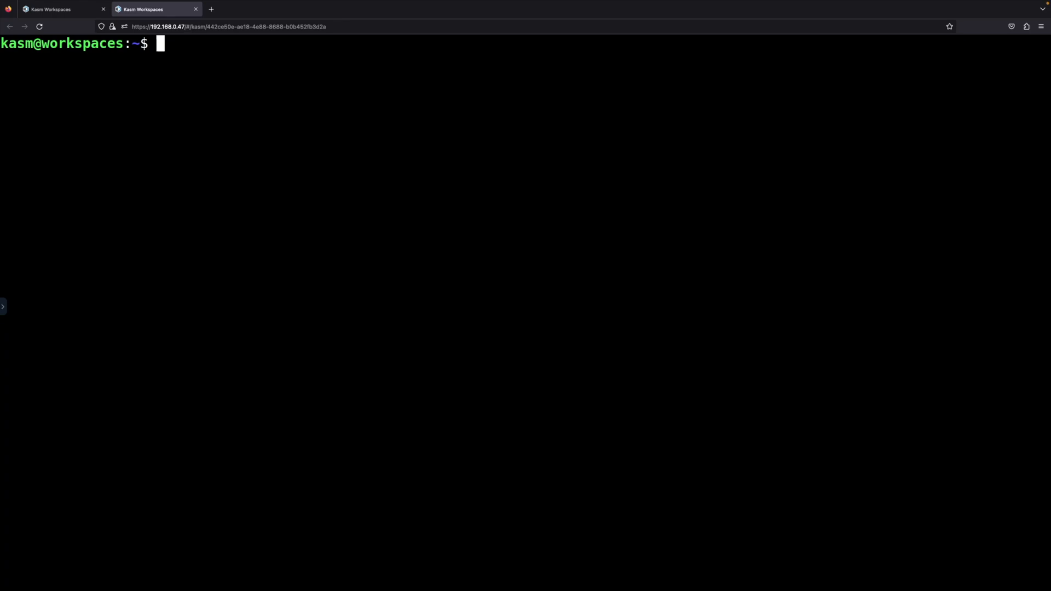
Step: Create the /data/shares/development and /data/profiles directories with sudo mkdir -p
type("sudo")
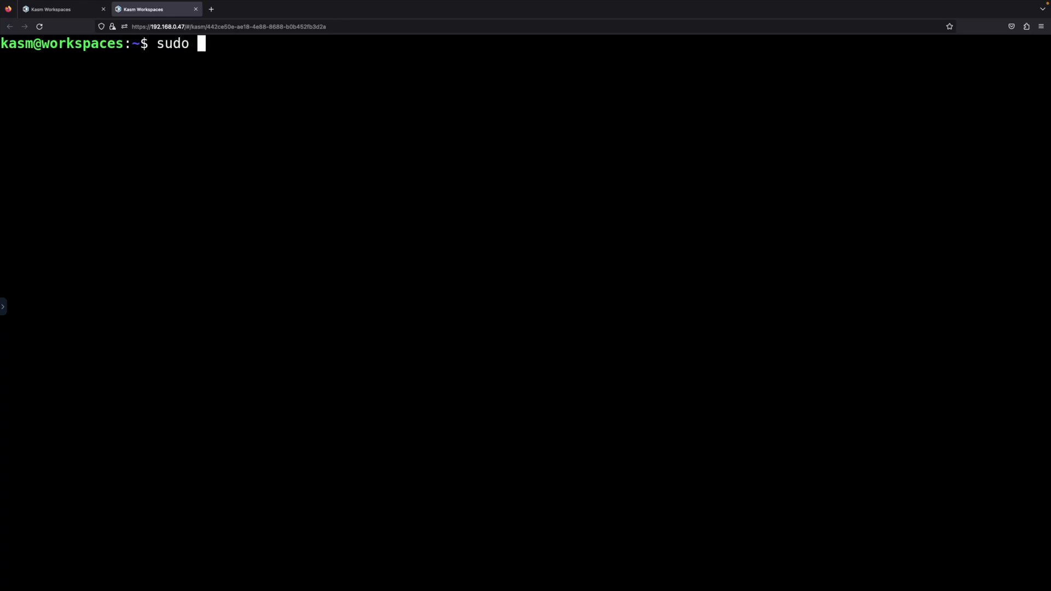
type("mkdir")
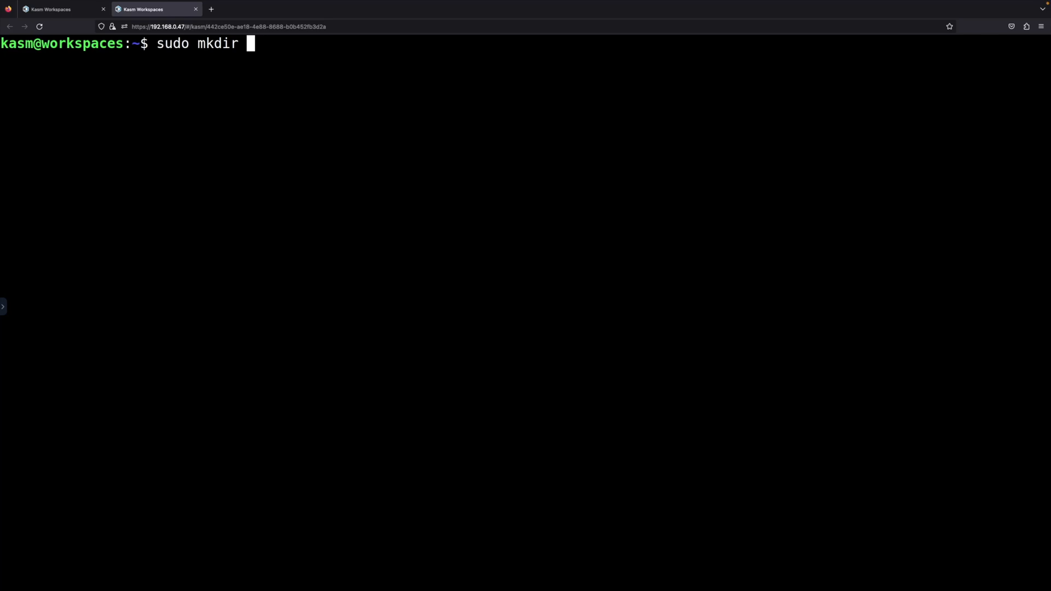
type("-p")
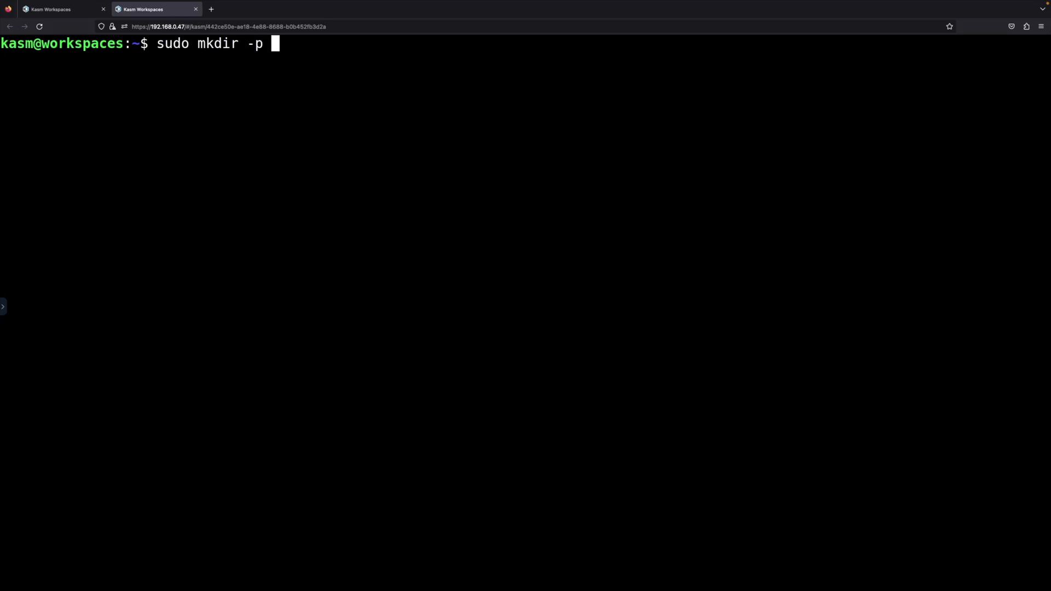
type("/dat")
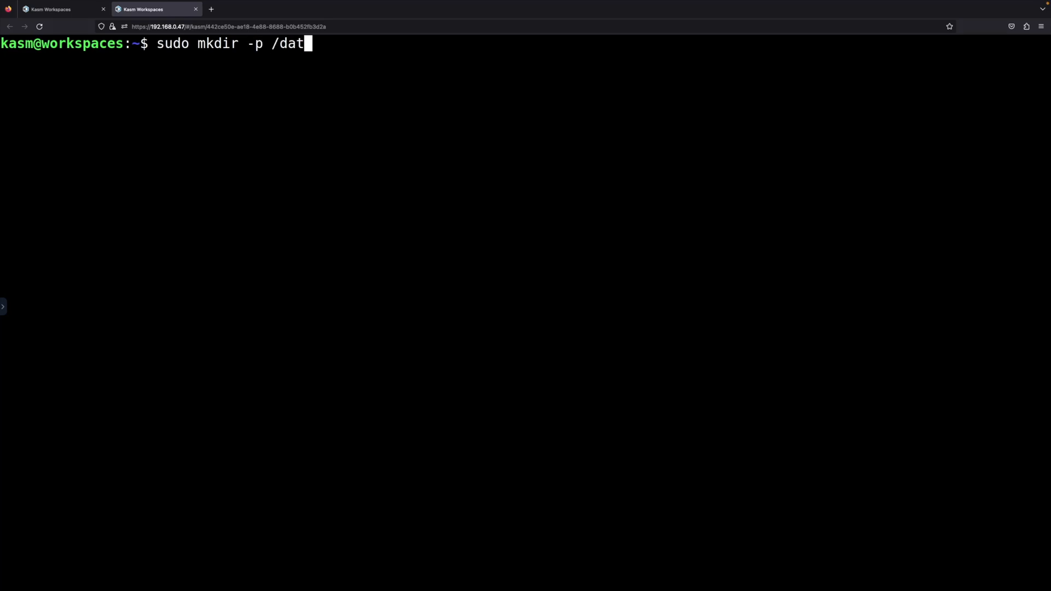
type("a")
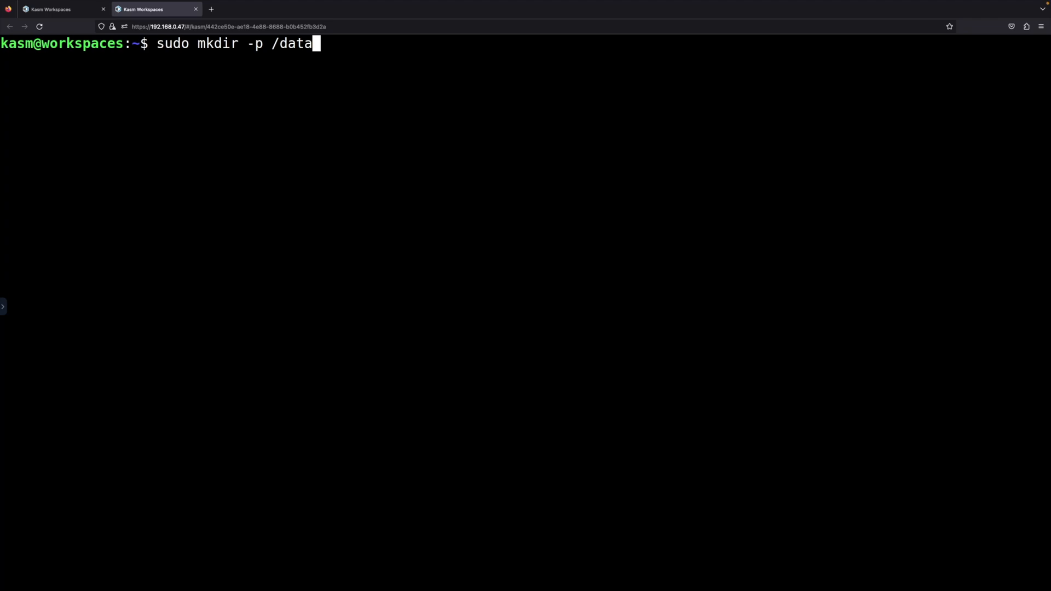
type("/share")
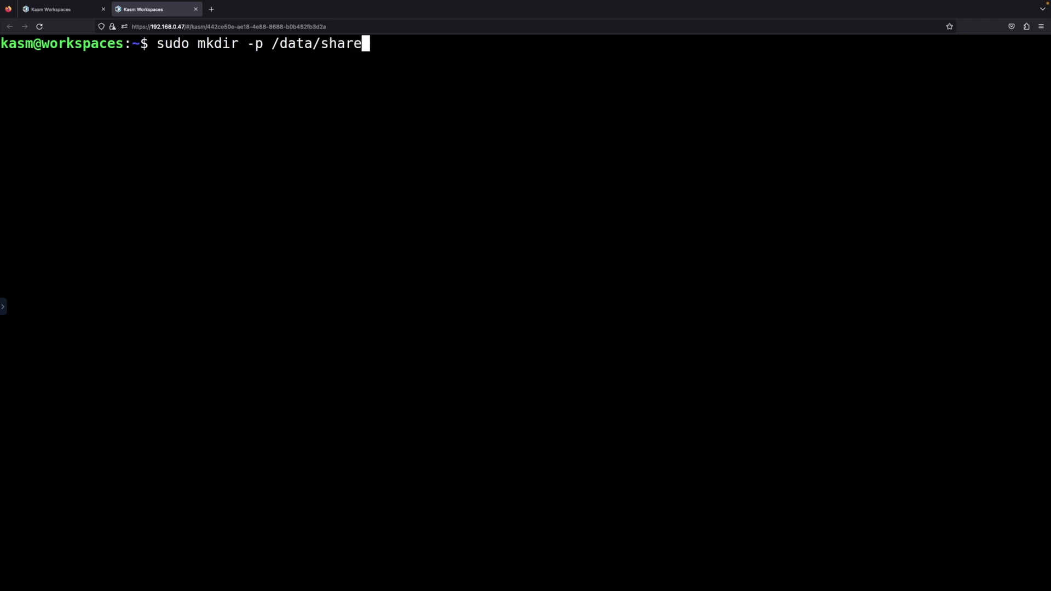
type("s/")
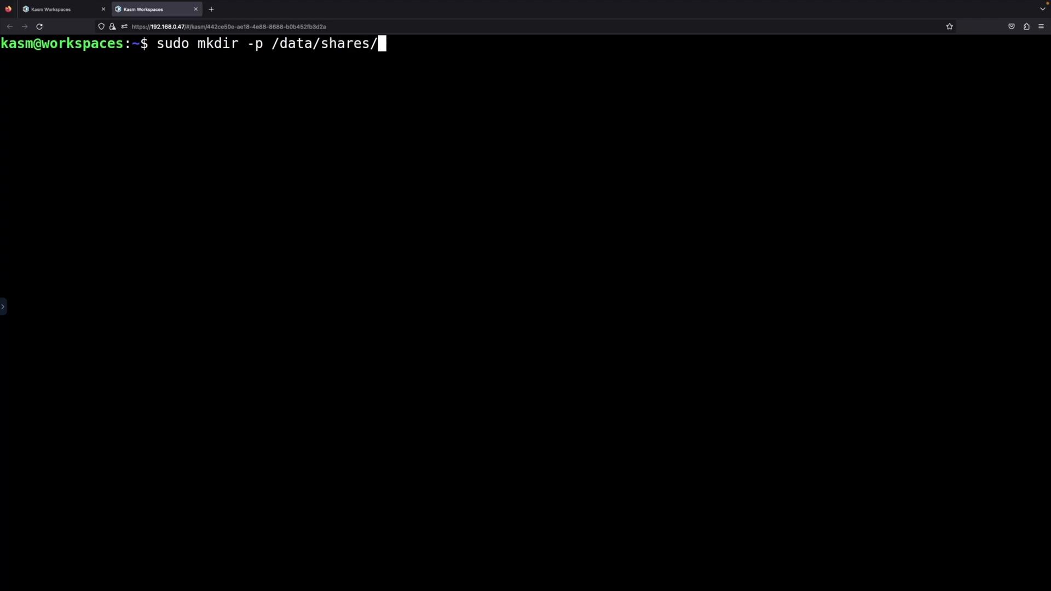
type("d")
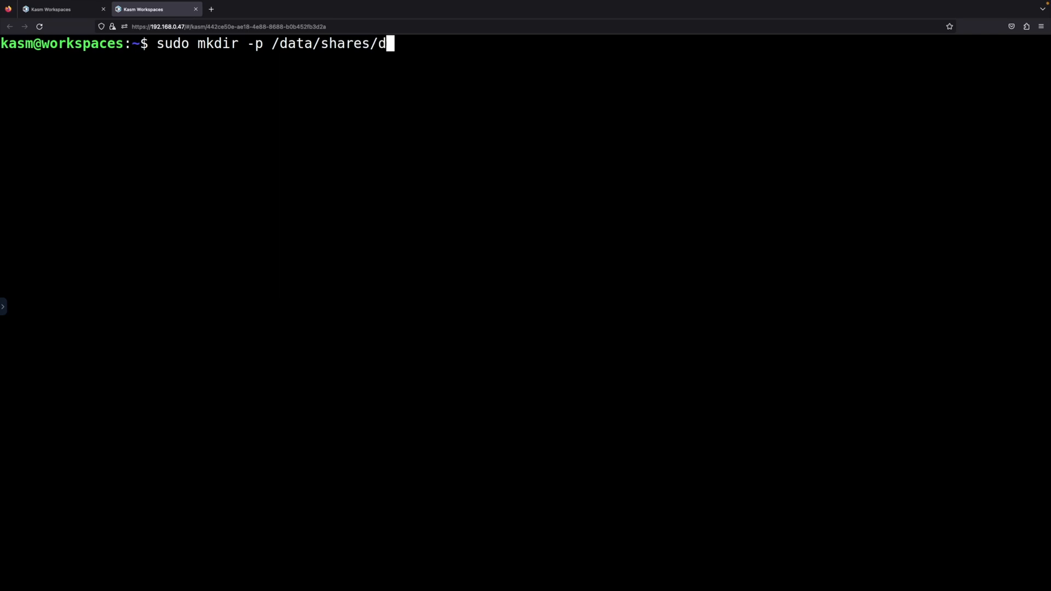
type("evelopment")
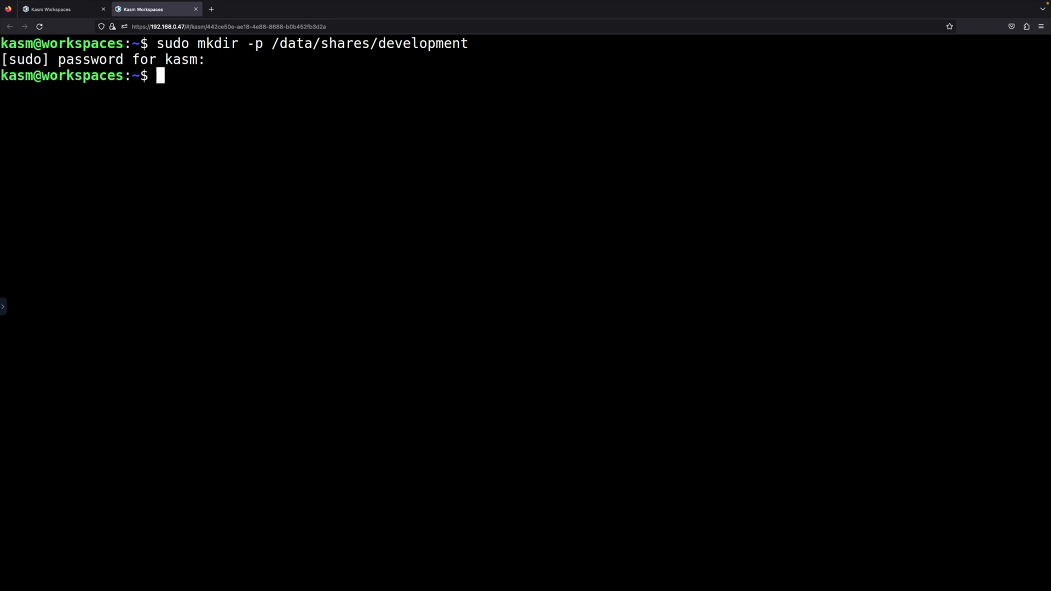
type("sudo mkdir -p /data/shares/development")
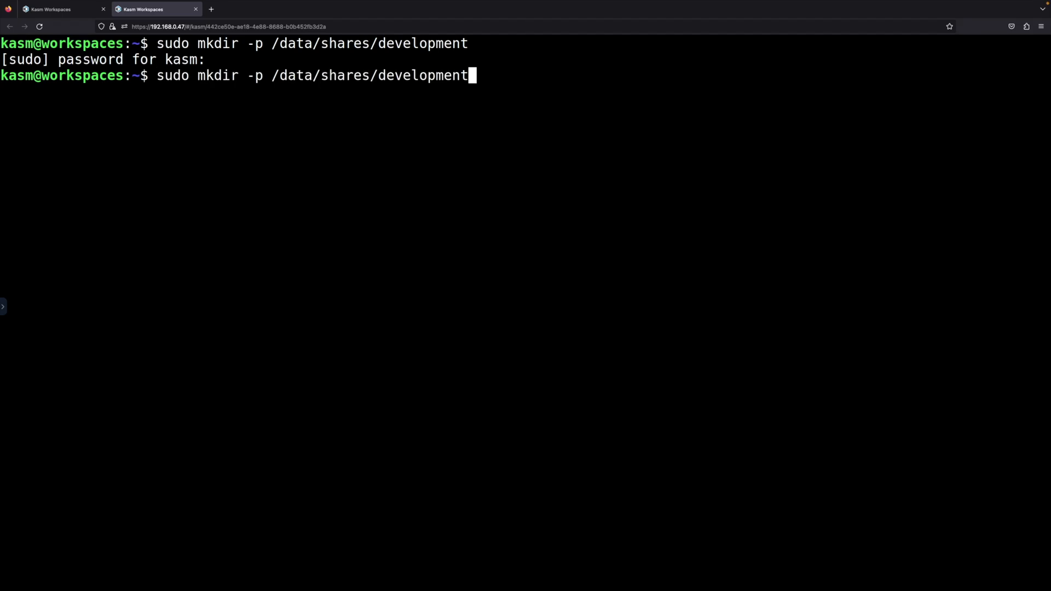
key("Backspace")
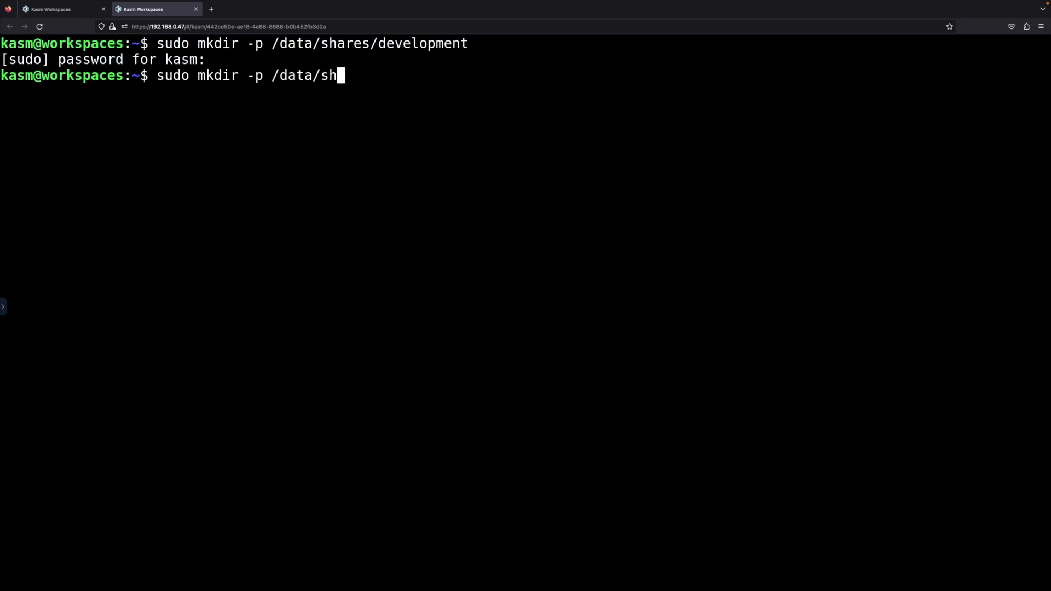
type("profile")
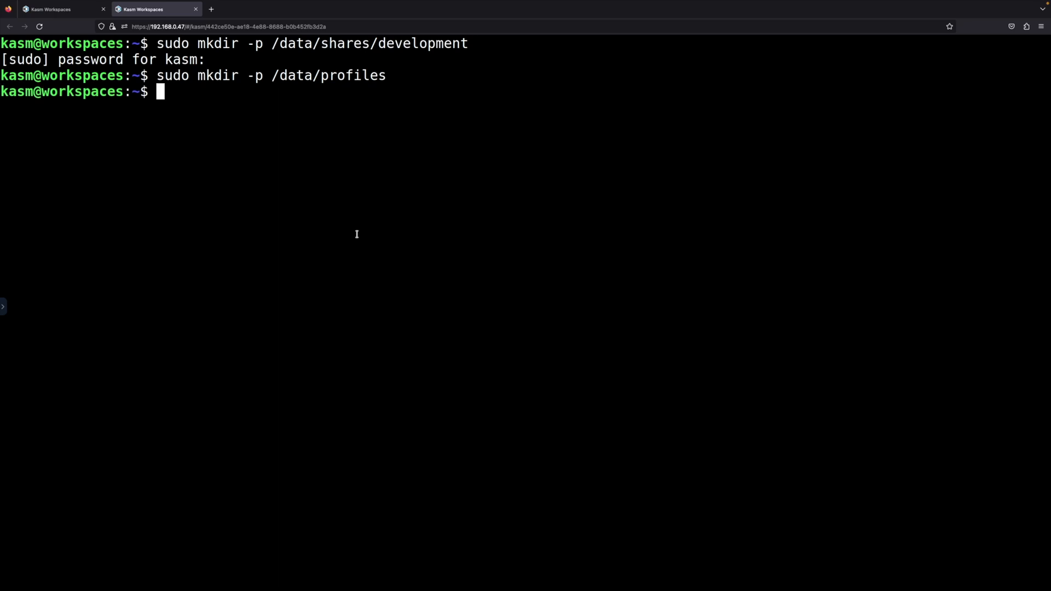
Step: Start recursively changing ownership of /data to 1000:1000 with sudo chown -R
type("sudo")
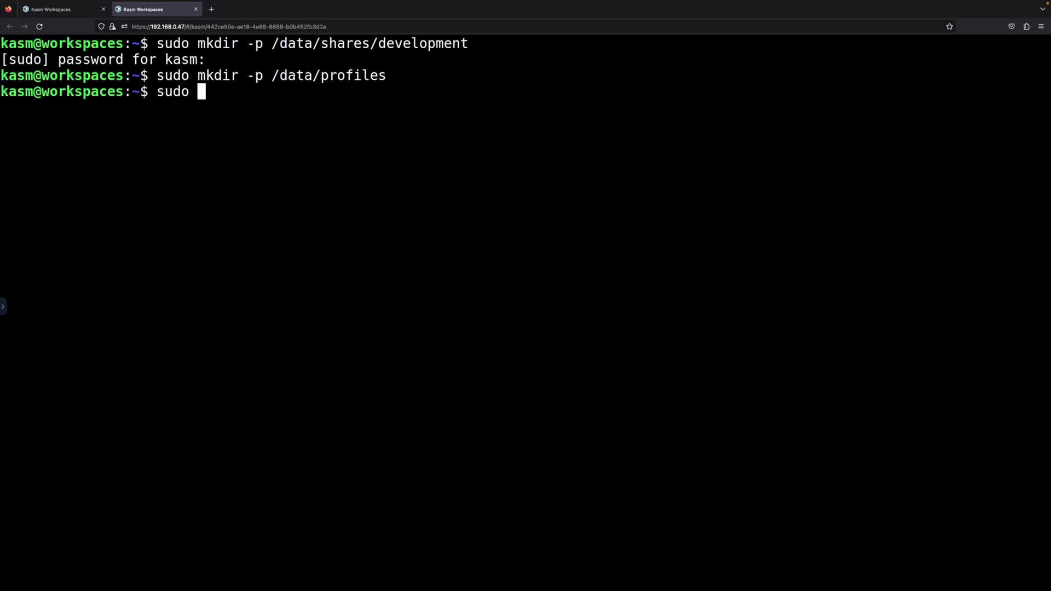
type("chown")
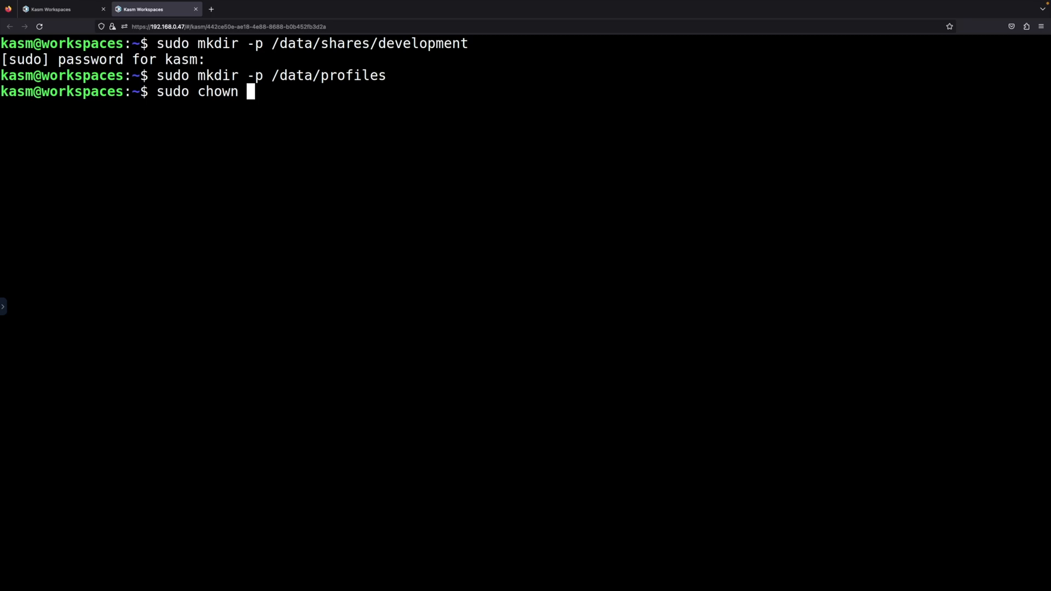
type("-R")
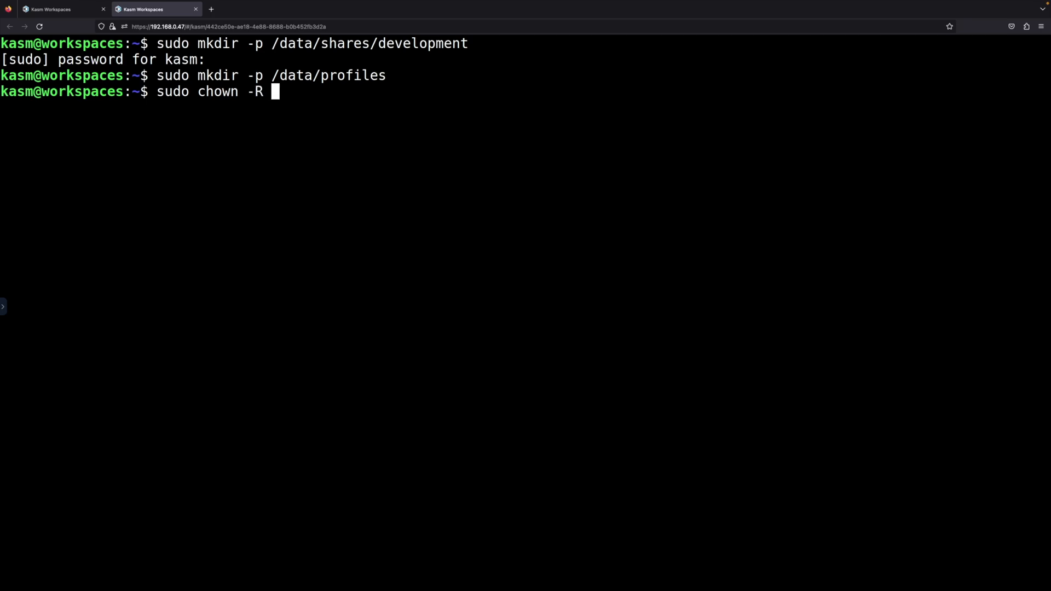
type("1000")
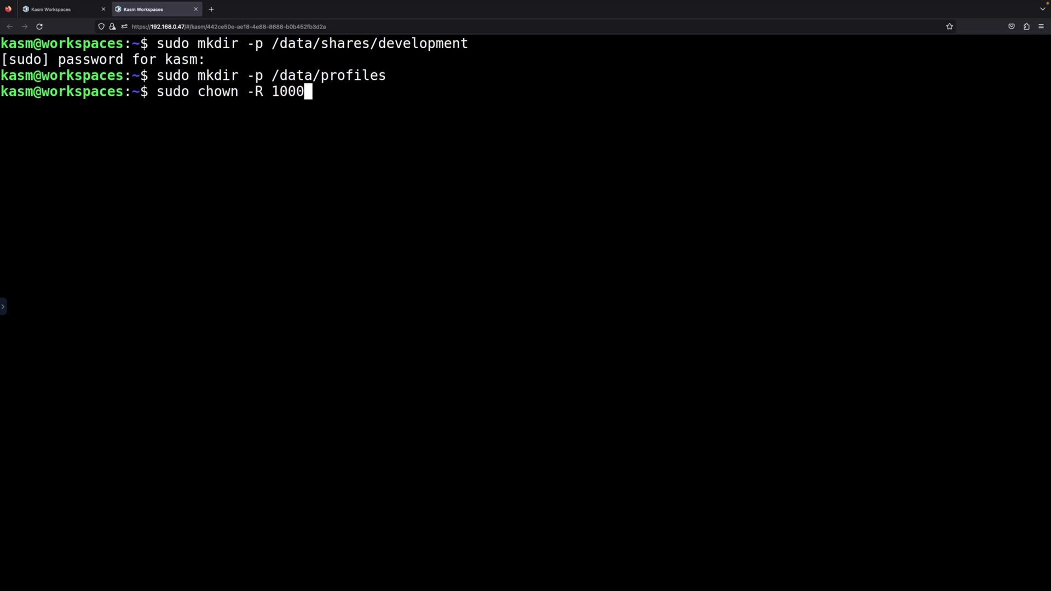
type(":1000")
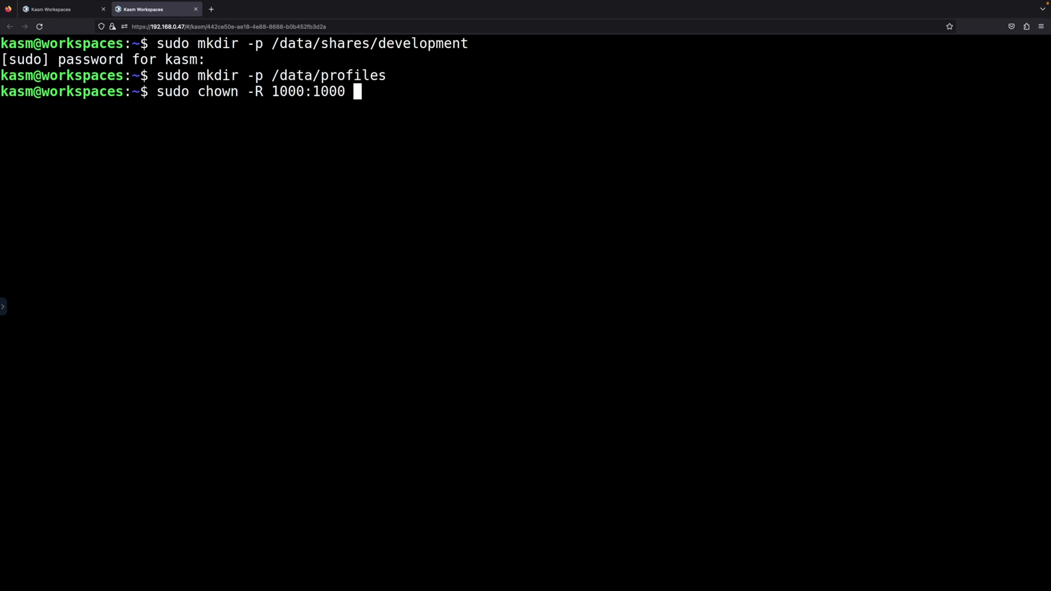
type("/data")
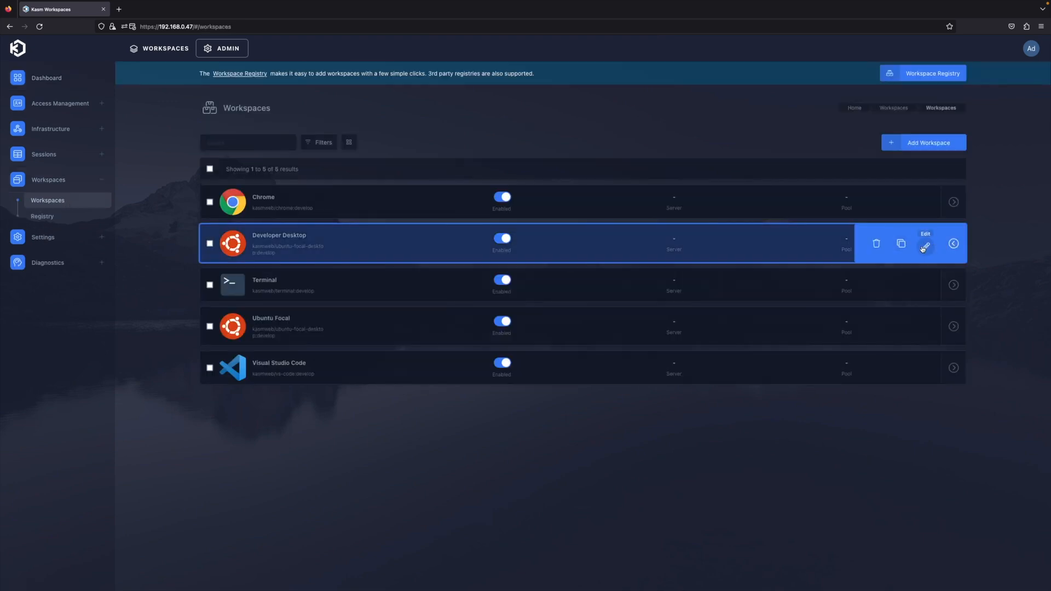
Step: Open the Developer Desktop workspace's edit form showing its container options
left_click(925, 243)
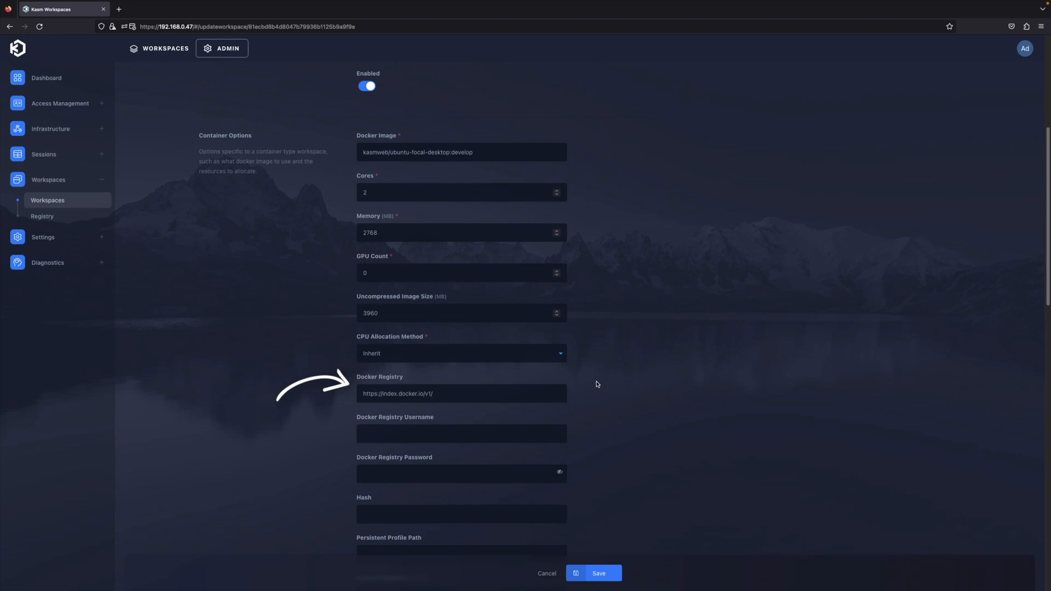
Step: Rename the Chrome workspace's friendly name to 'secure internet' and save it
left_click(592, 572)
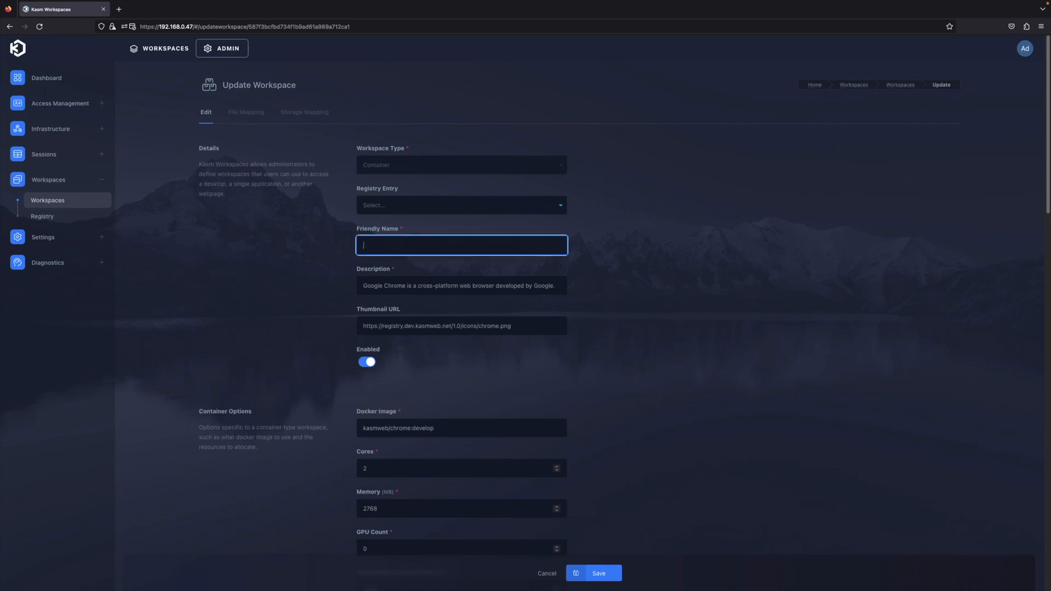
type("secure internet")
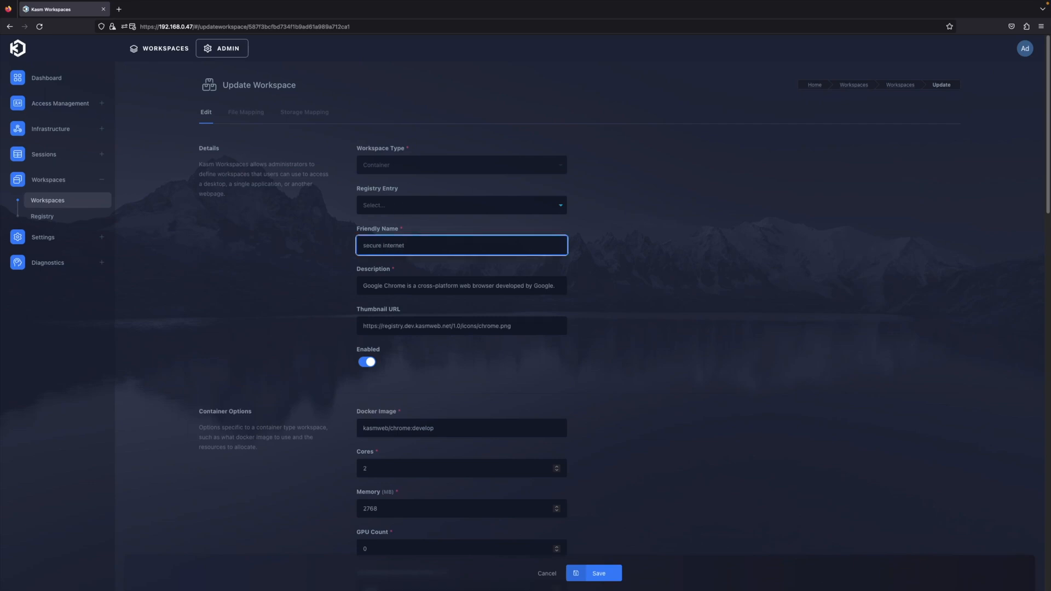
left_click(593, 572)
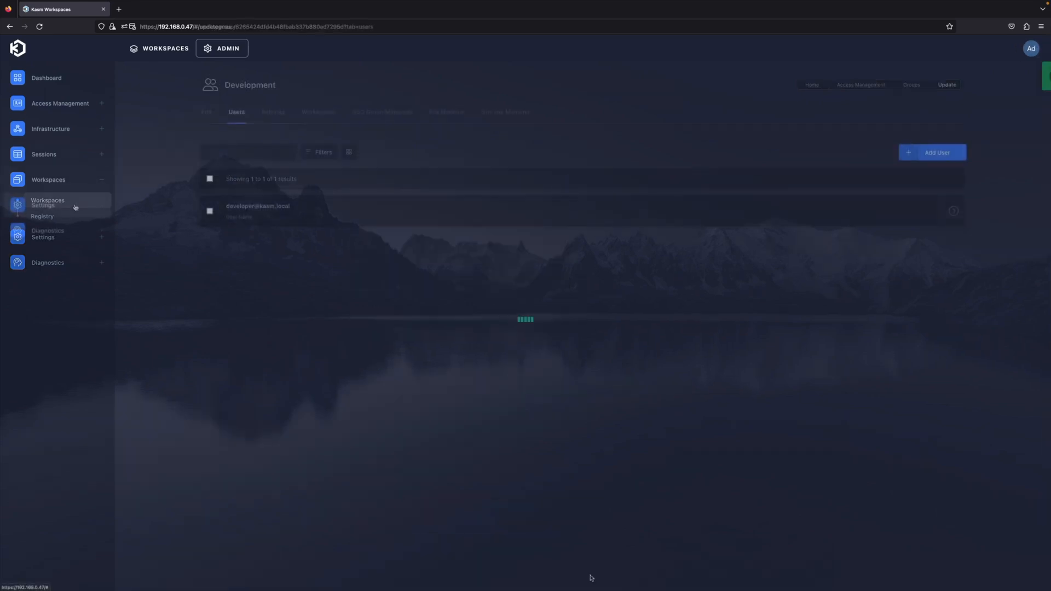
left_click(45, 243)
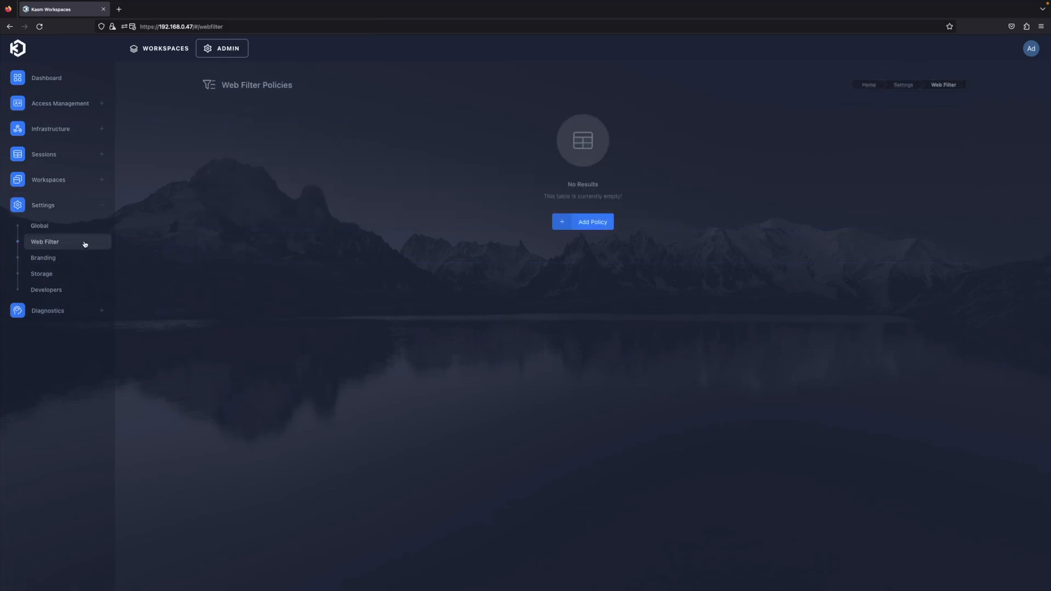
type("Block")
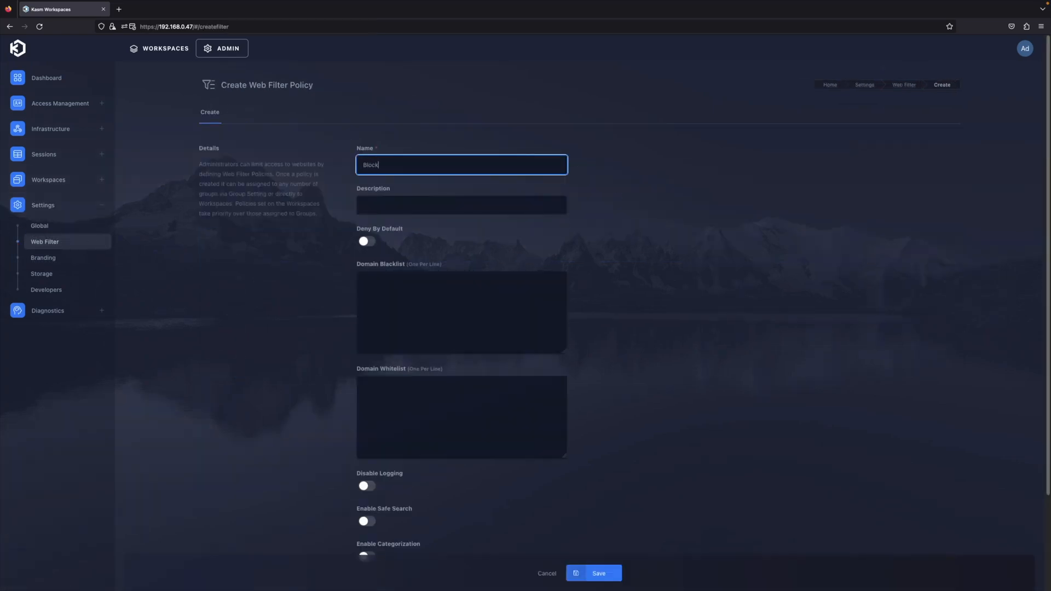
left_click(460, 205)
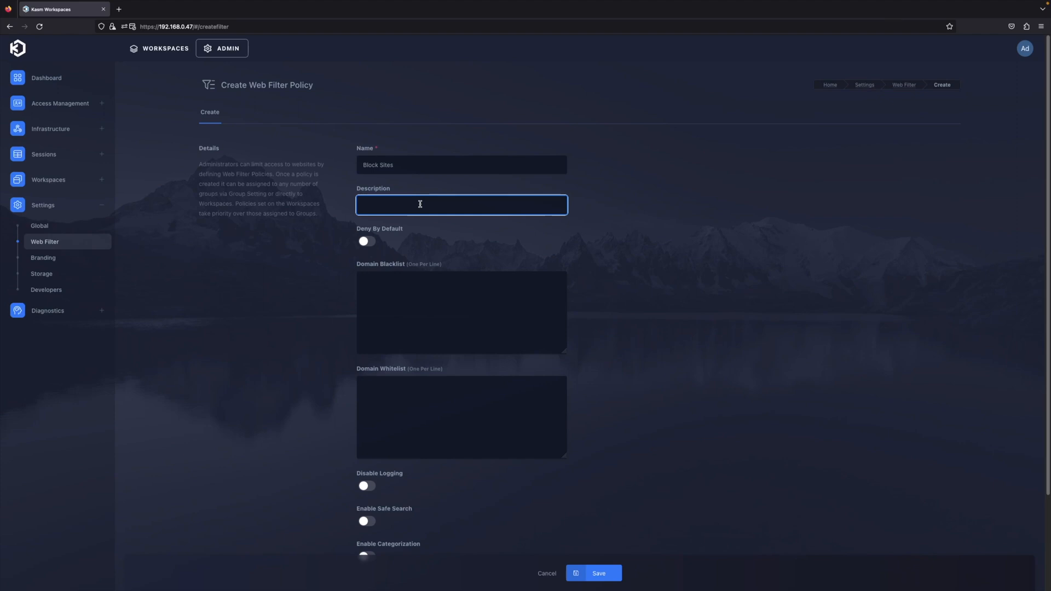
type("Blocks Sites")
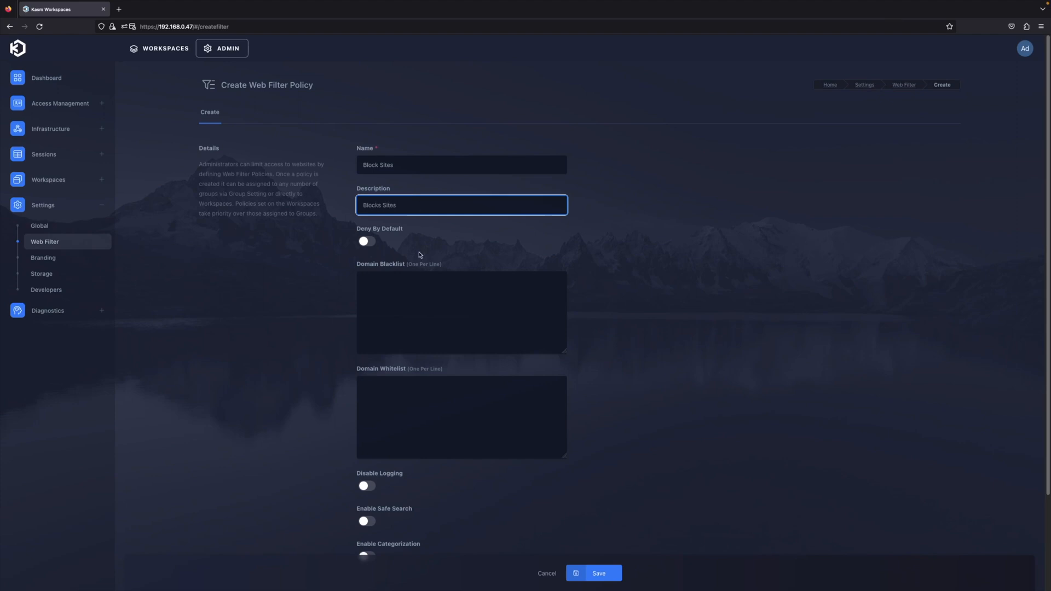
type("www.amazon")
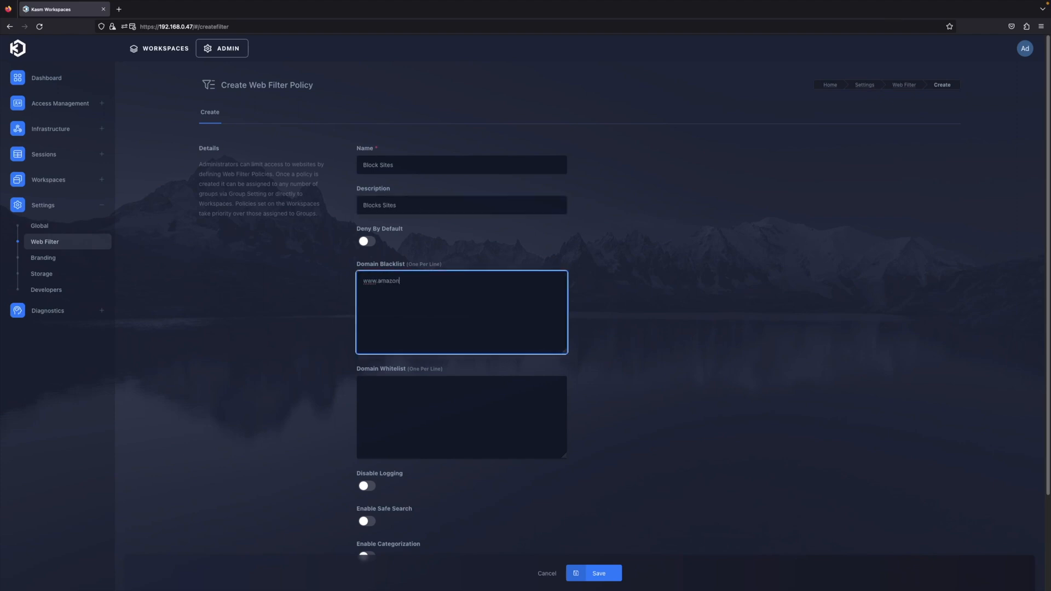
type(".com")
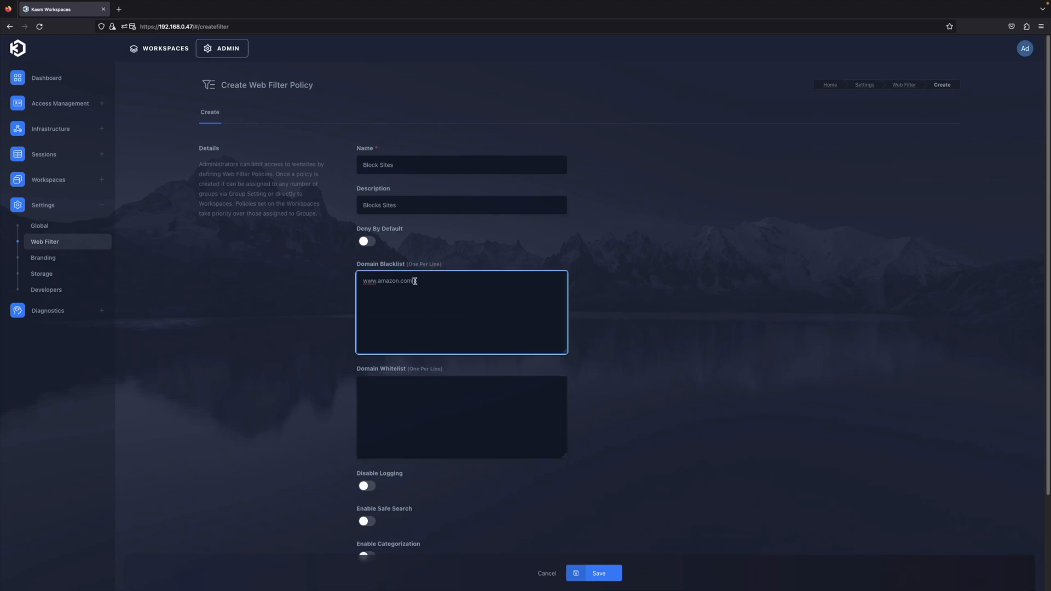
type("www.ebay")
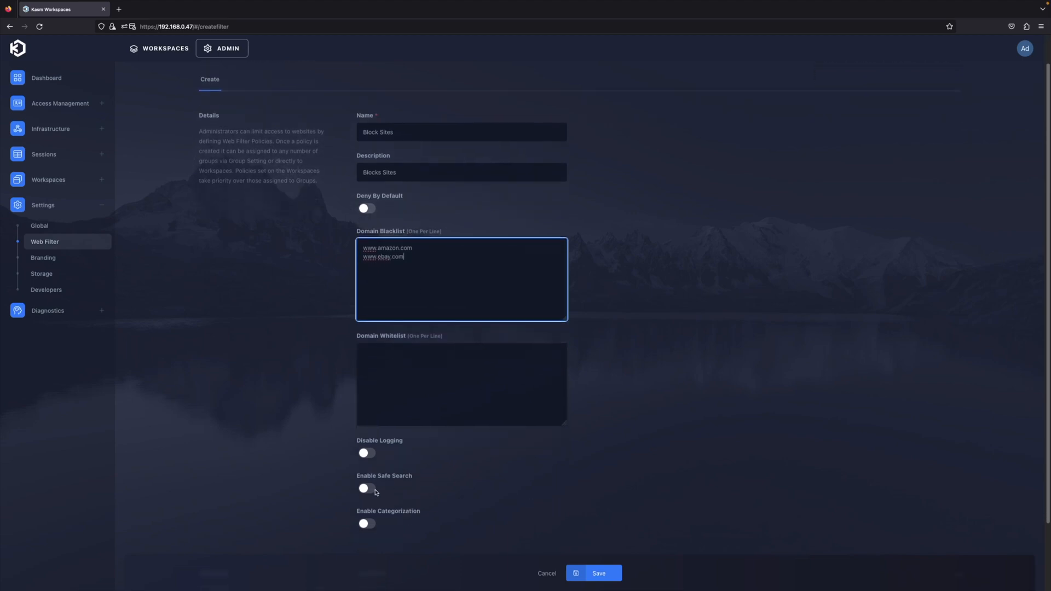
left_click(592, 573)
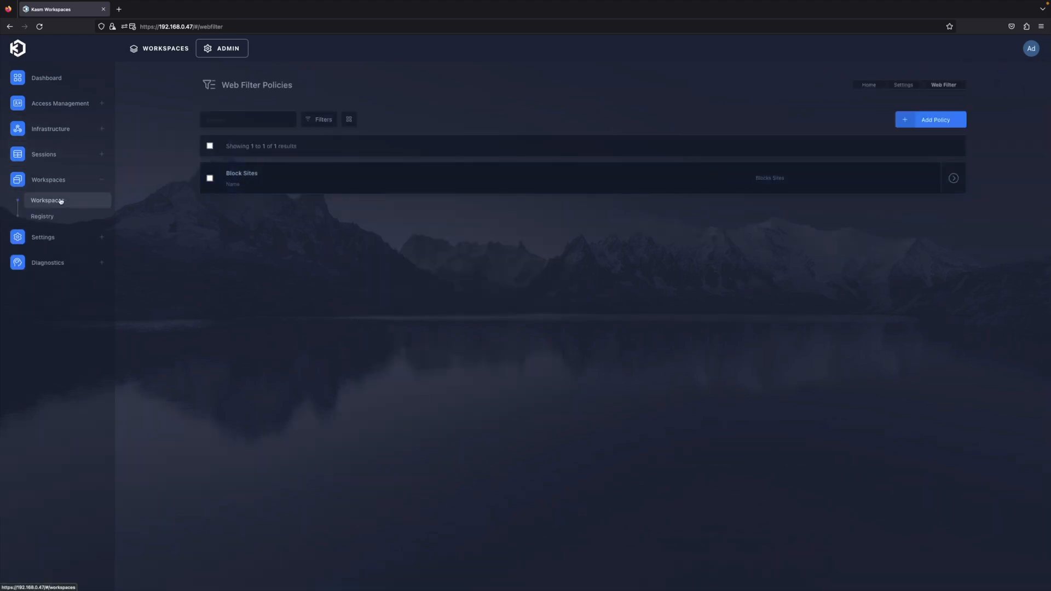
Step: Assign the Block Sites web filter policy to Developer Desktop and save the workspace
left_click(48, 202)
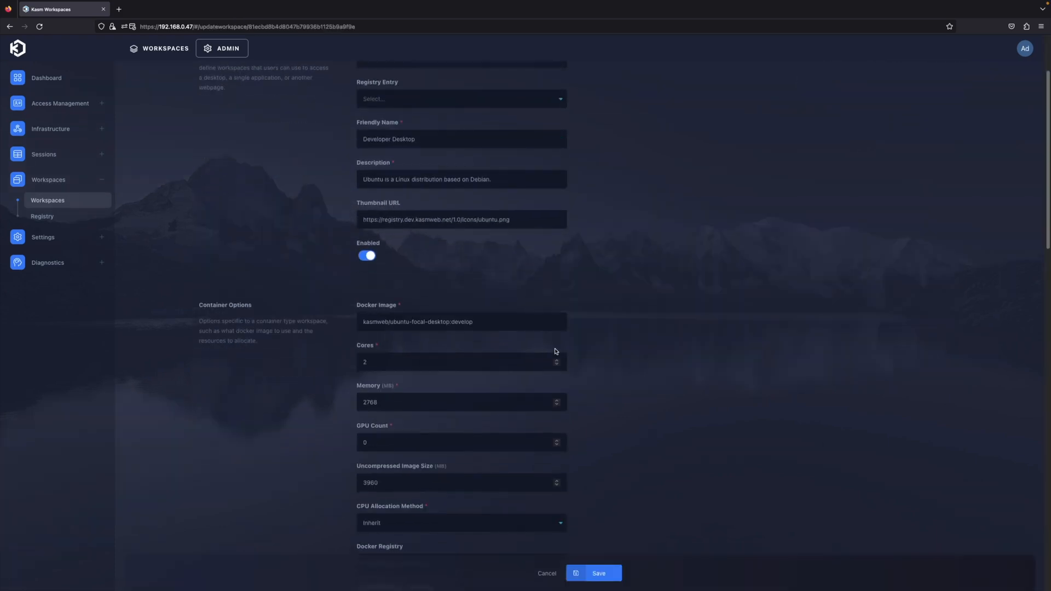
scroll("down", 3)
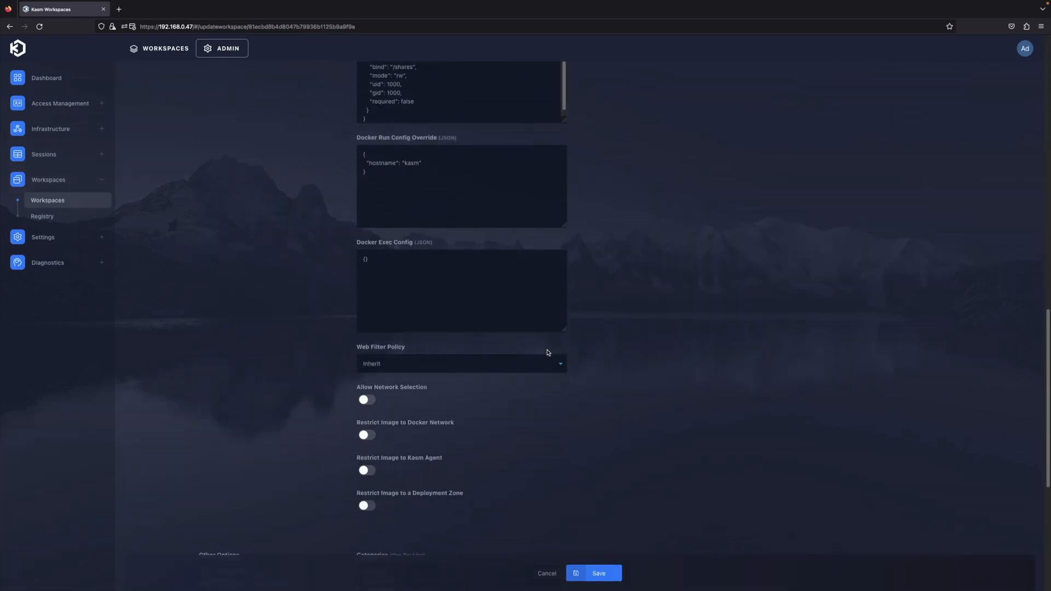
left_click(461, 363)
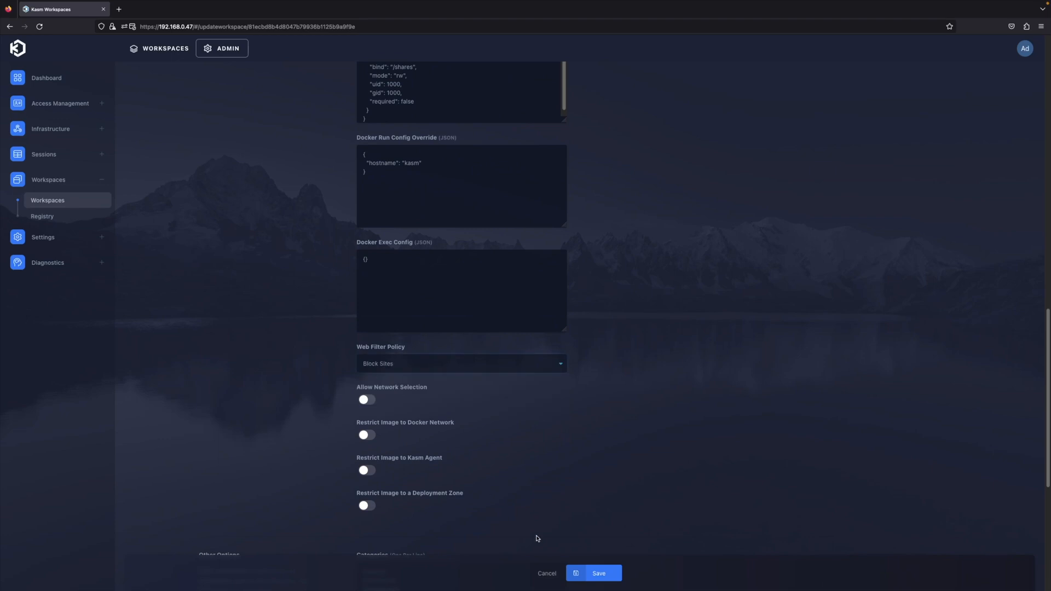
left_click(598, 576)
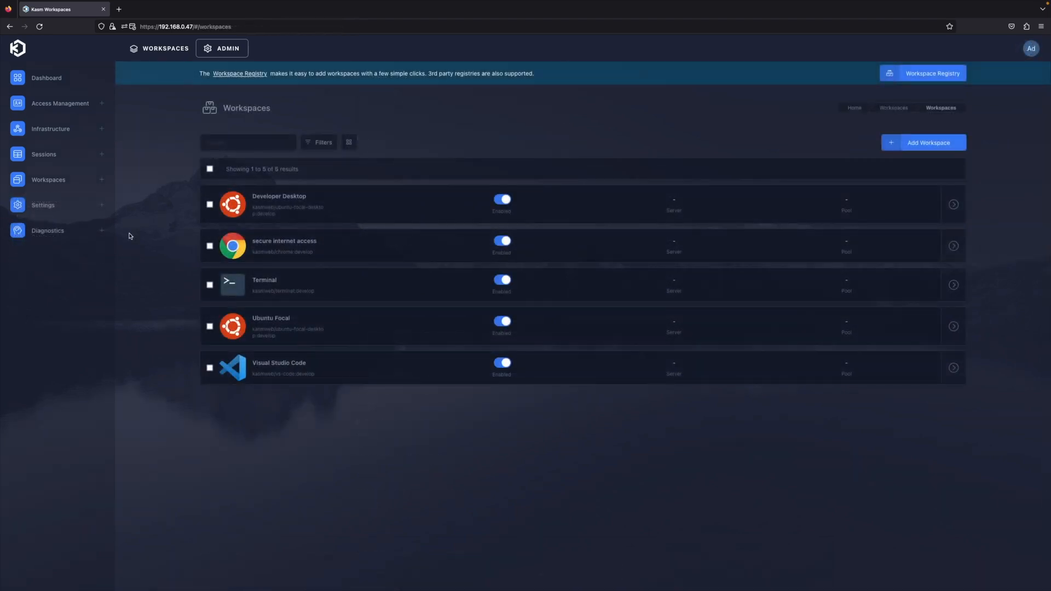
Step: View the default deployment zone's settings under Infrastructure > Zones, then cancel back to the list
left_click(51, 129)
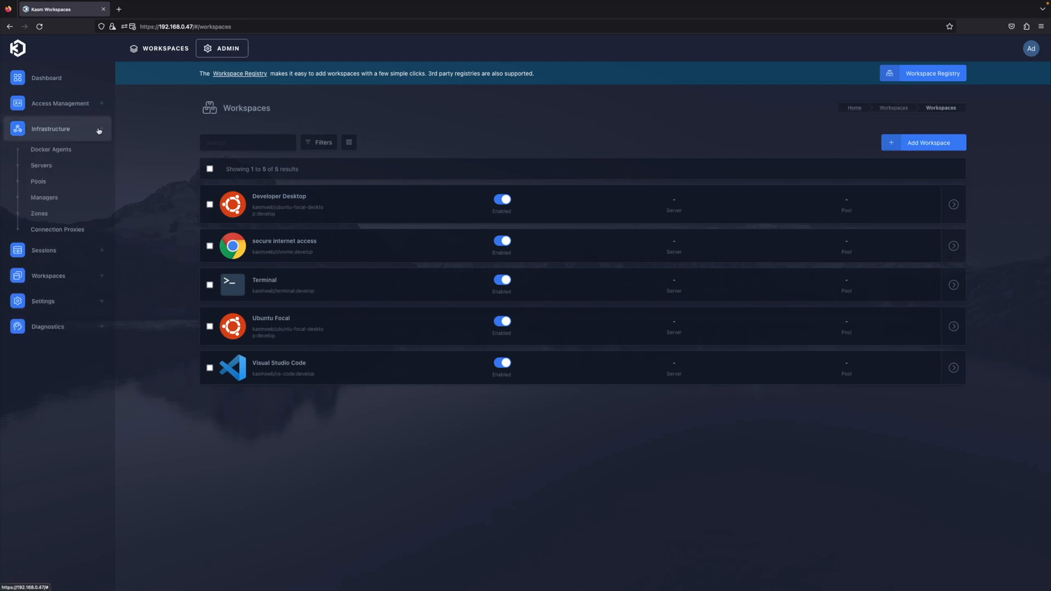
left_click(38, 213)
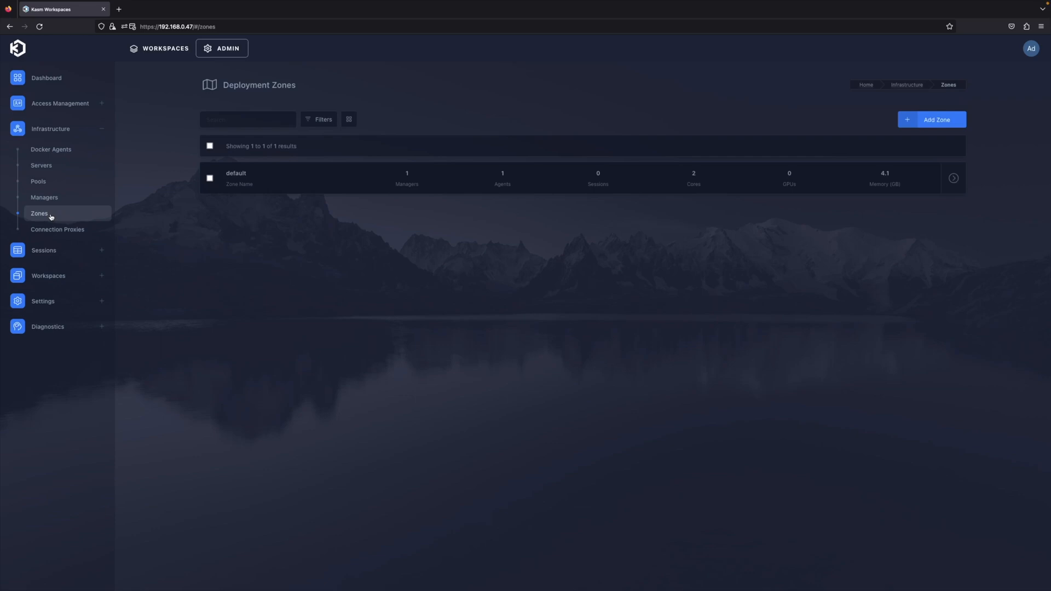
mouse_move(647, 221)
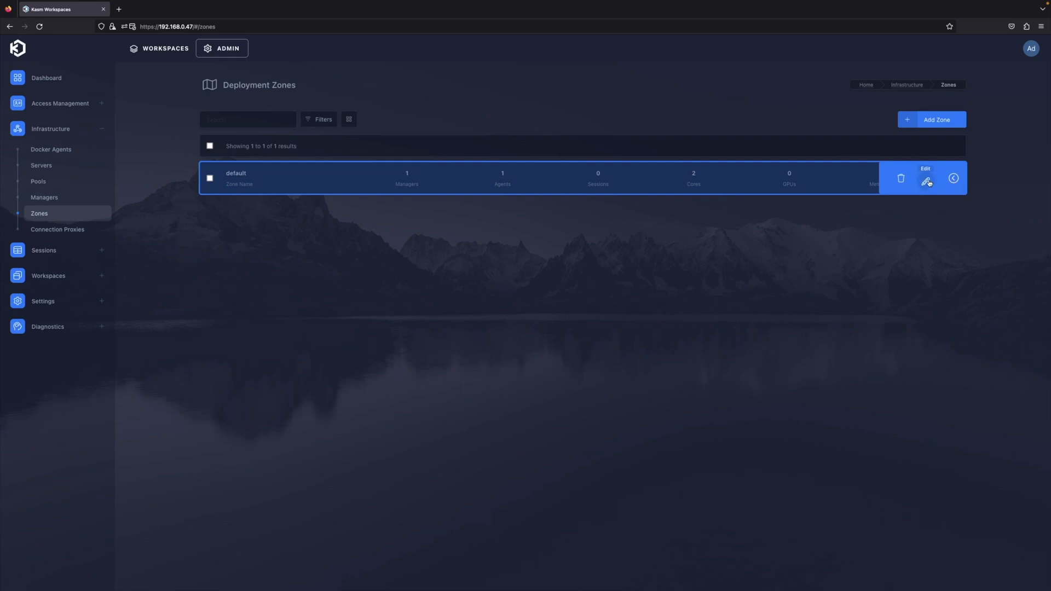
left_click(927, 183)
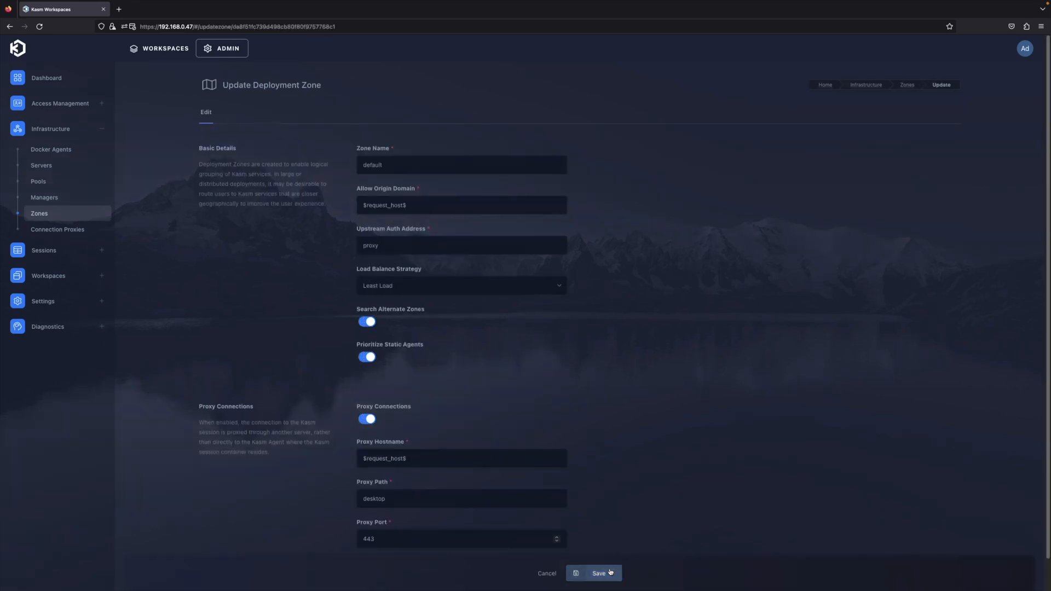
left_click(593, 573)
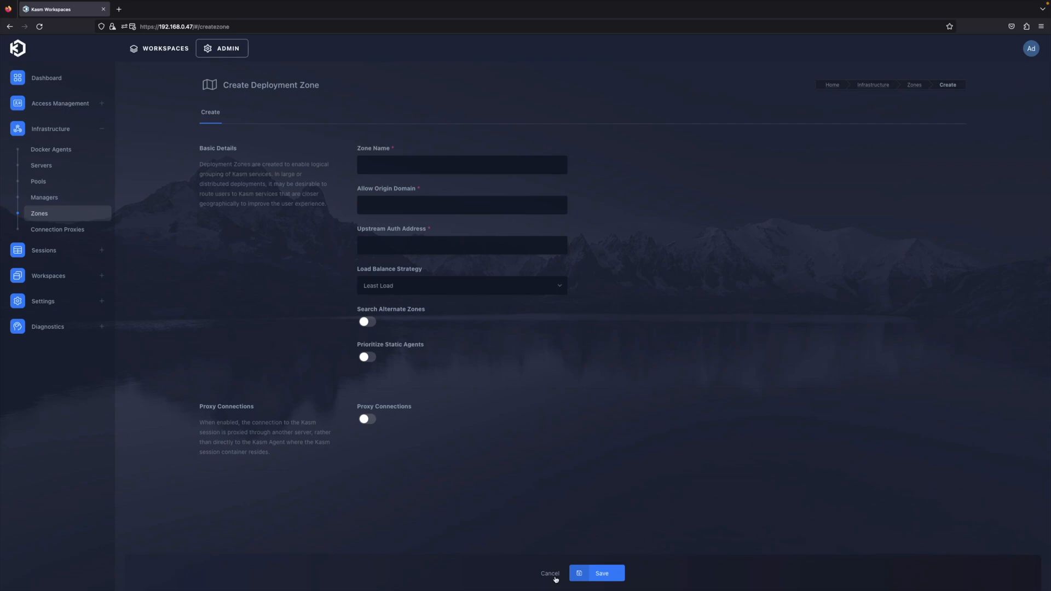
left_click(550, 574)
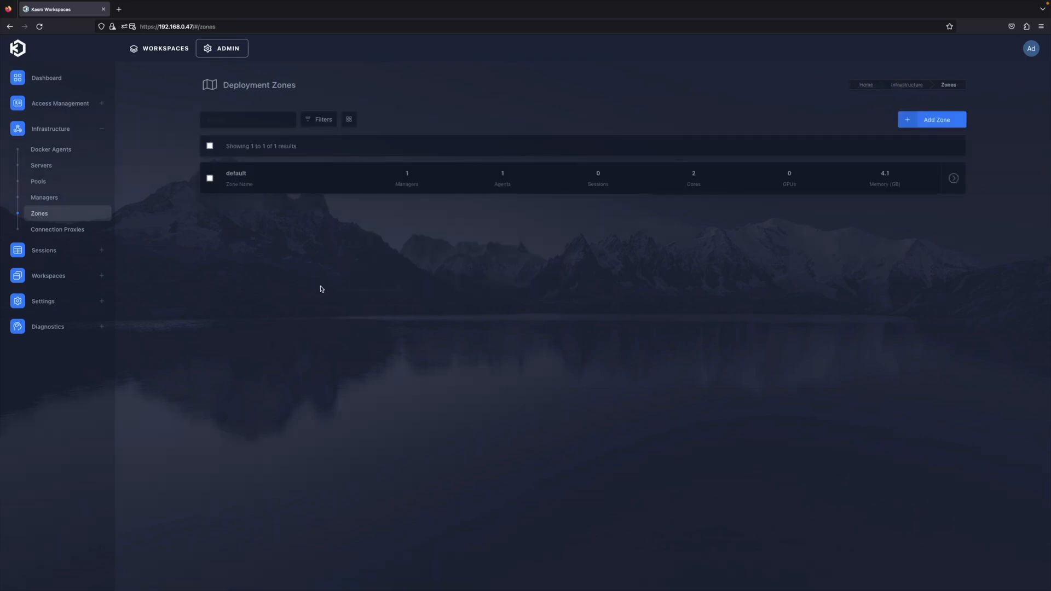
mouse_move(160, 242)
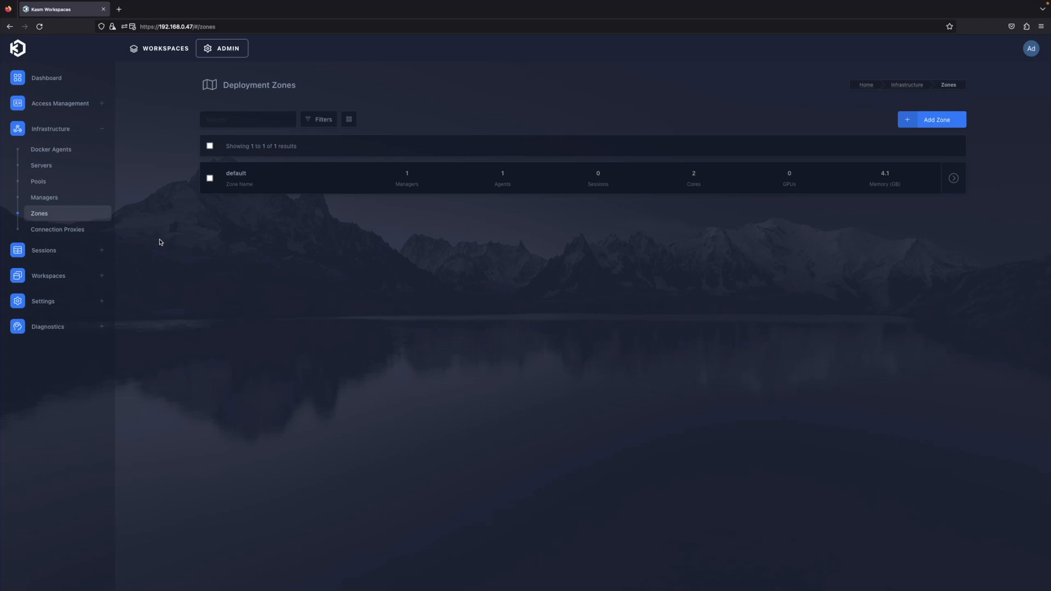
mouse_move(51, 149)
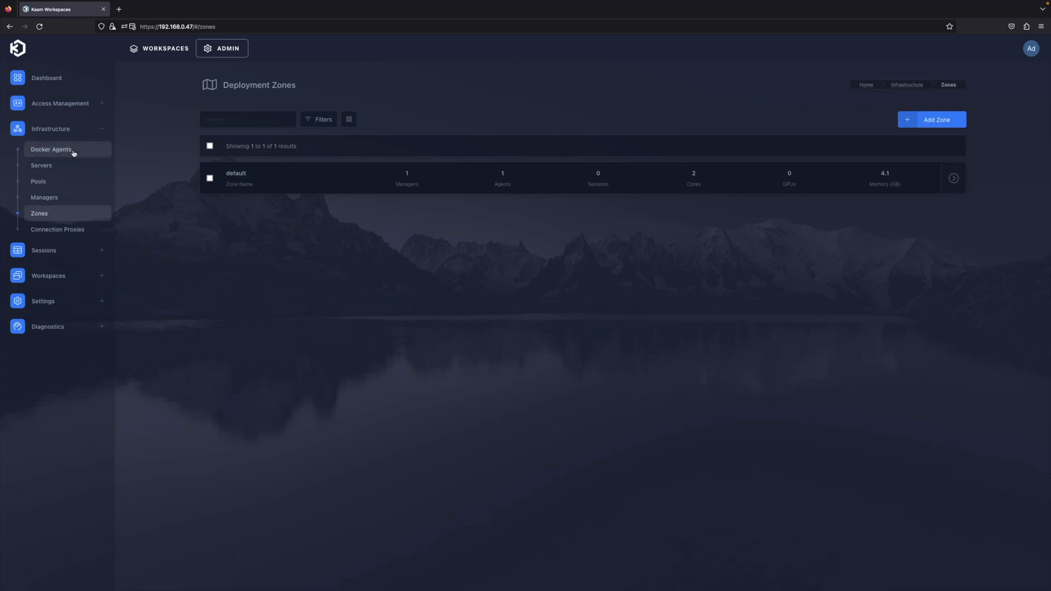
Step: View the Docker Agents list and the running agent's edit options
left_click(51, 149)
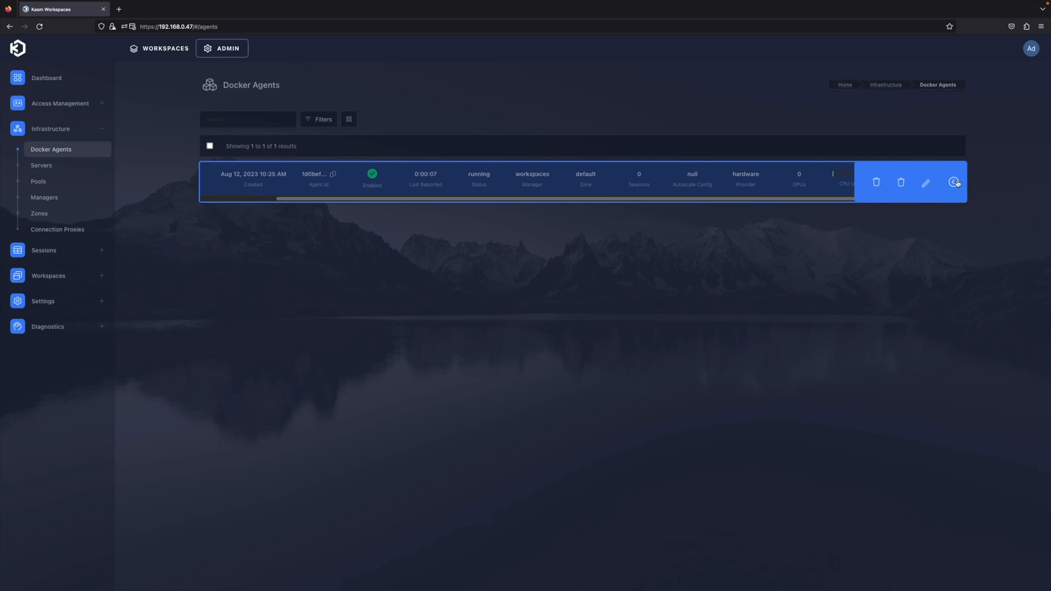
mouse_move(901, 183)
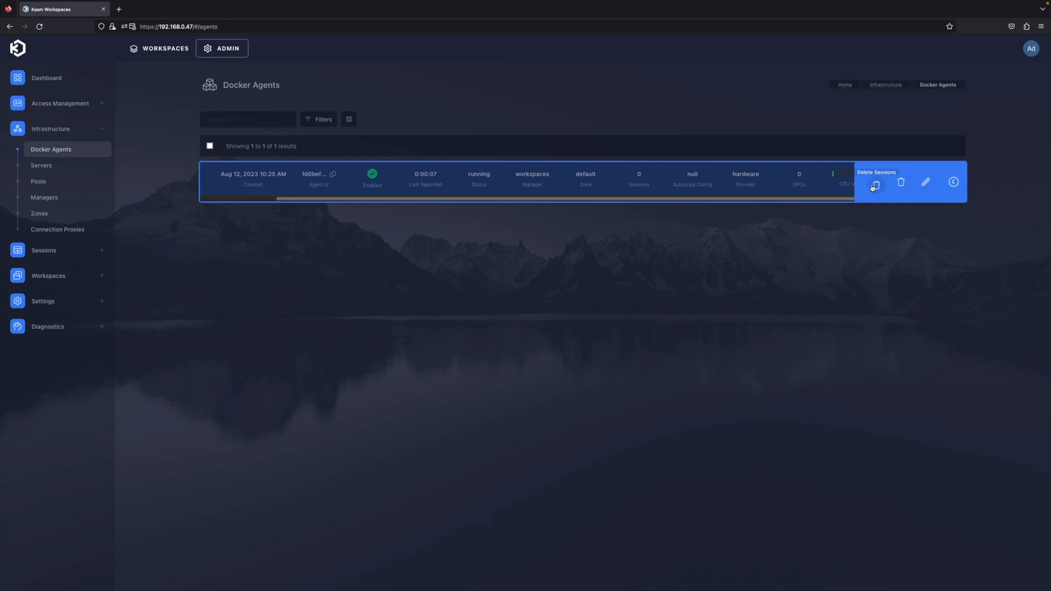
mouse_move(925, 182)
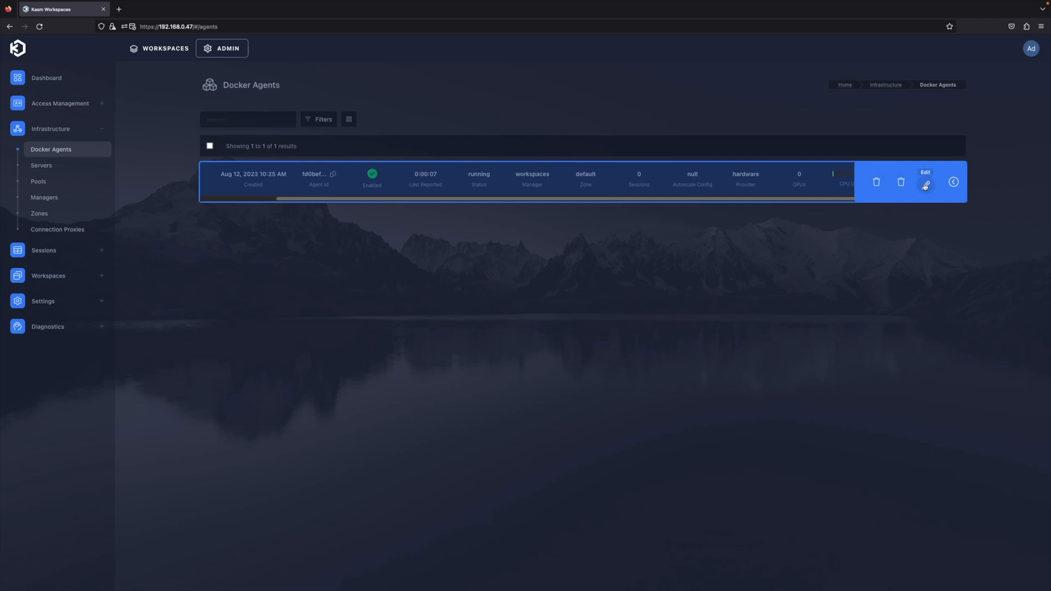
left_click(925, 183)
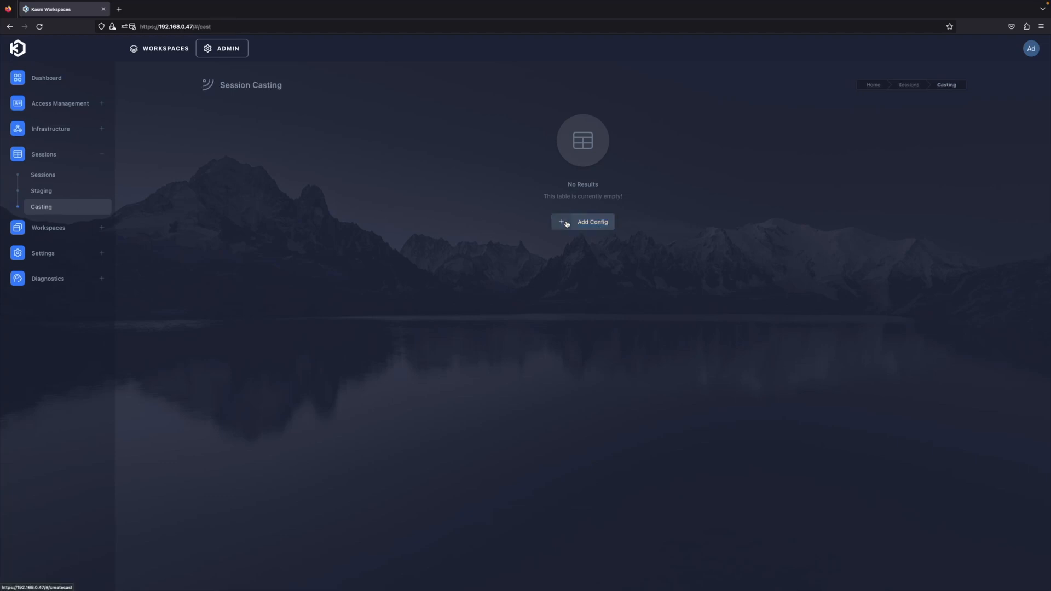
Step: View the Create Casting Config form and the empty Session Staging page
left_click(582, 222)
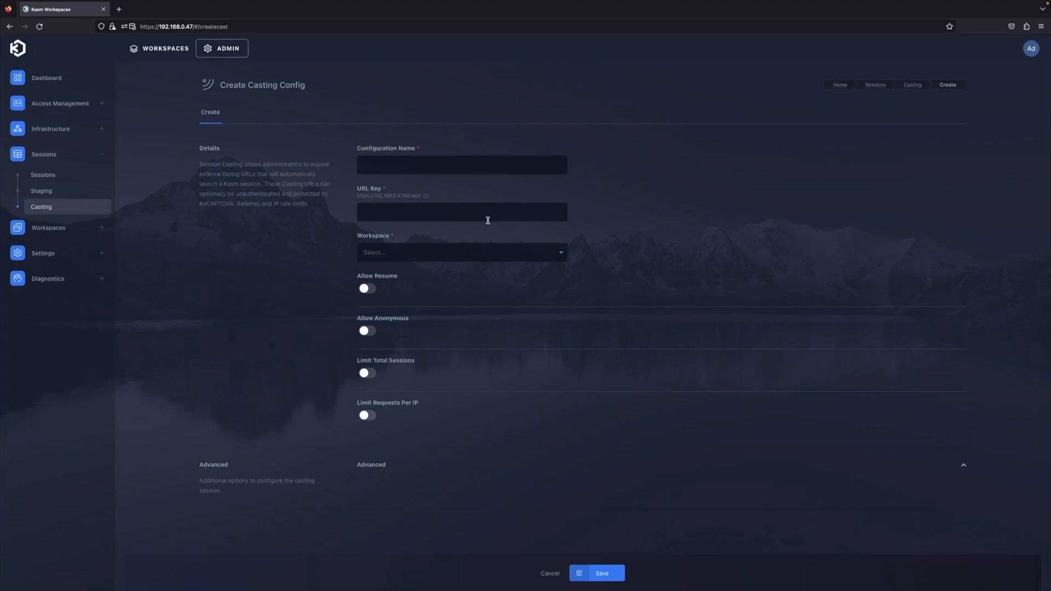
mouse_move(42, 190)
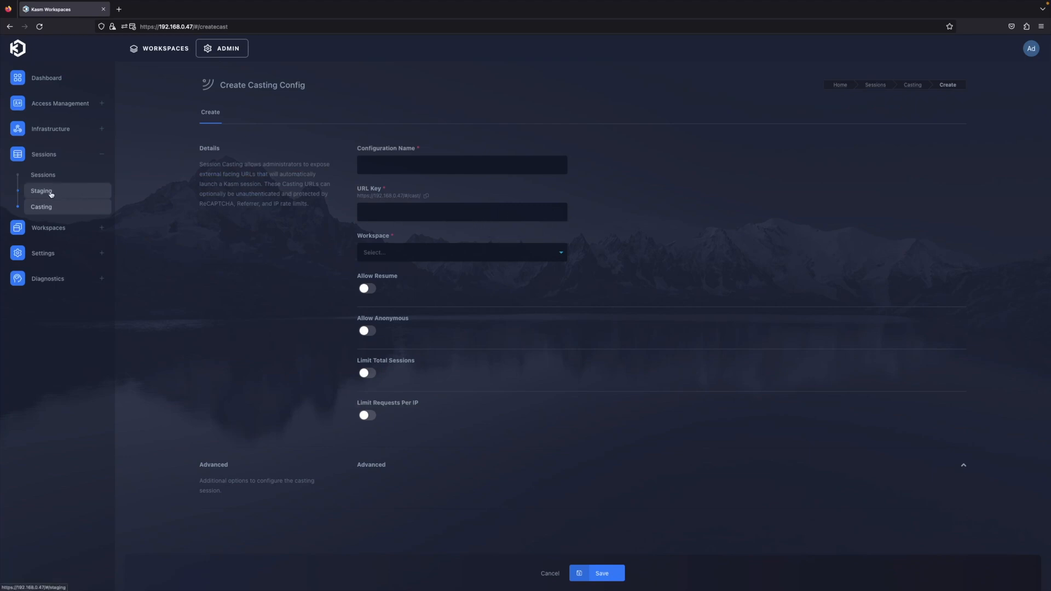
left_click(41, 191)
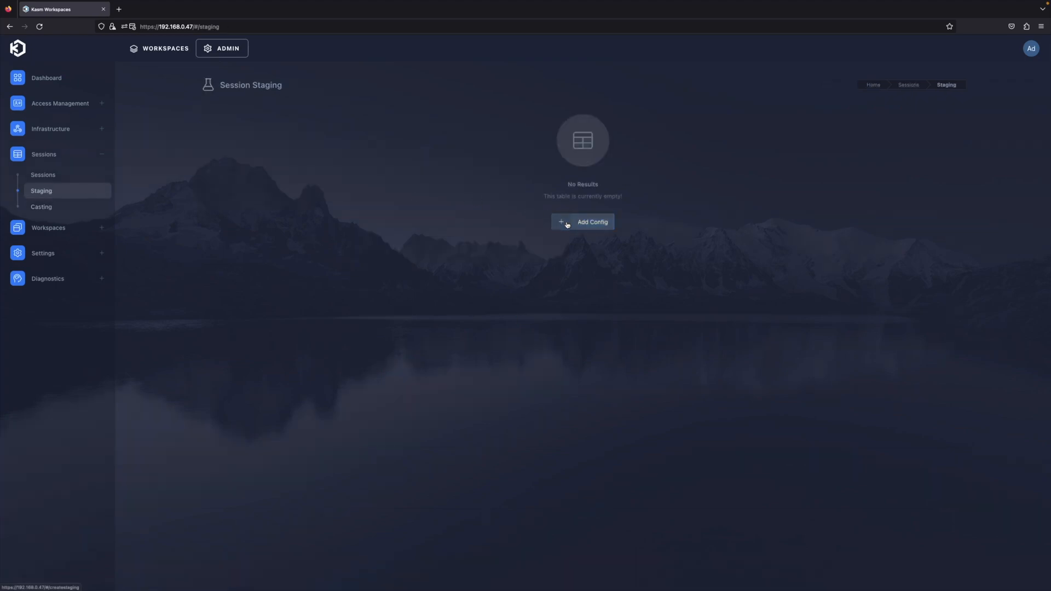
left_click(581, 222)
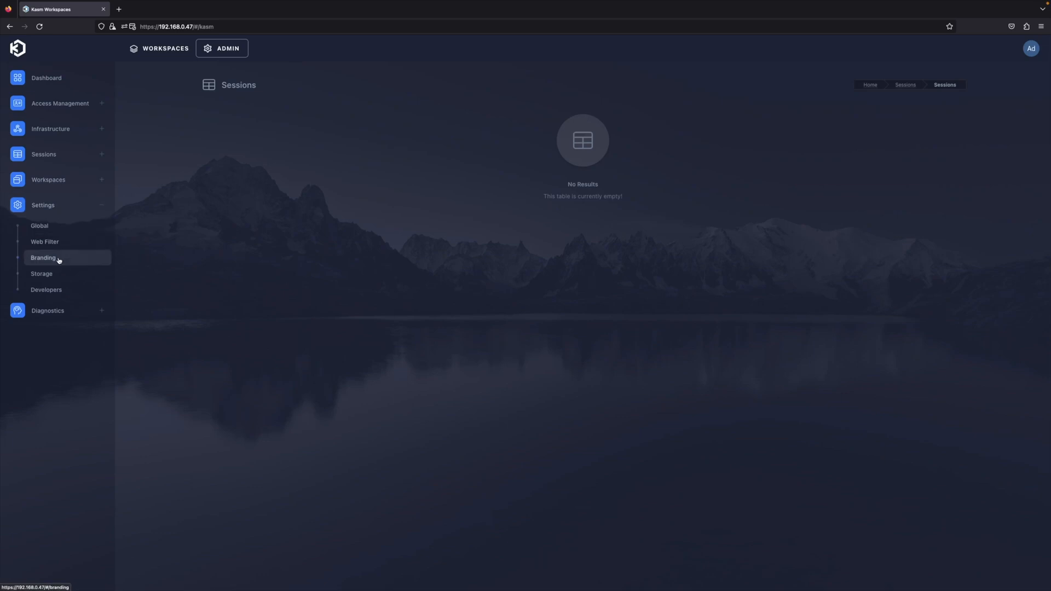
Step: Try adding a Branding config, then start a blank new API key under Settings > Developers
left_click(43, 257)
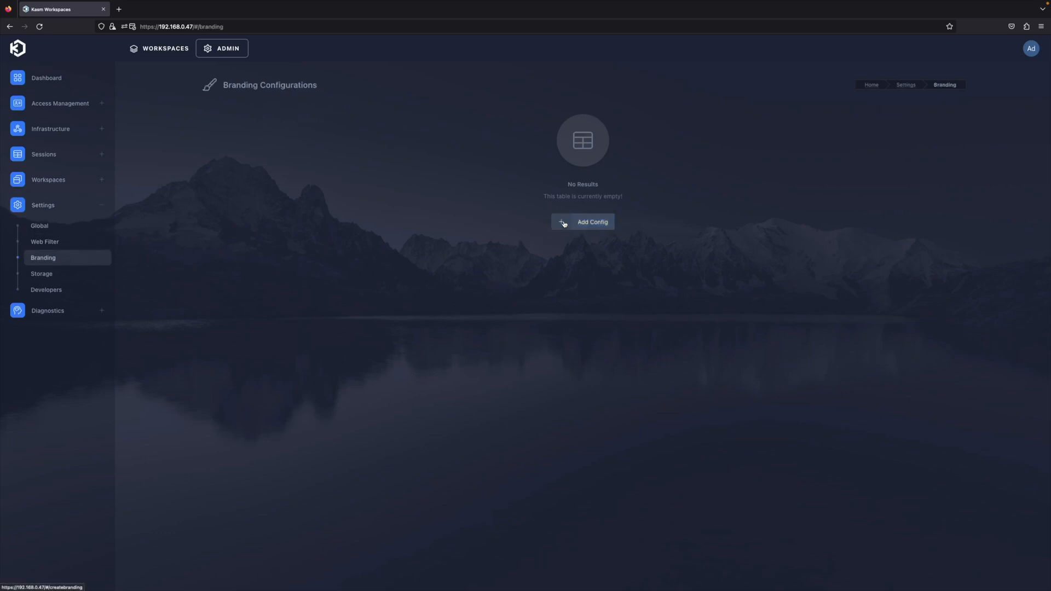
left_click(582, 223)
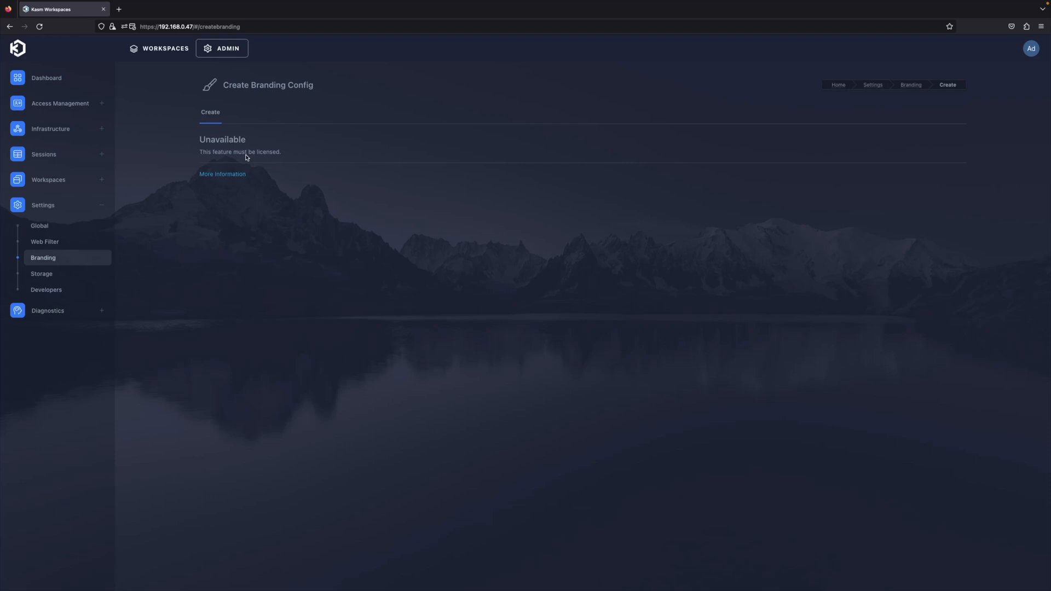
mouse_move(243, 160)
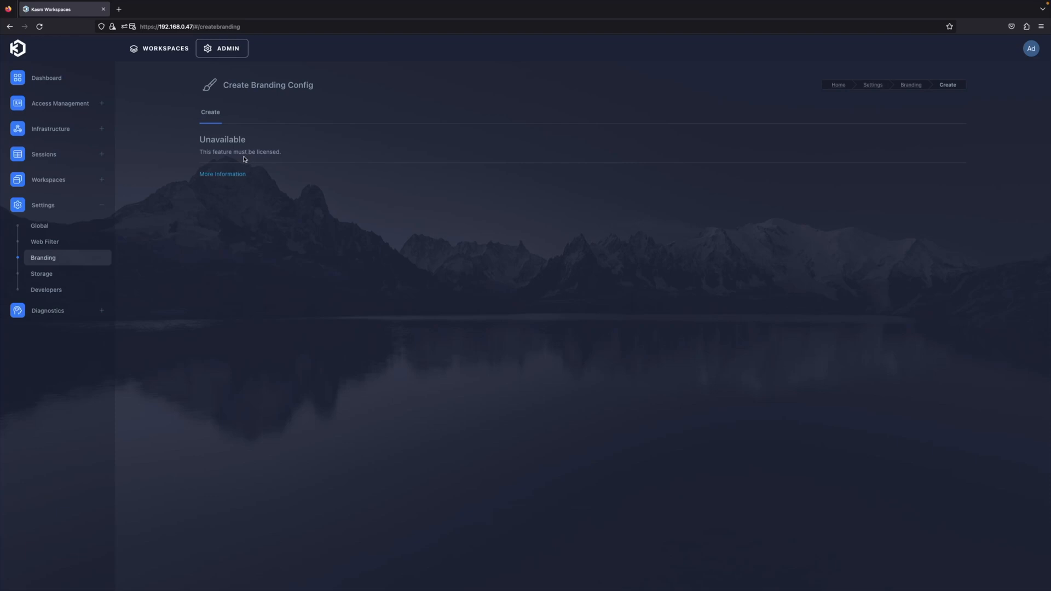
mouse_move(157, 171)
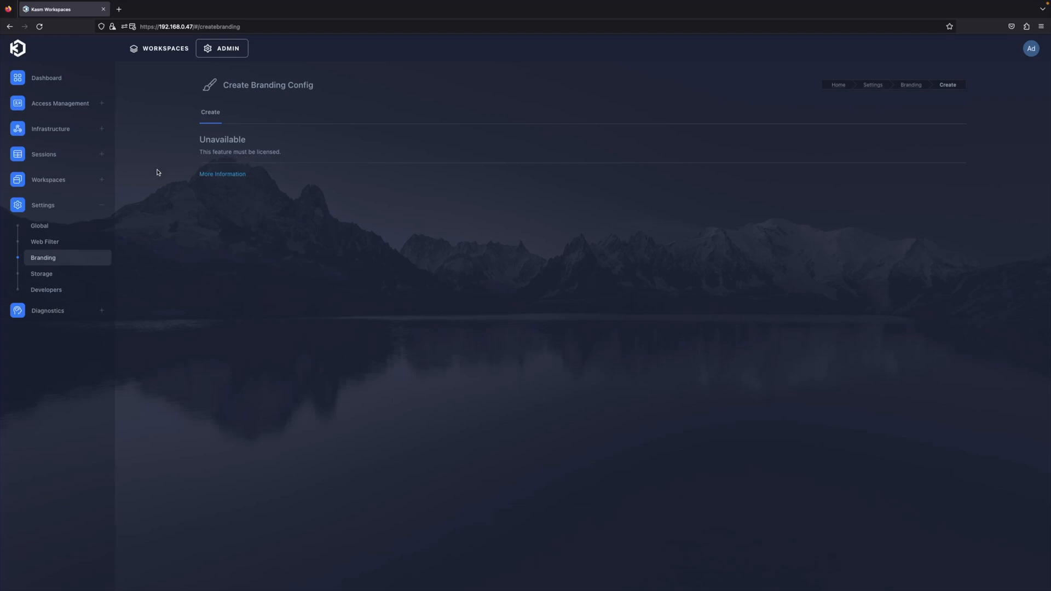
left_click(46, 289)
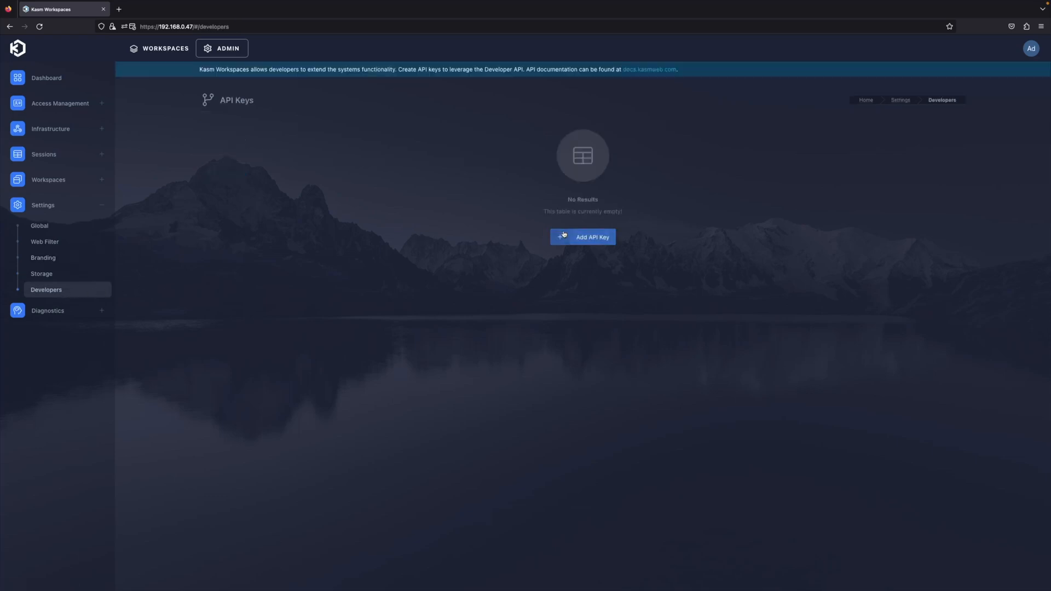
left_click(582, 236)
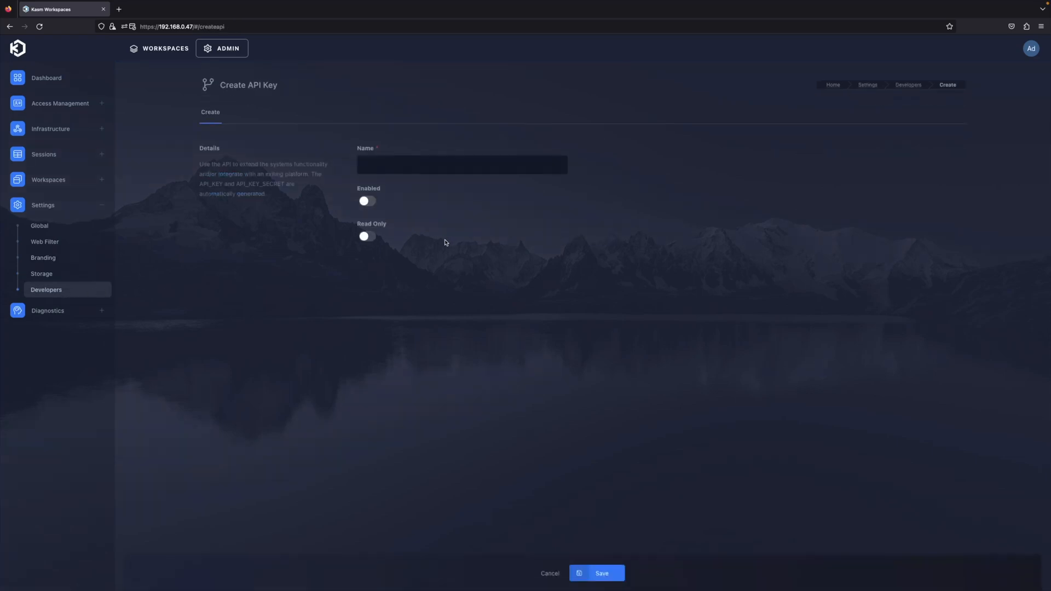
mouse_move(349, 275)
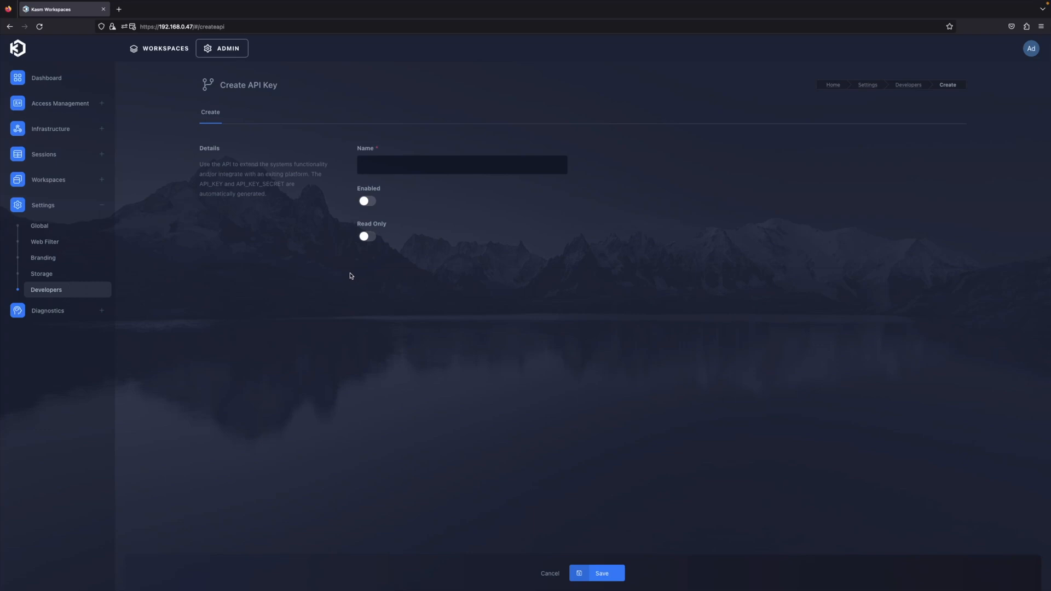
mouse_move(249, 277)
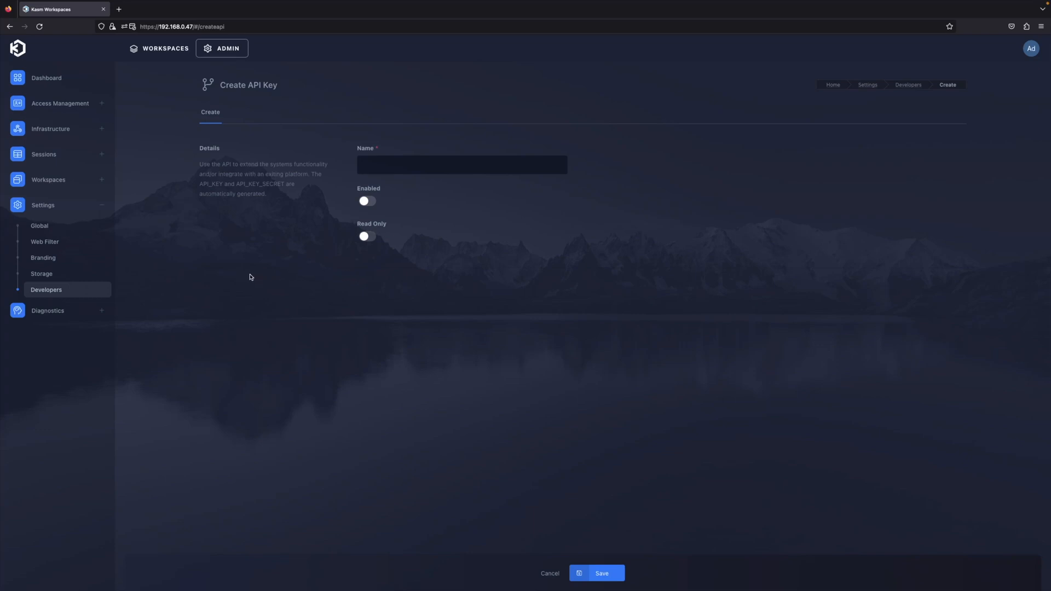
Step: Browse the empty LDAP, SAML and Physical Tokens authentication pages under Access Management
left_click(59, 103)
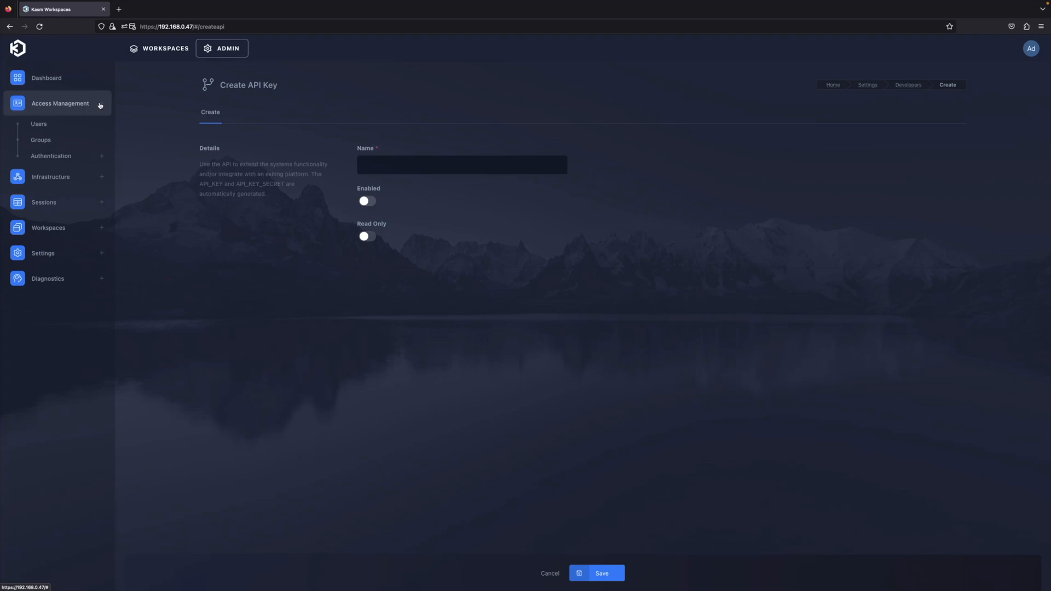
left_click(51, 156)
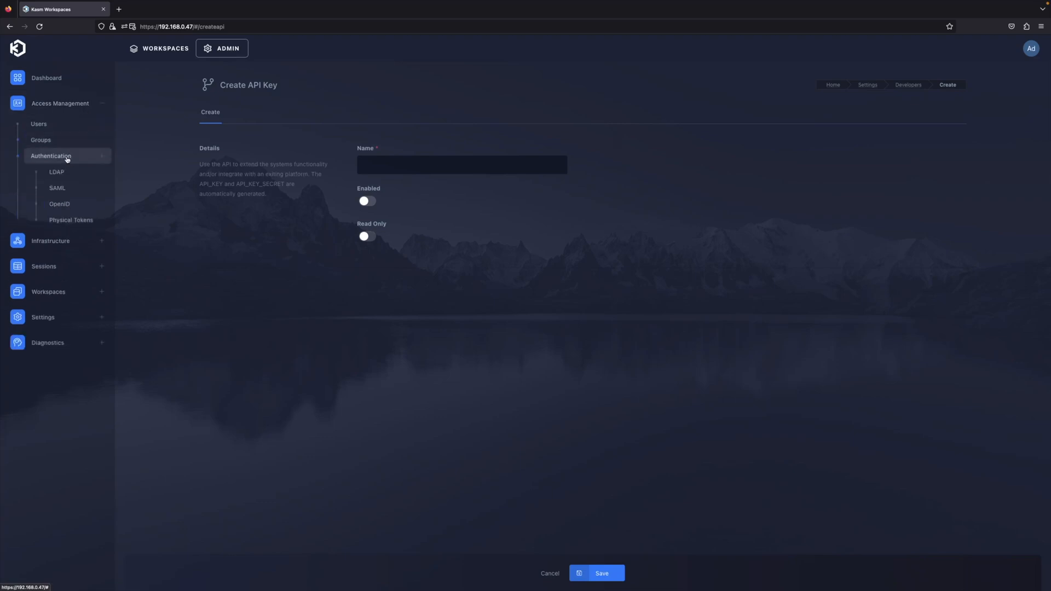
left_click(56, 172)
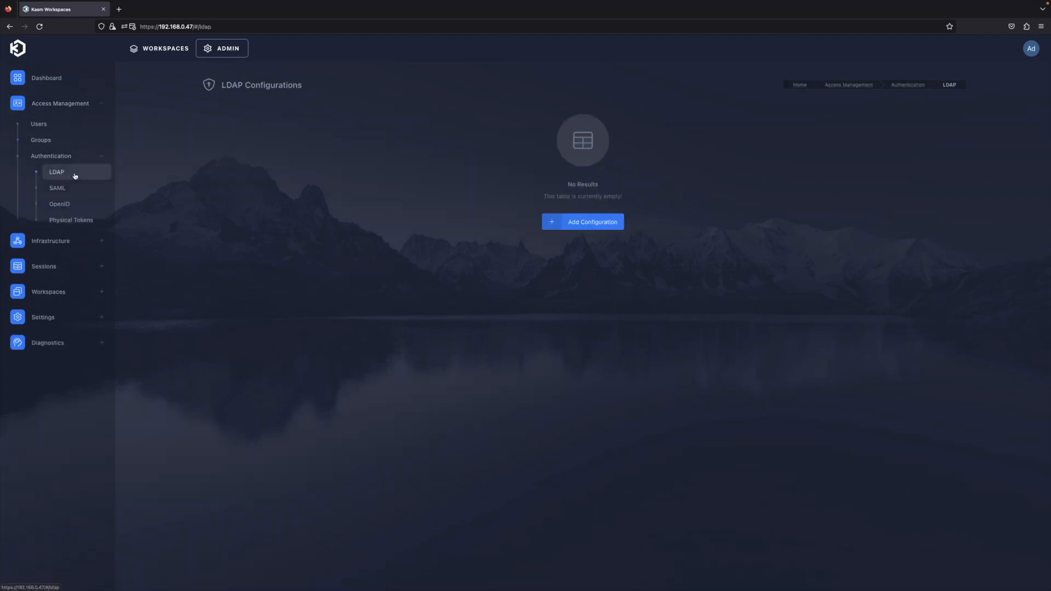
left_click(57, 188)
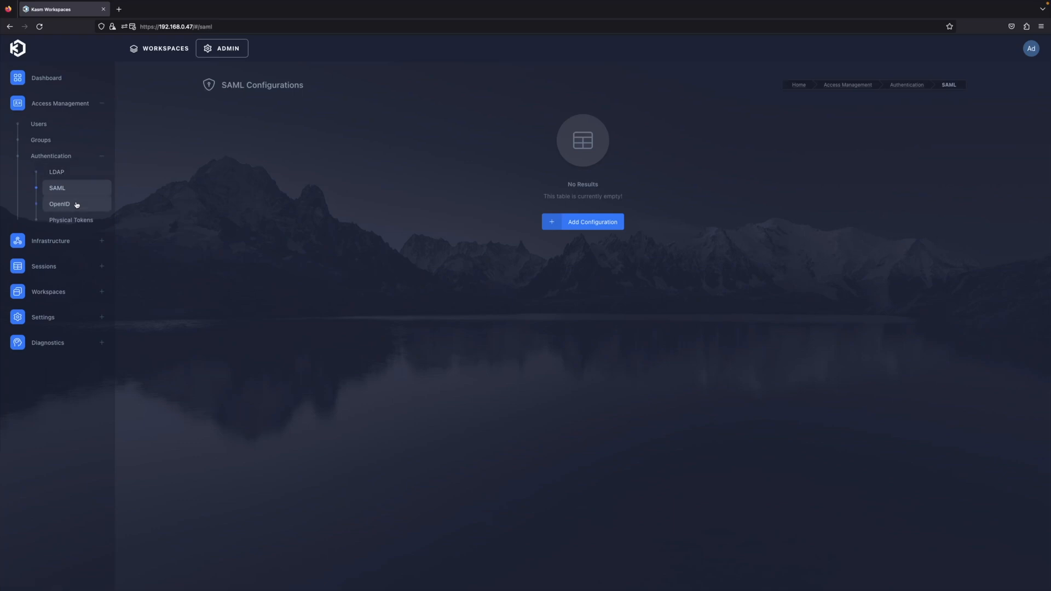
left_click(71, 220)
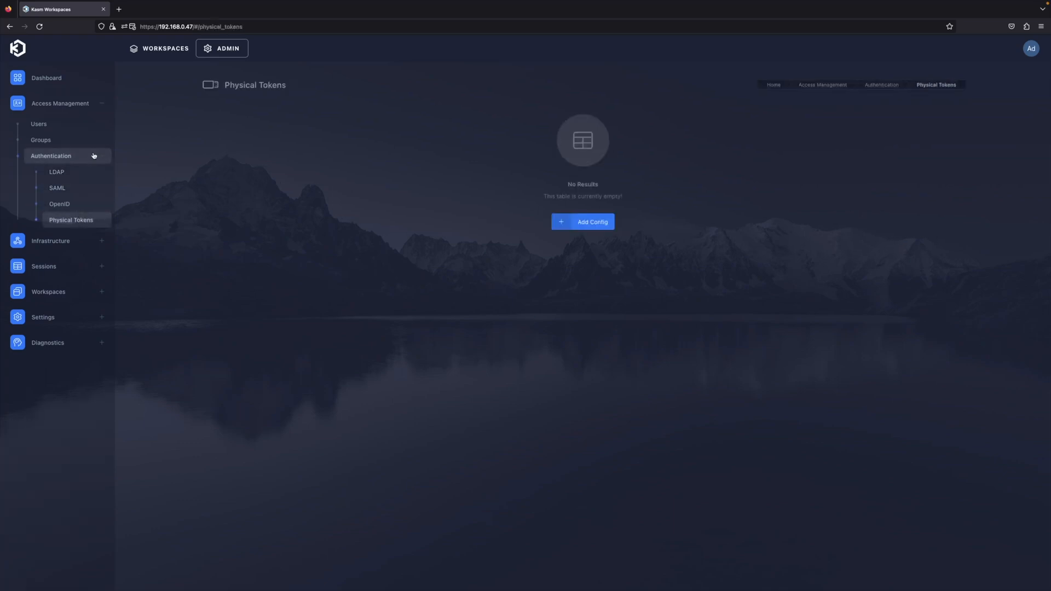
left_click(52, 156)
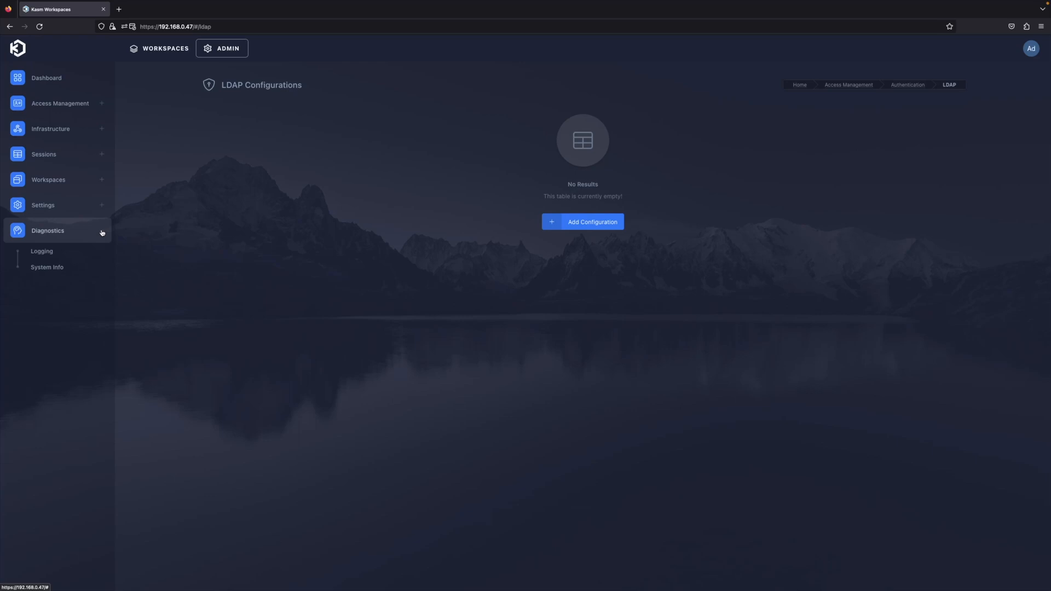
left_click(42, 250)
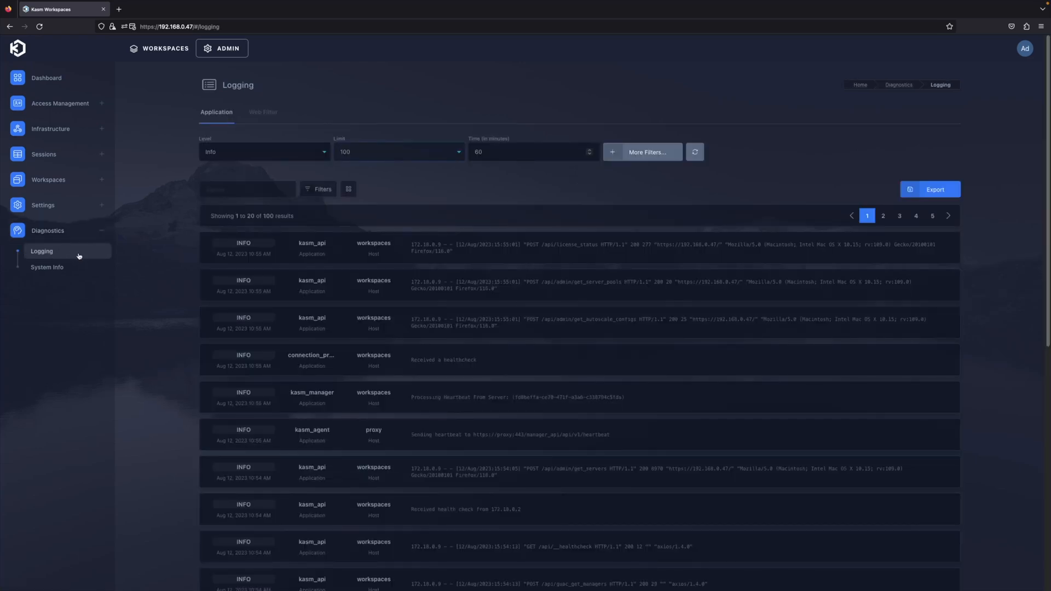
Step: Log out of the admin account, returning to the Kasm login page
left_click(398, 151)
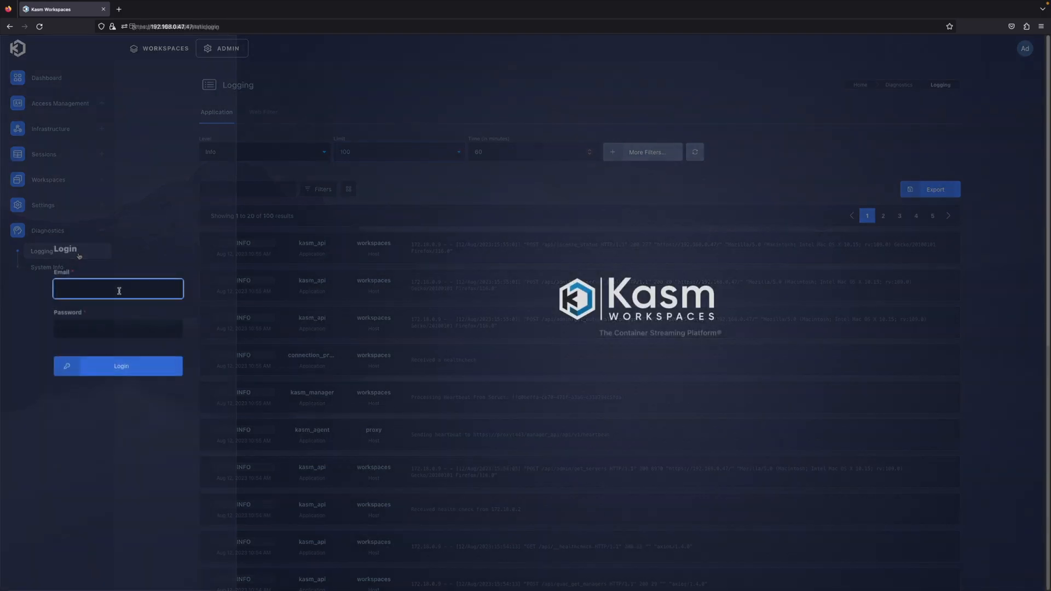
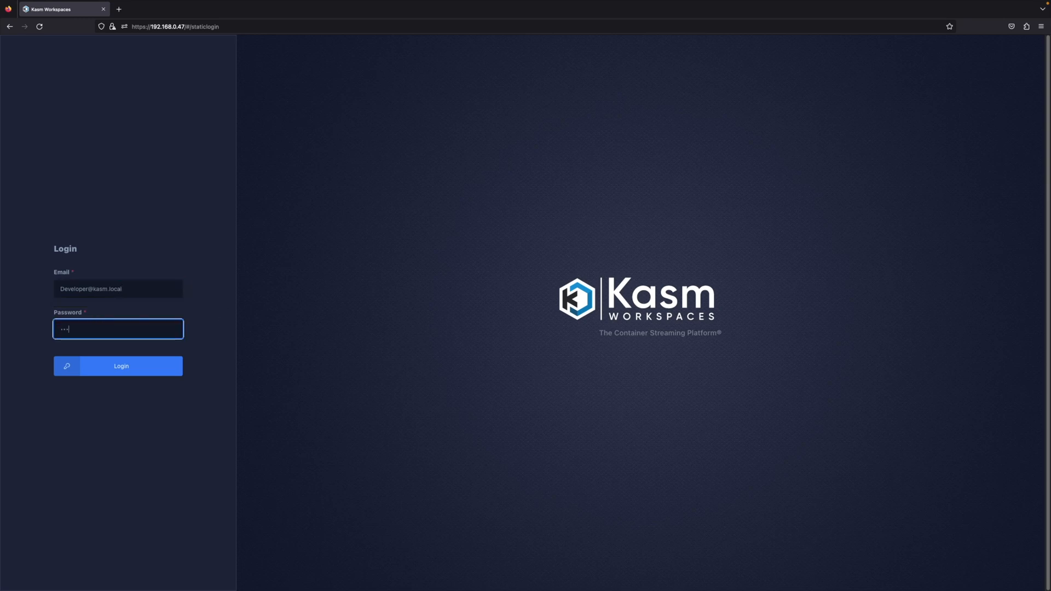
Step: Log in with the developer email and password
type("password")
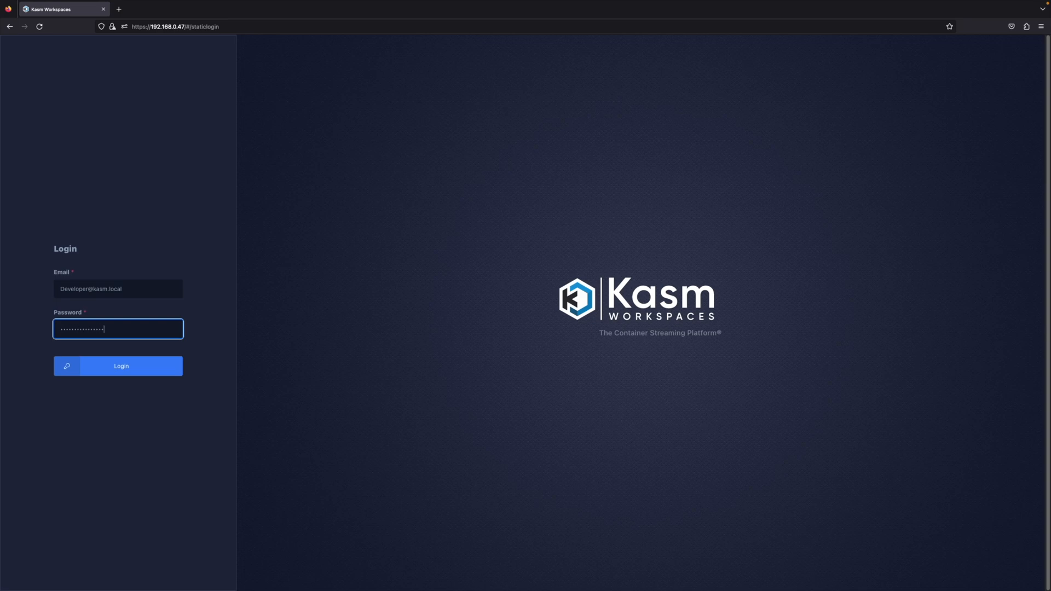
left_click(119, 365)
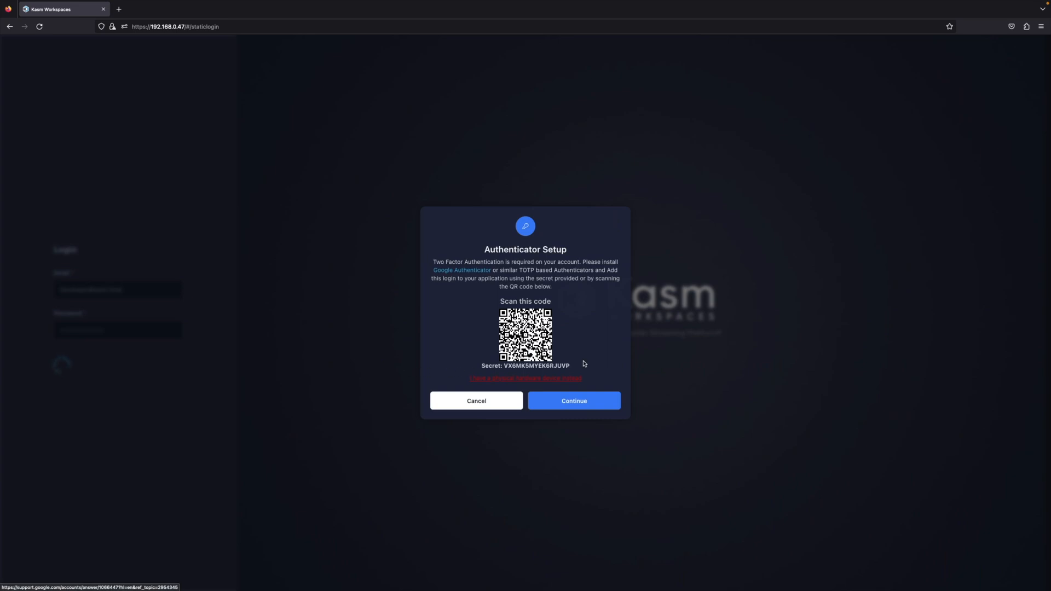
Step: Complete authenticator setup and submit the TOTP code to reach the developer dashboard
left_click(572, 400)
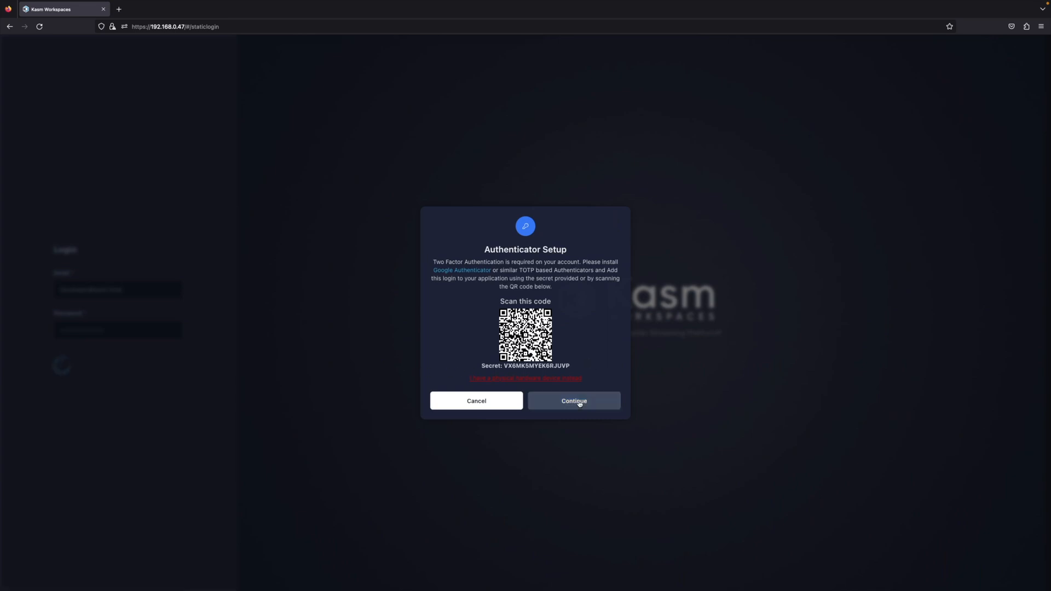
left_click(572, 401)
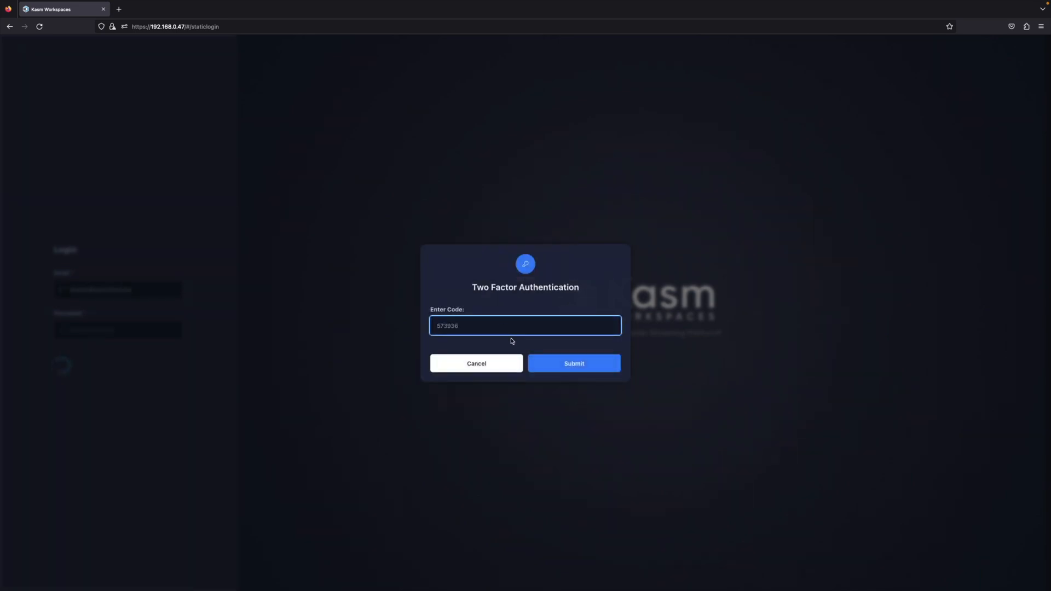
left_click(572, 364)
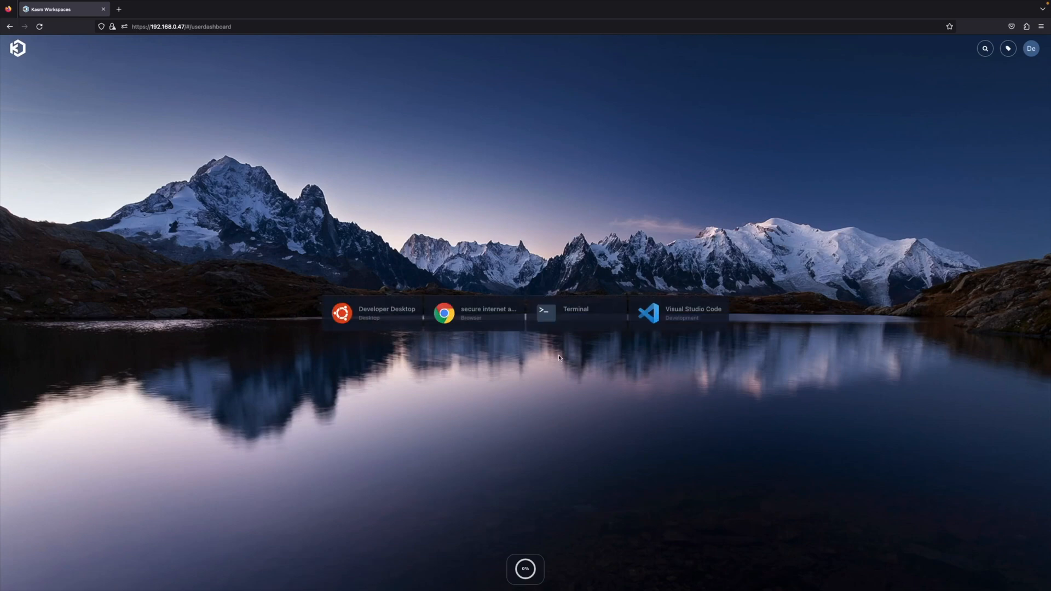
Step: Launch a Developer Desktop session opening in the current tab
left_click(342, 313)
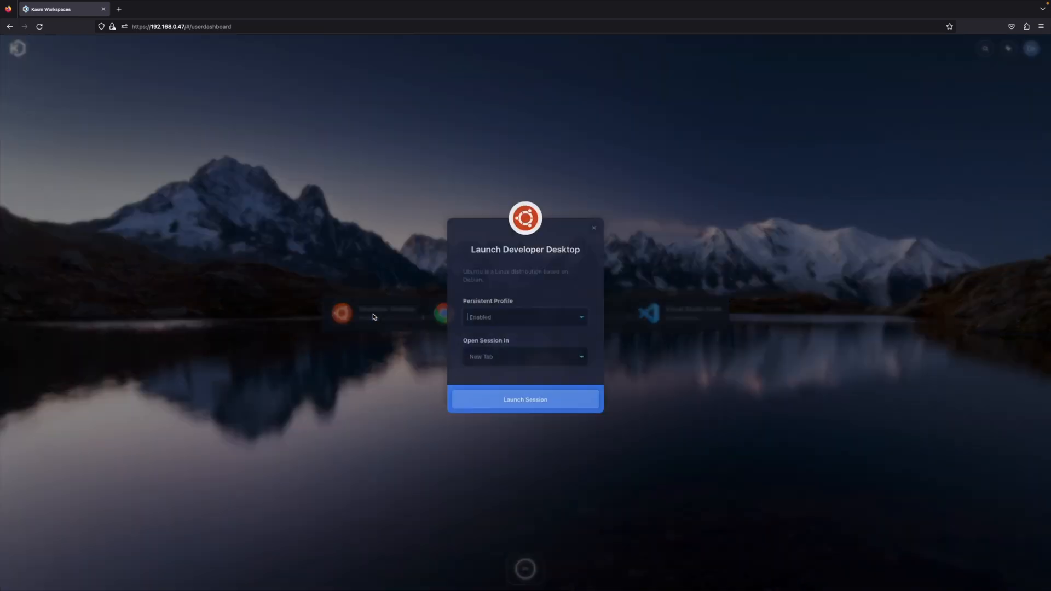
left_click(524, 400)
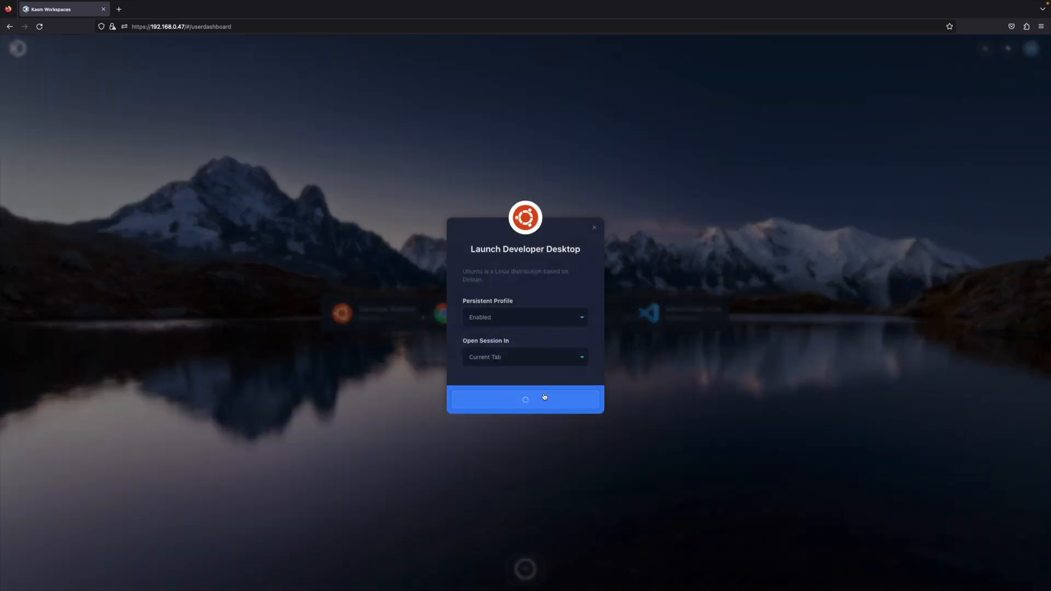
left_click(524, 399)
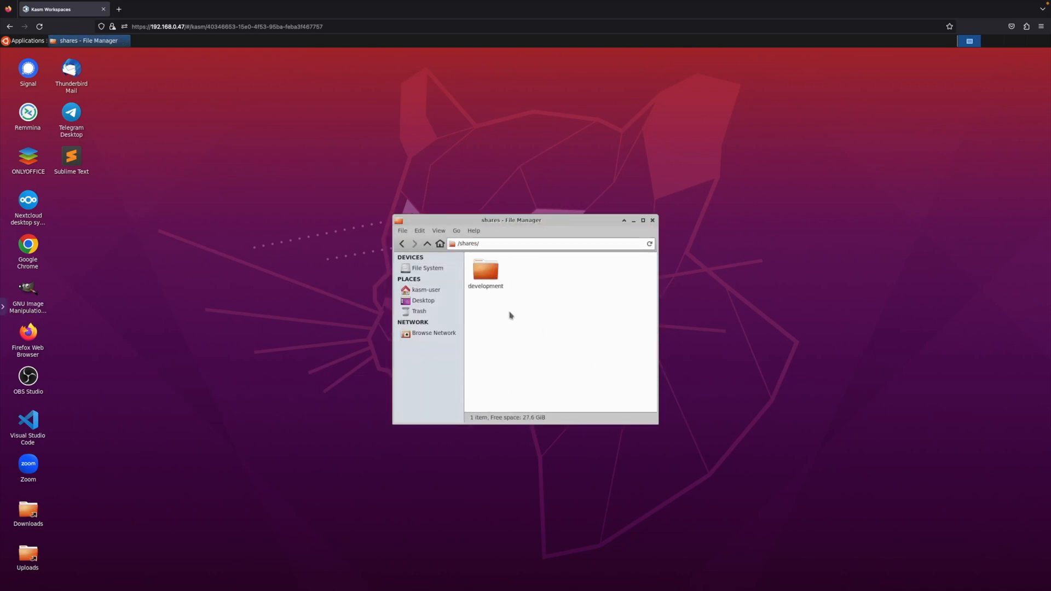
Step: Browse to ebay.com in the session's Chrome, see it blocked, and close the window
type("ebay.com")
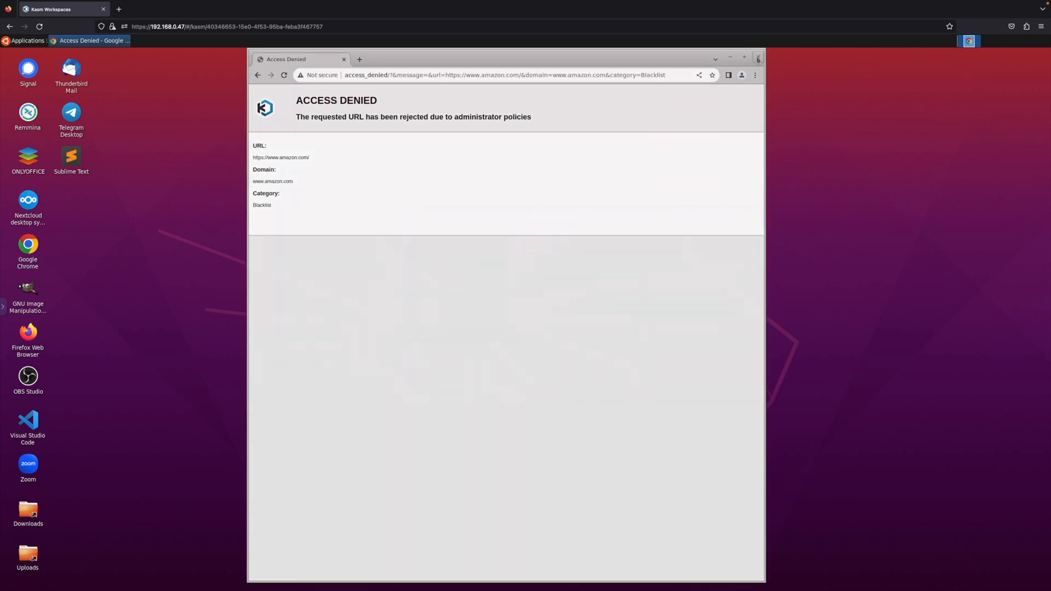
left_click(757, 59)
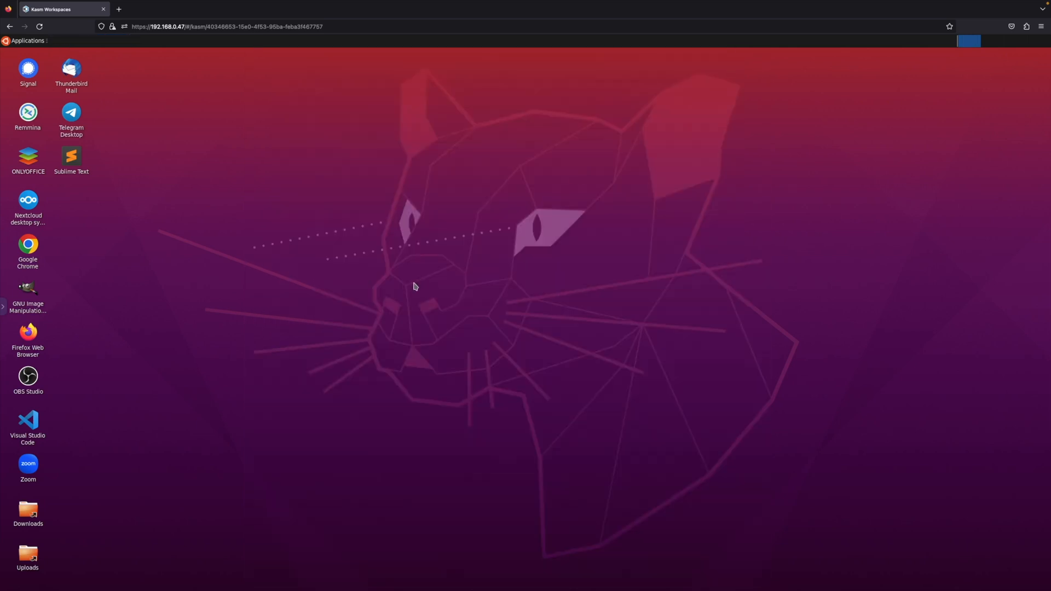
mouse_move(78, 359)
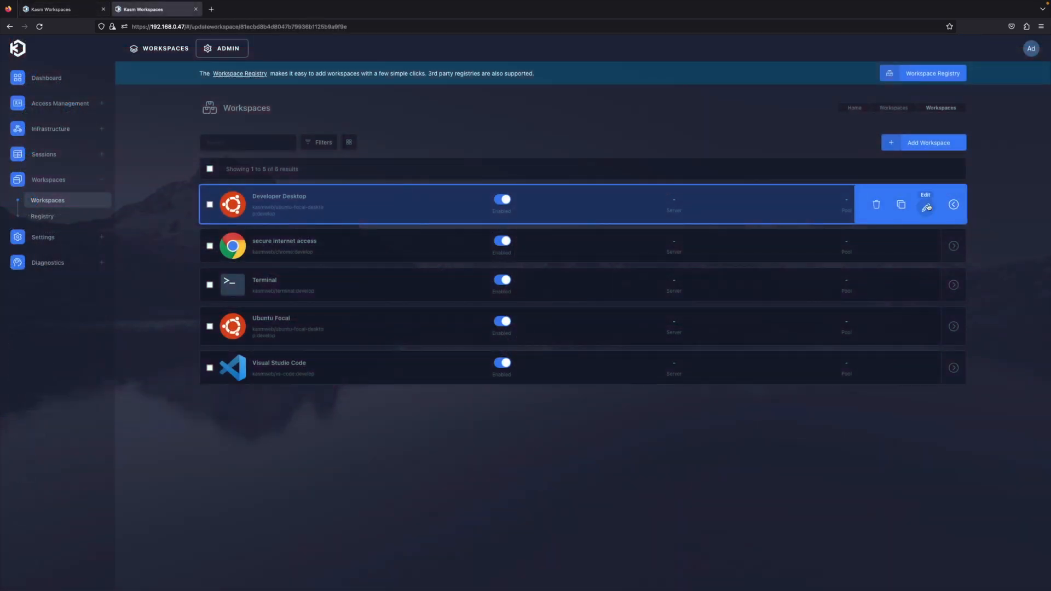
Step: Start a new Text-type file mapping on the Developer Desktop workspace
left_click(926, 204)
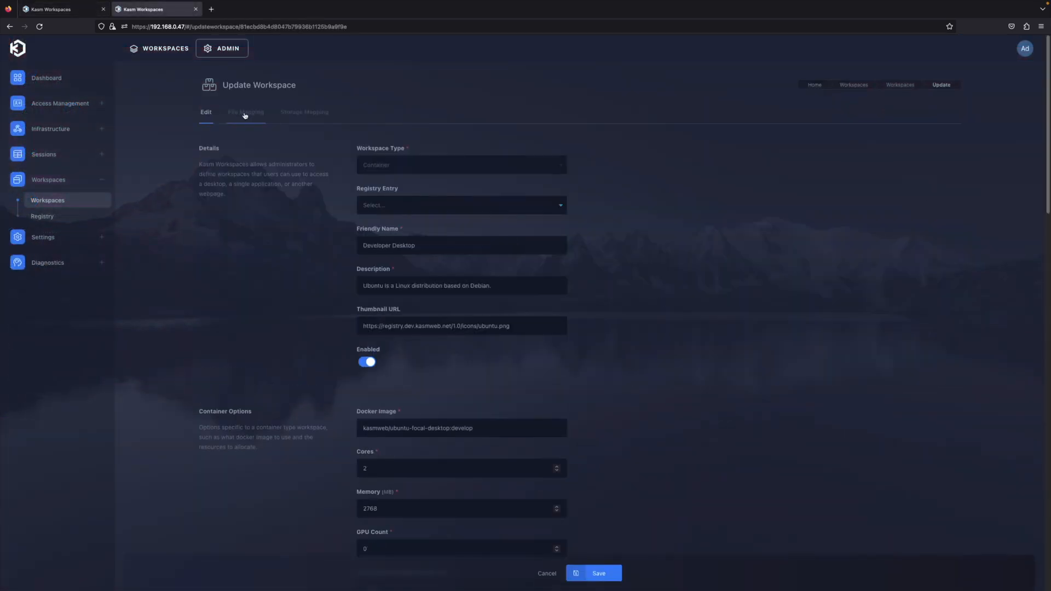
left_click(246, 112)
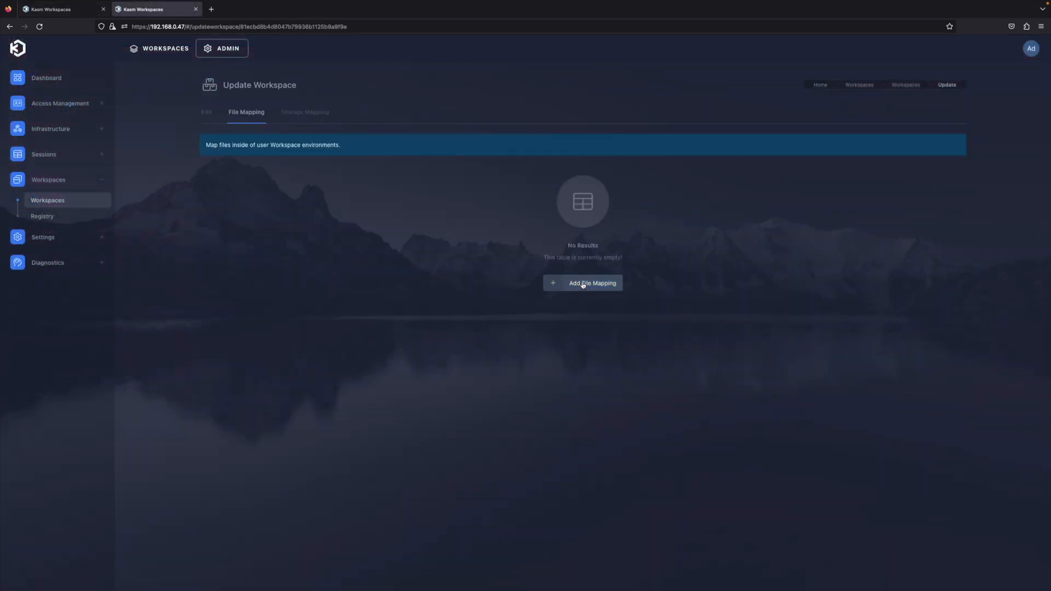
left_click(583, 282)
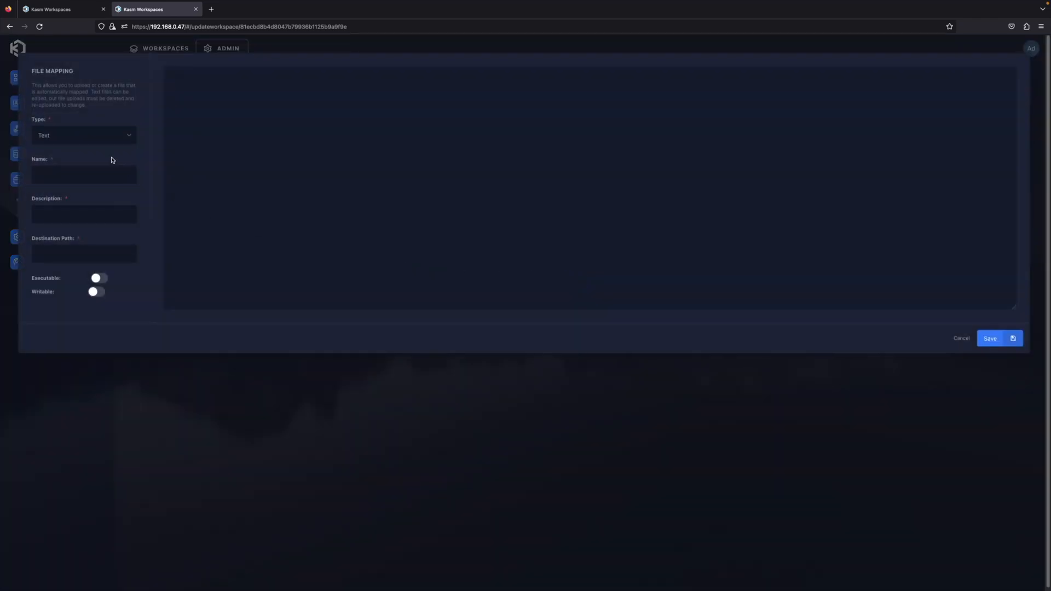
left_click(83, 136)
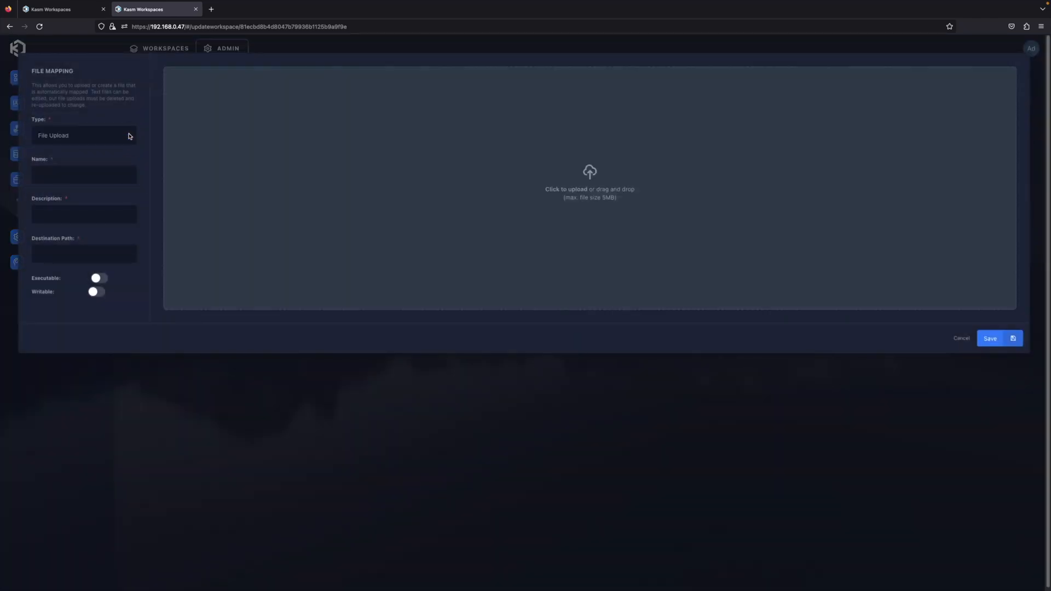
left_click(83, 136)
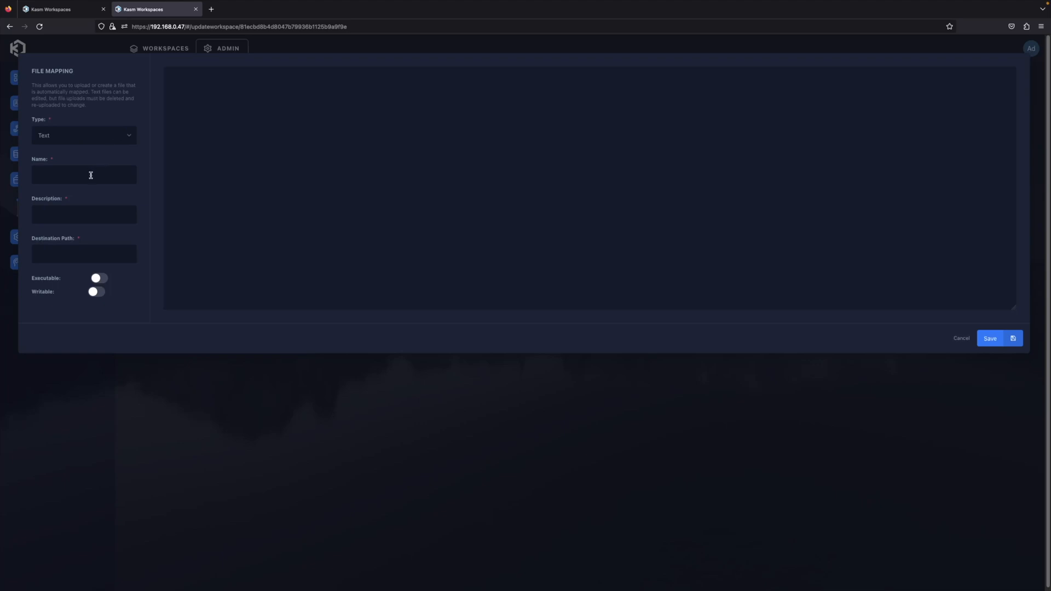
Step: Name it Chrome Bookmarks with destination policies/managed/bookmarks.json, paste the bookmarks JSON, and save
left_click(83, 175)
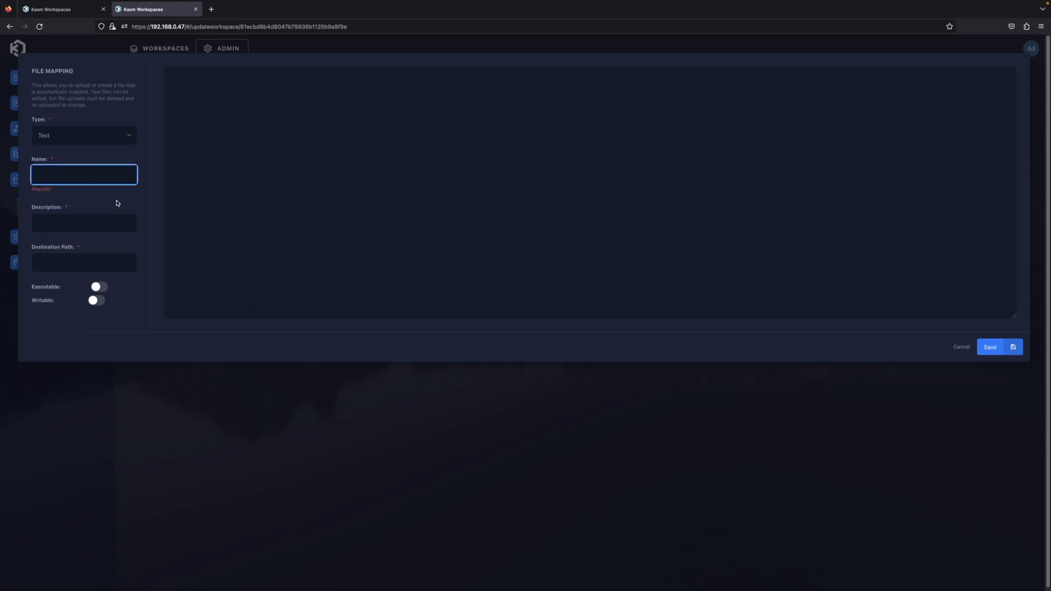
type("policies/managed/bookmarks.json")
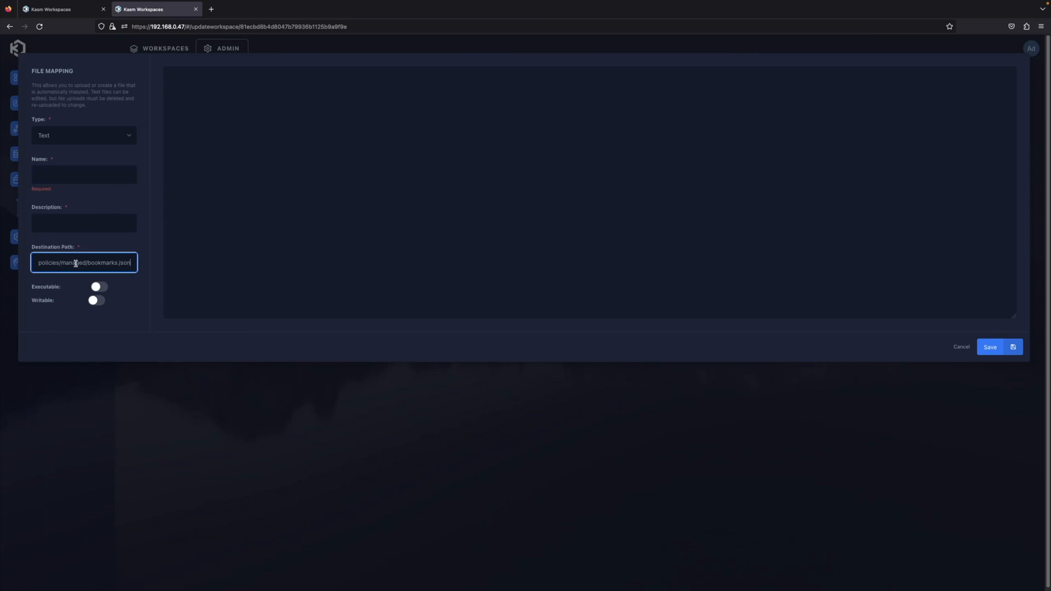
type("Chrome")
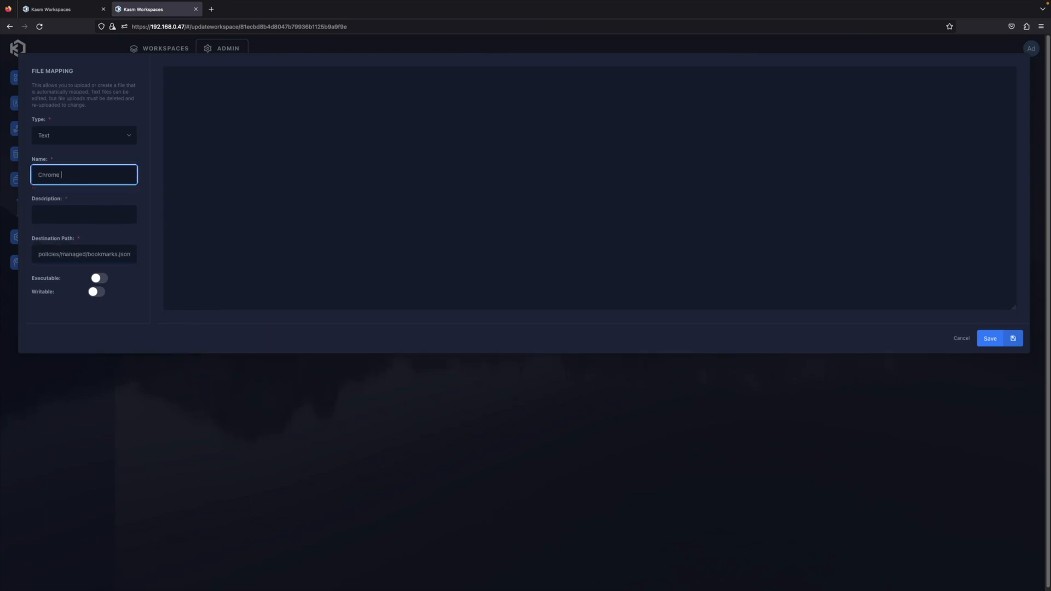
type("Chrome Bookmarks")
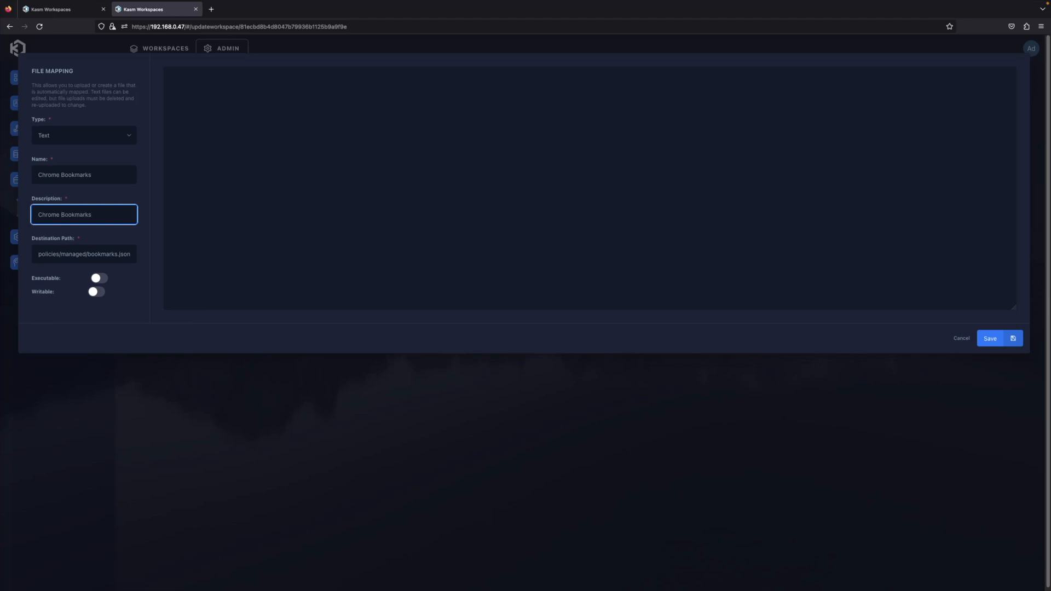
right_click(192, 102)
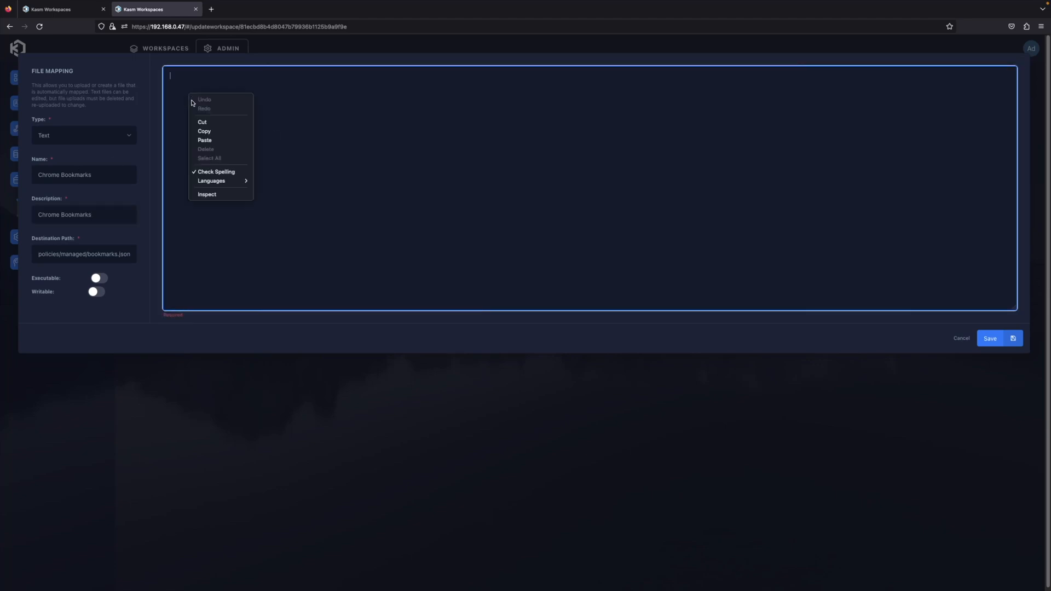
left_click(204, 140)
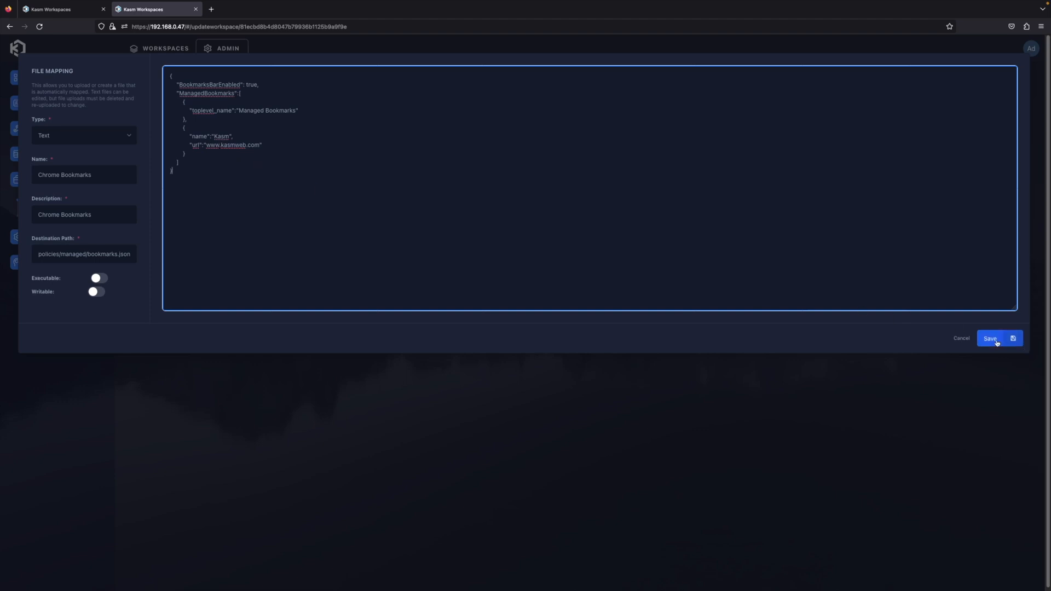
left_click(990, 338)
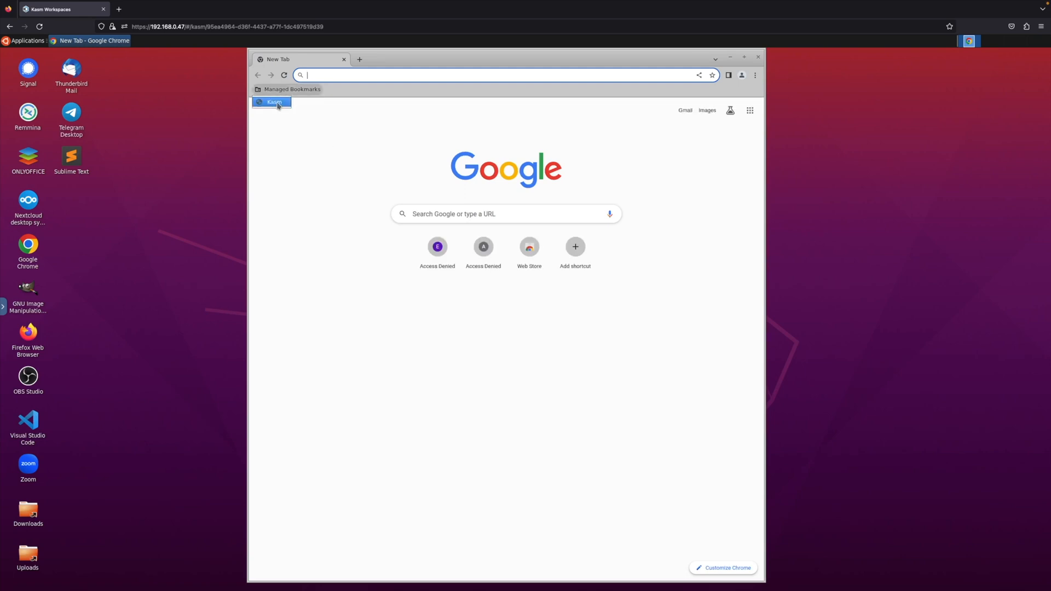
Step: Load kasmweb.com from the Kasm entry in Chrome's Managed Bookmarks folder
left_click(270, 102)
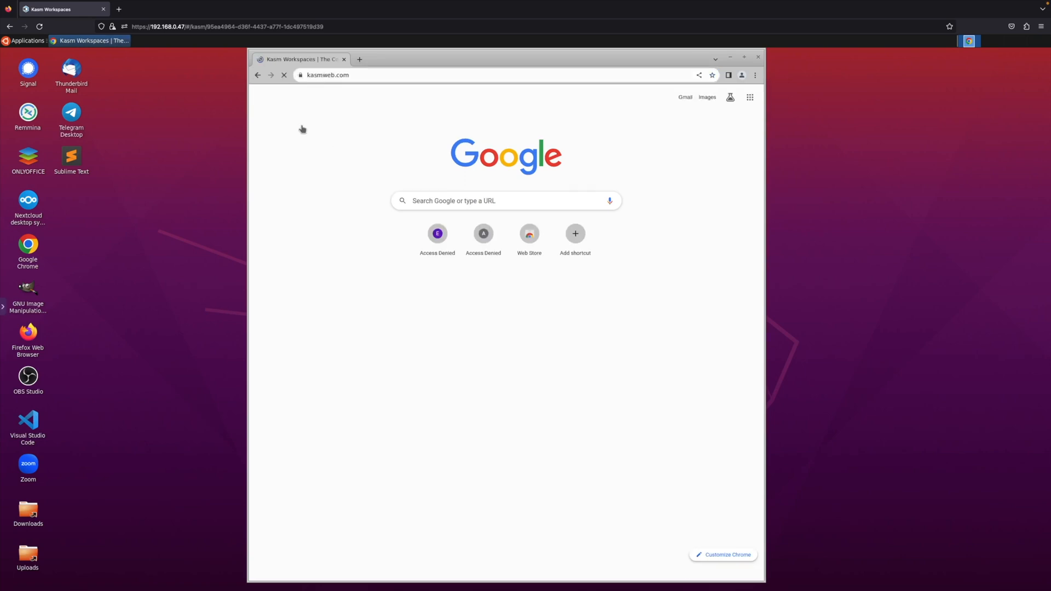